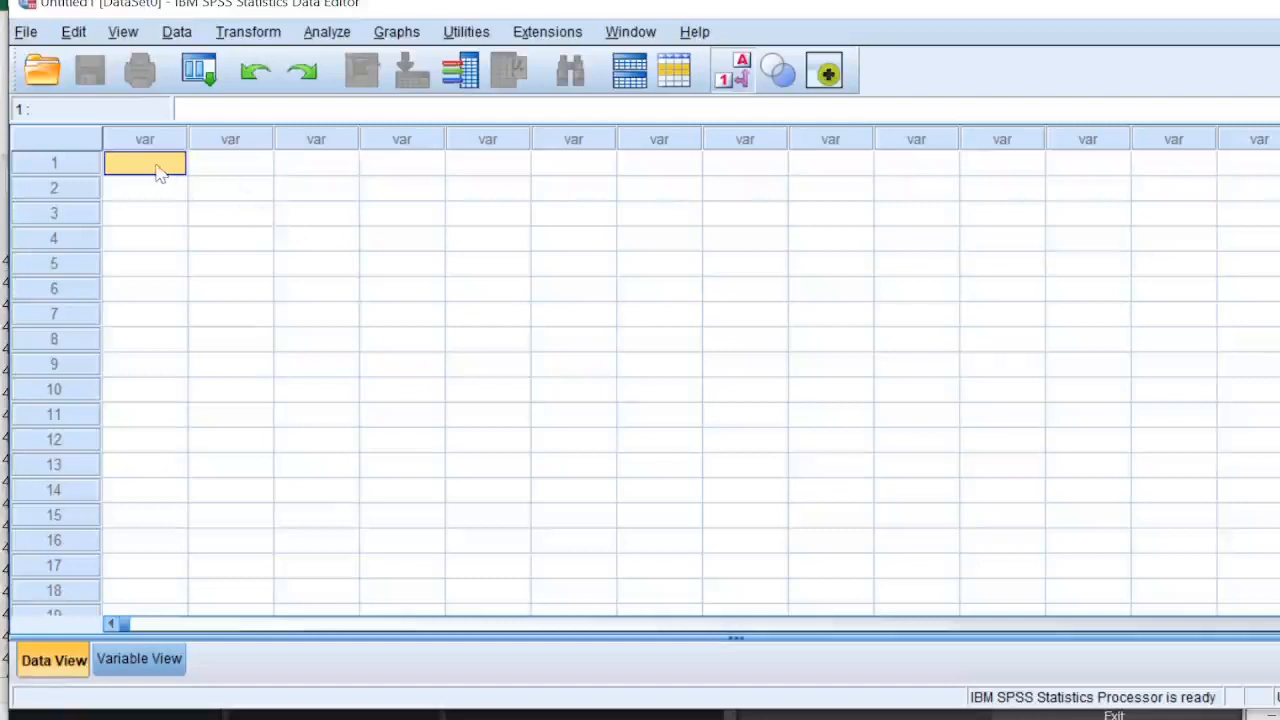
pyautogui.moveTo(170, 182)
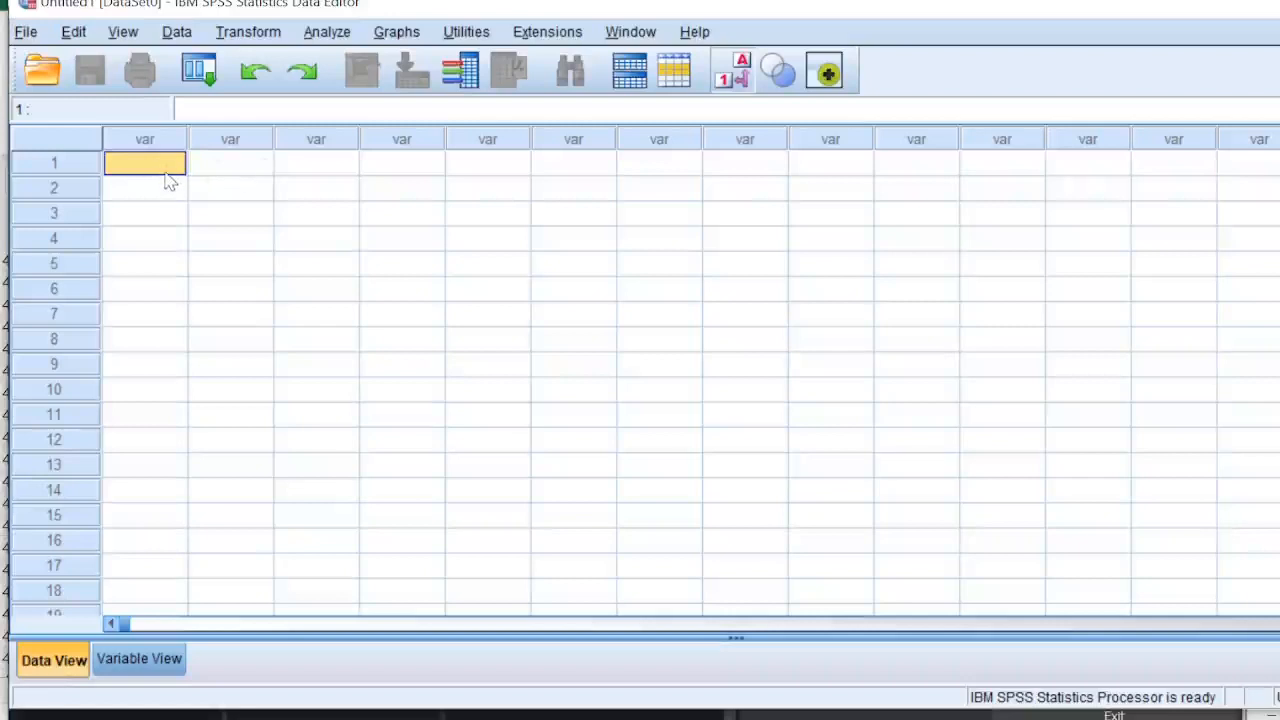
pyautogui.moveTo(158, 172)
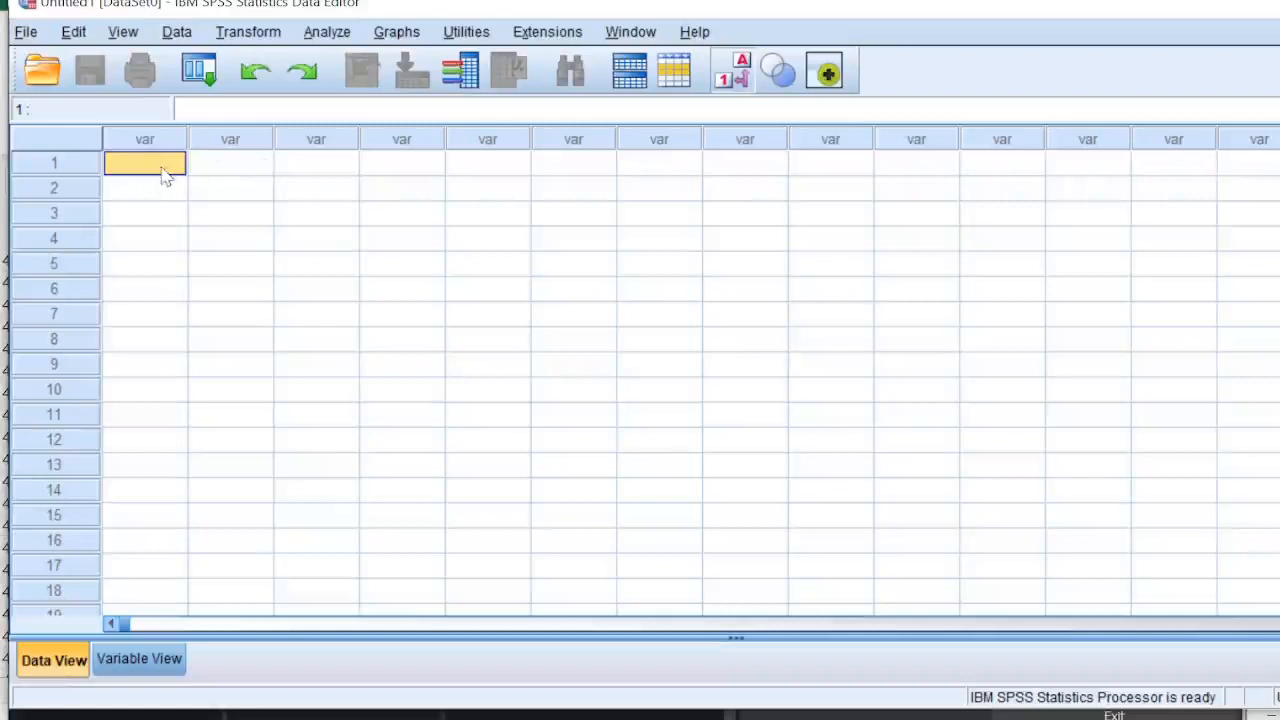
pyautogui.moveTo(85, 68)
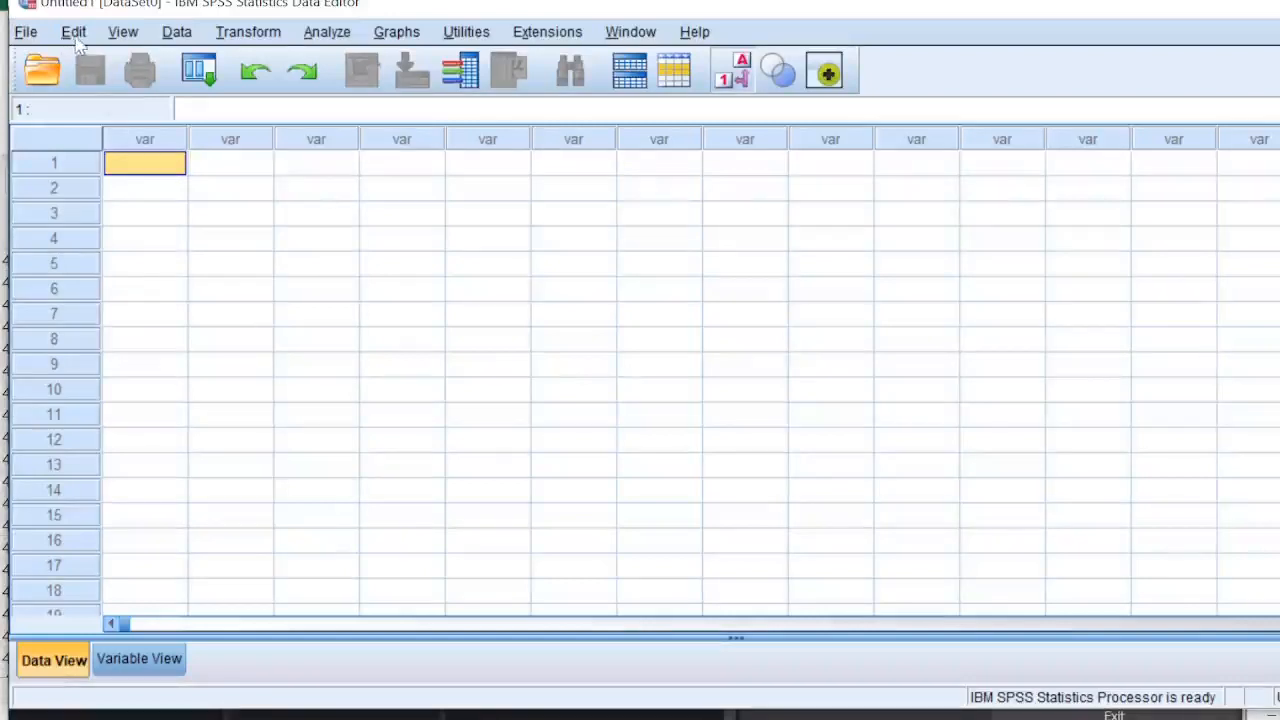
# Paste the copied case data, then move PAAV to the end and PINT before PAVL
pyautogui.click(74, 31)
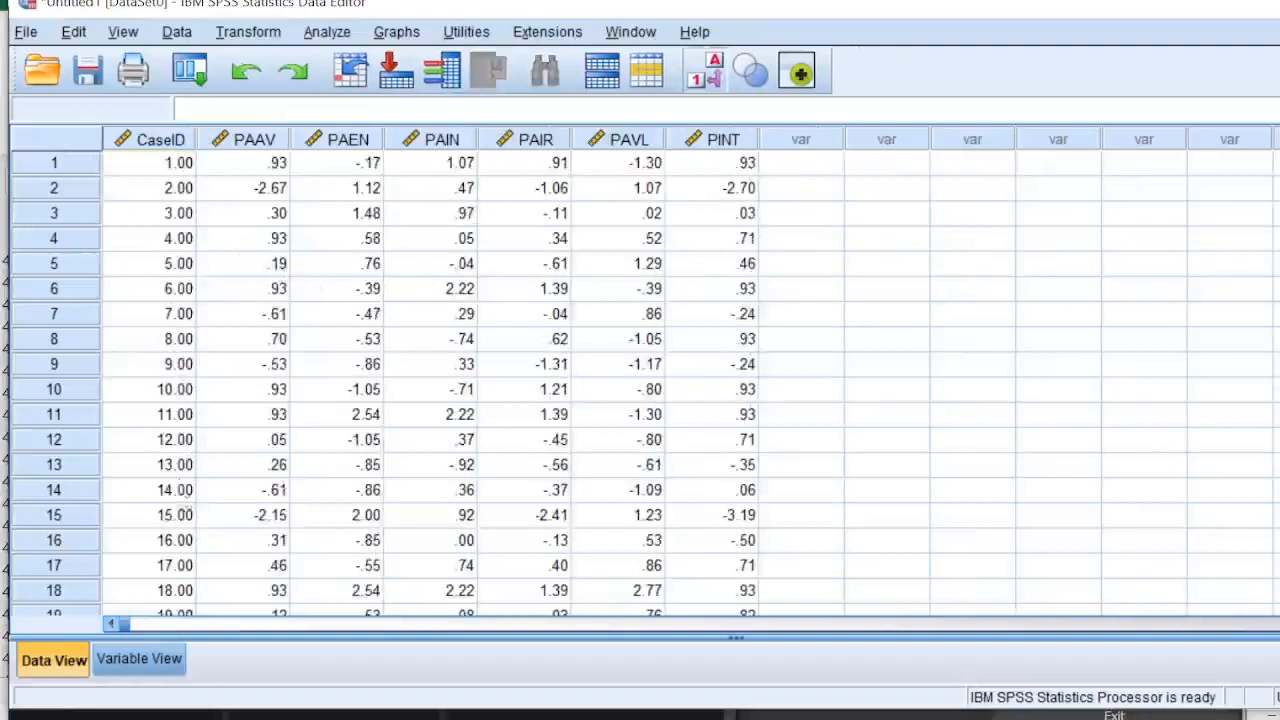
pyautogui.moveTo(699, 210)
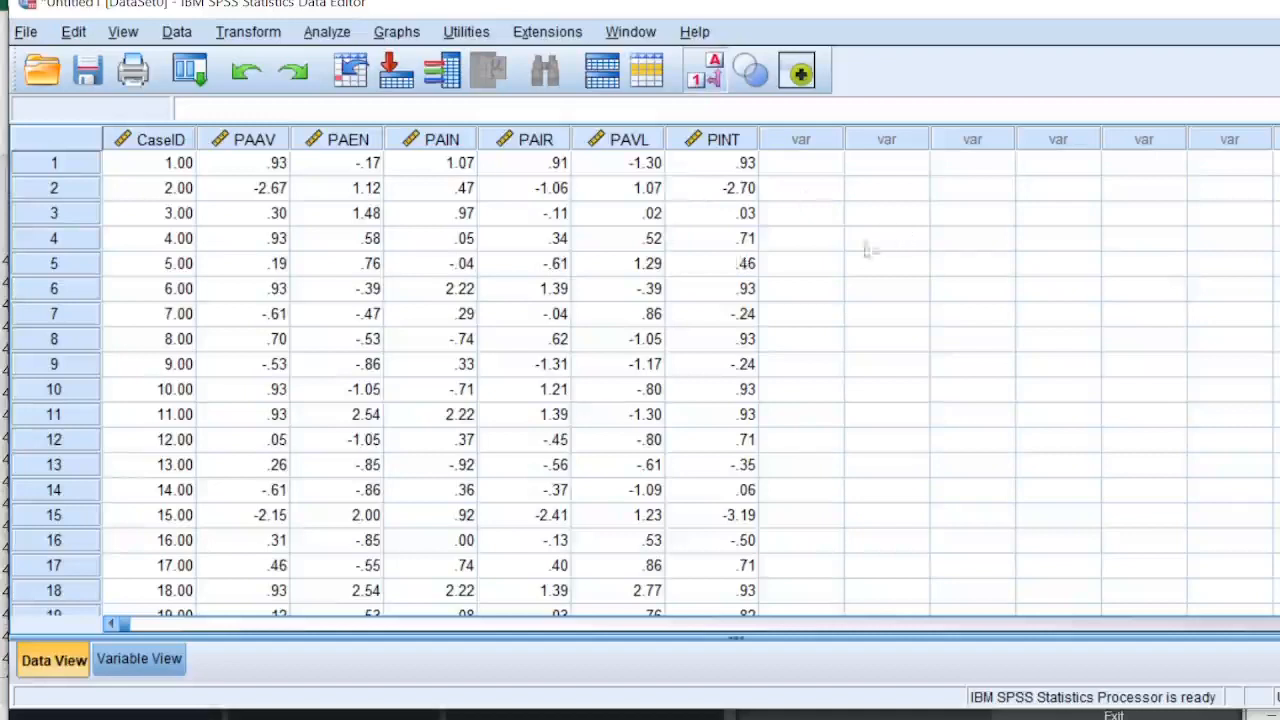
pyautogui.click(243, 139)
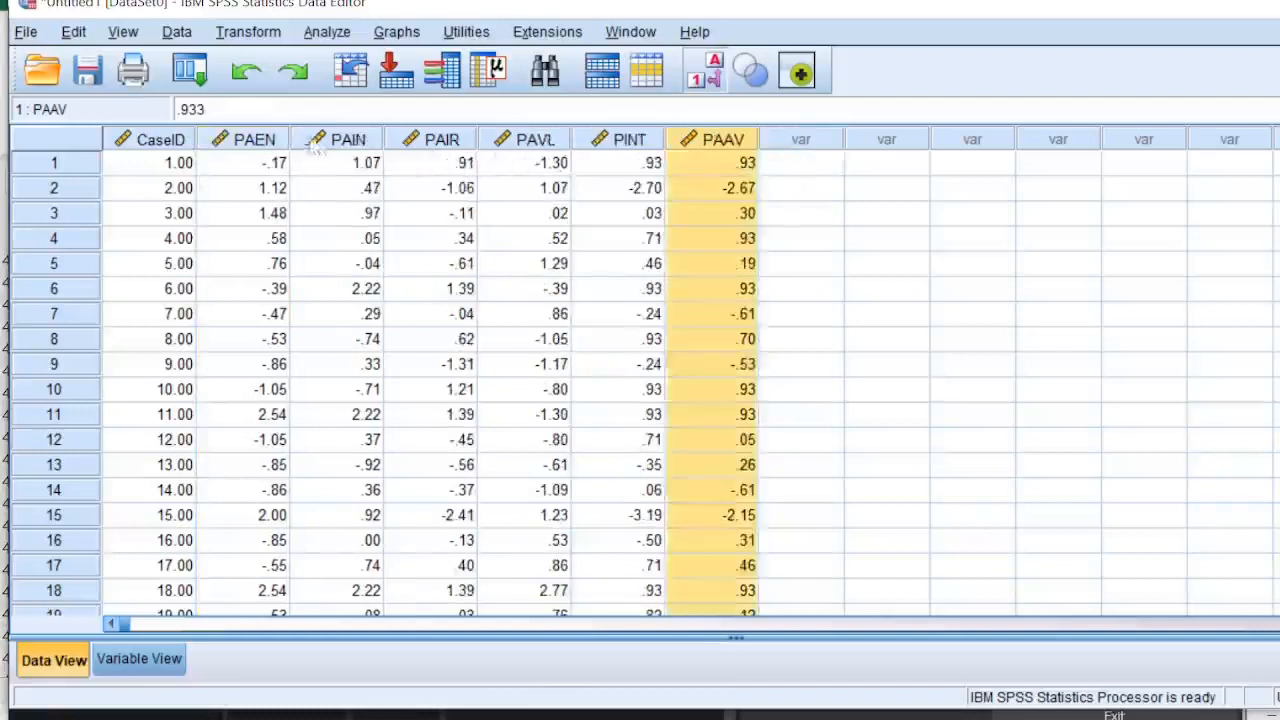
pyautogui.click(524, 162)
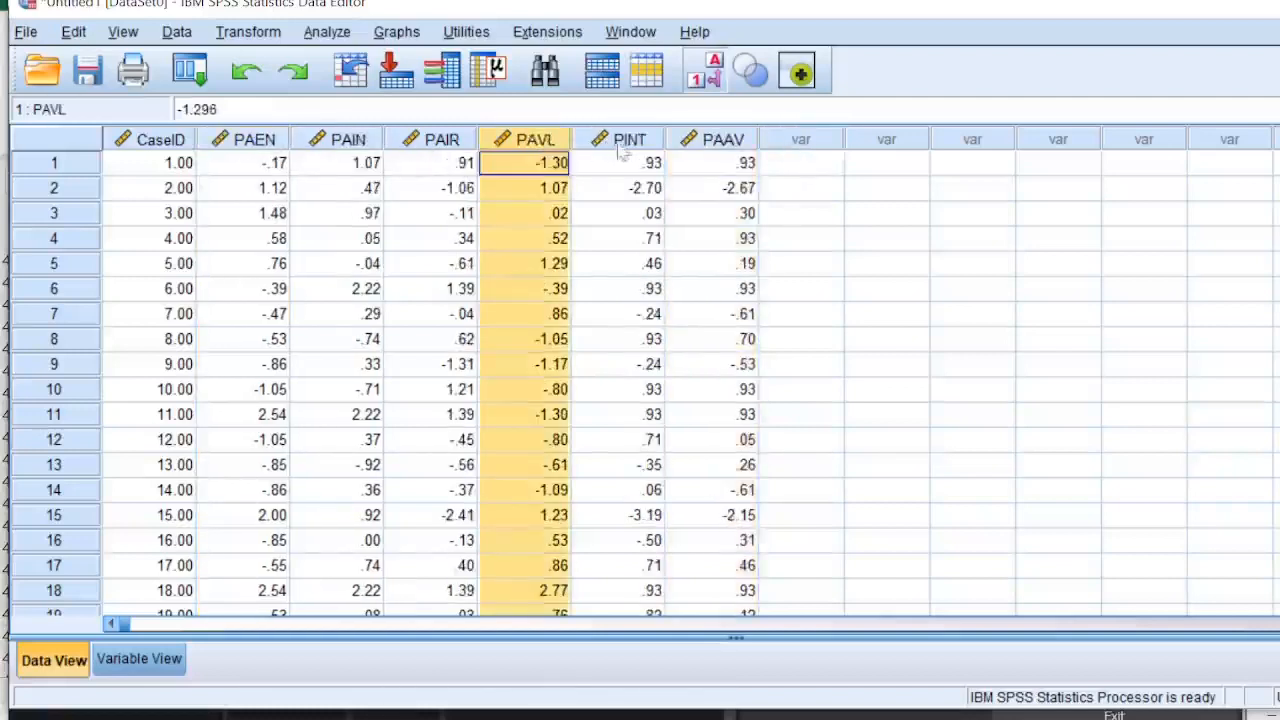
pyautogui.click(618, 162)
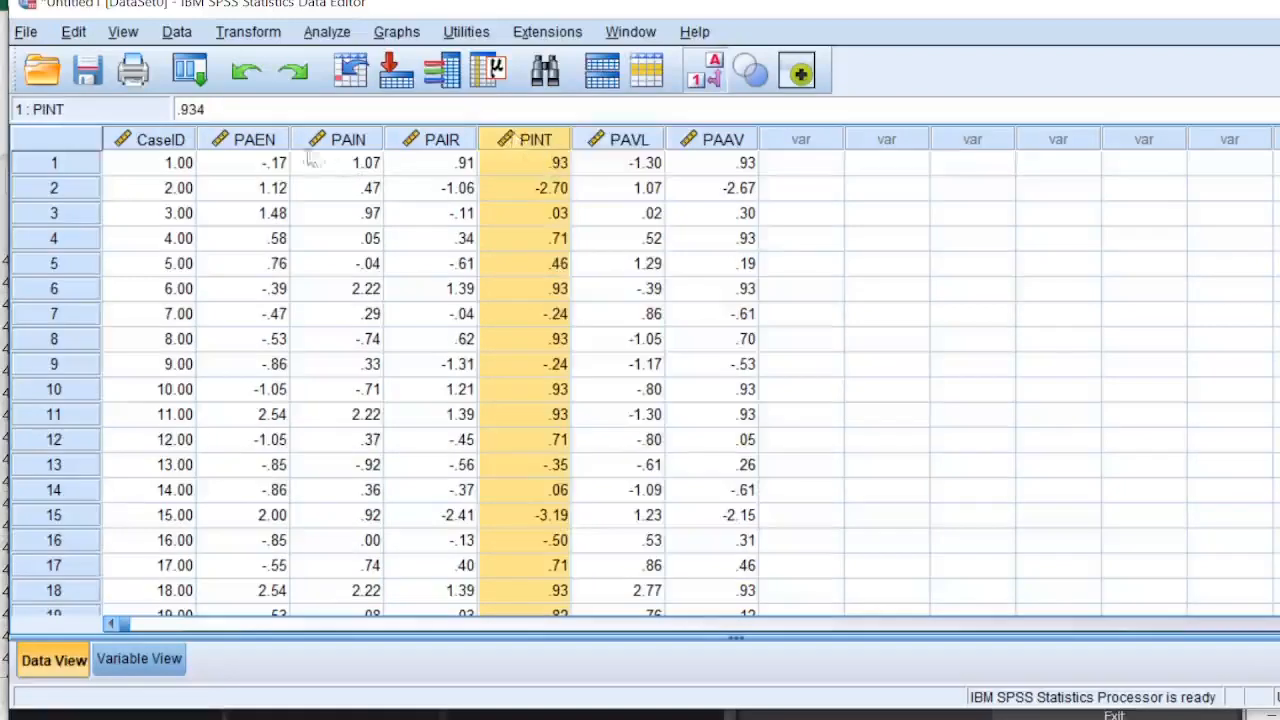
pyautogui.click(243, 139)
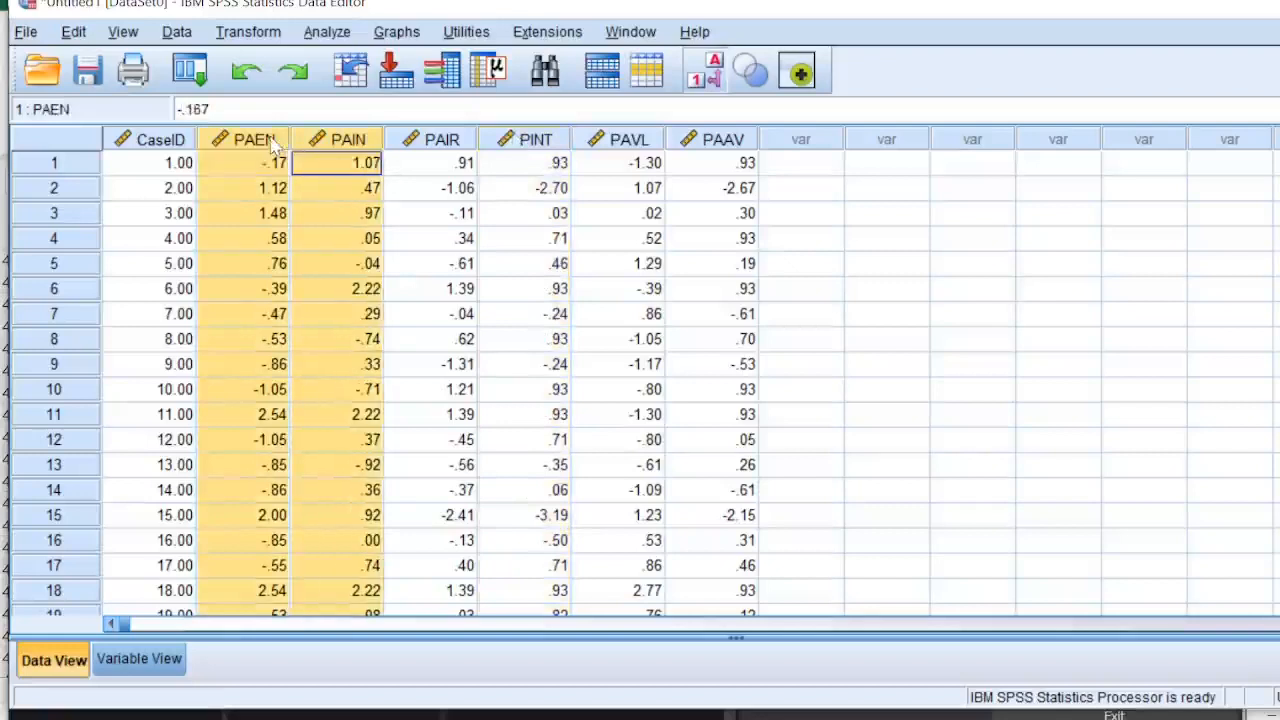
pyautogui.click(524, 162)
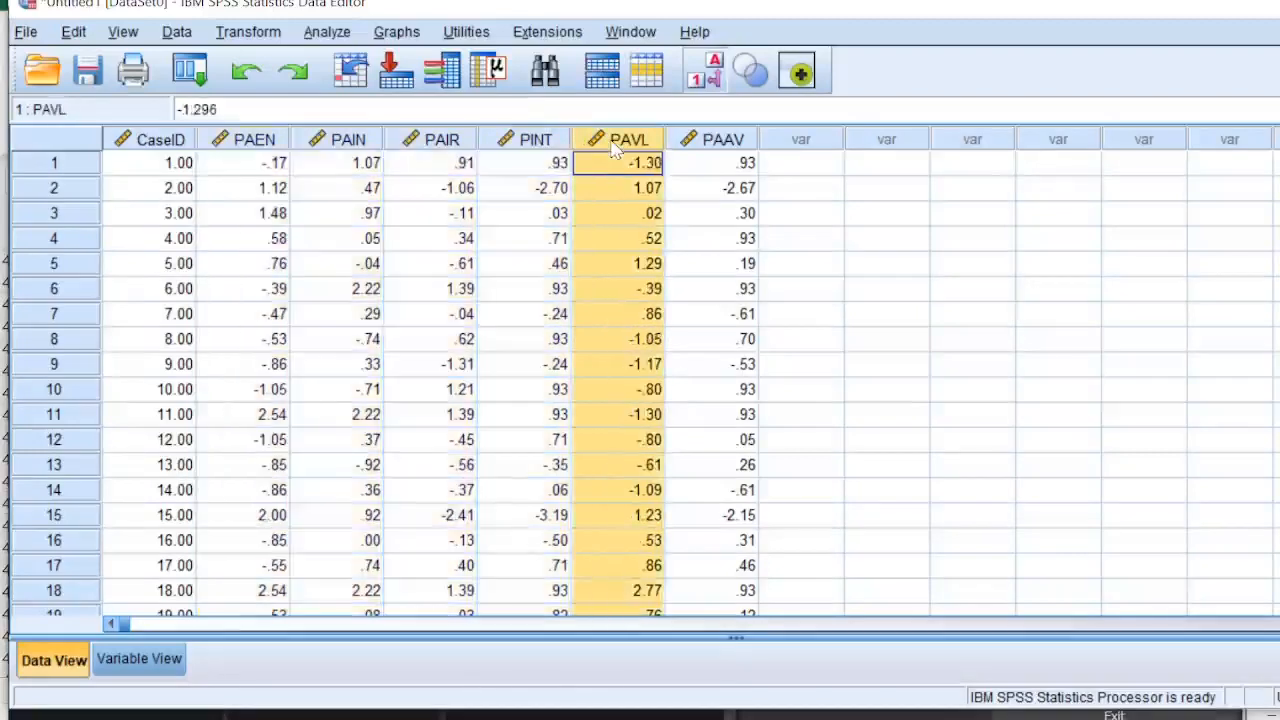
pyautogui.moveTo(743, 163)
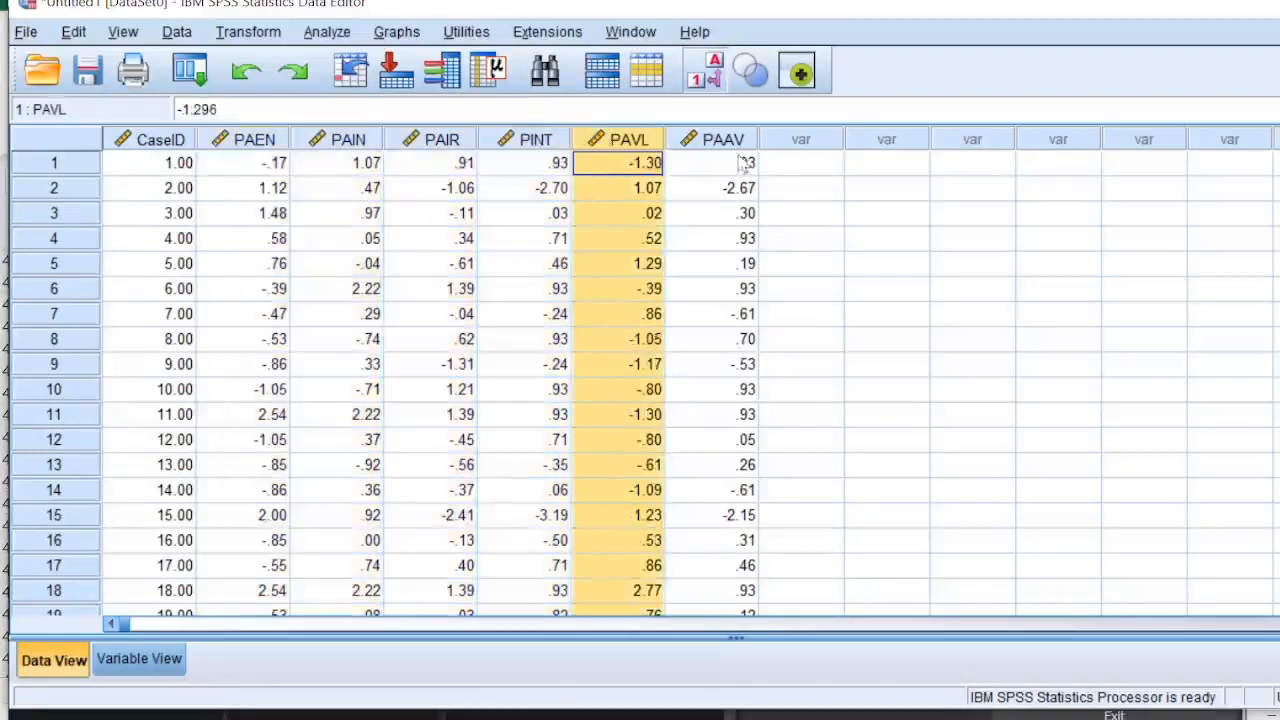
pyautogui.click(711, 162)
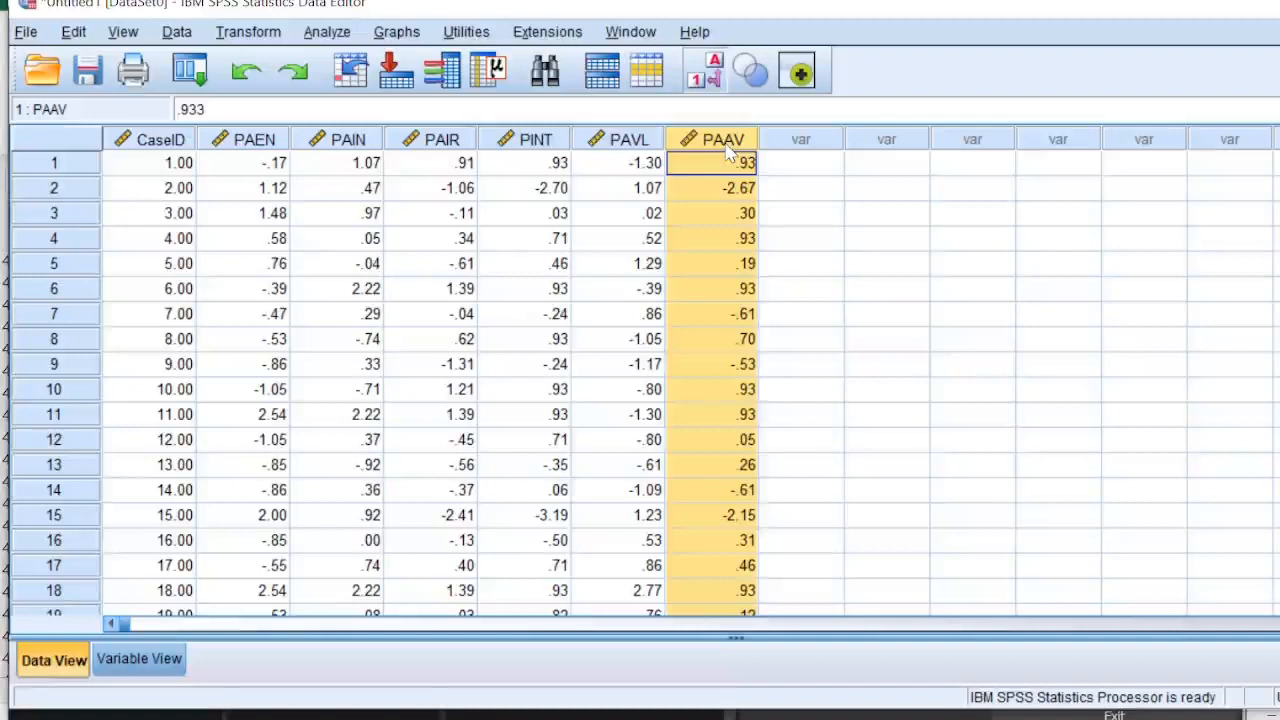
pyautogui.moveTo(845, 235)
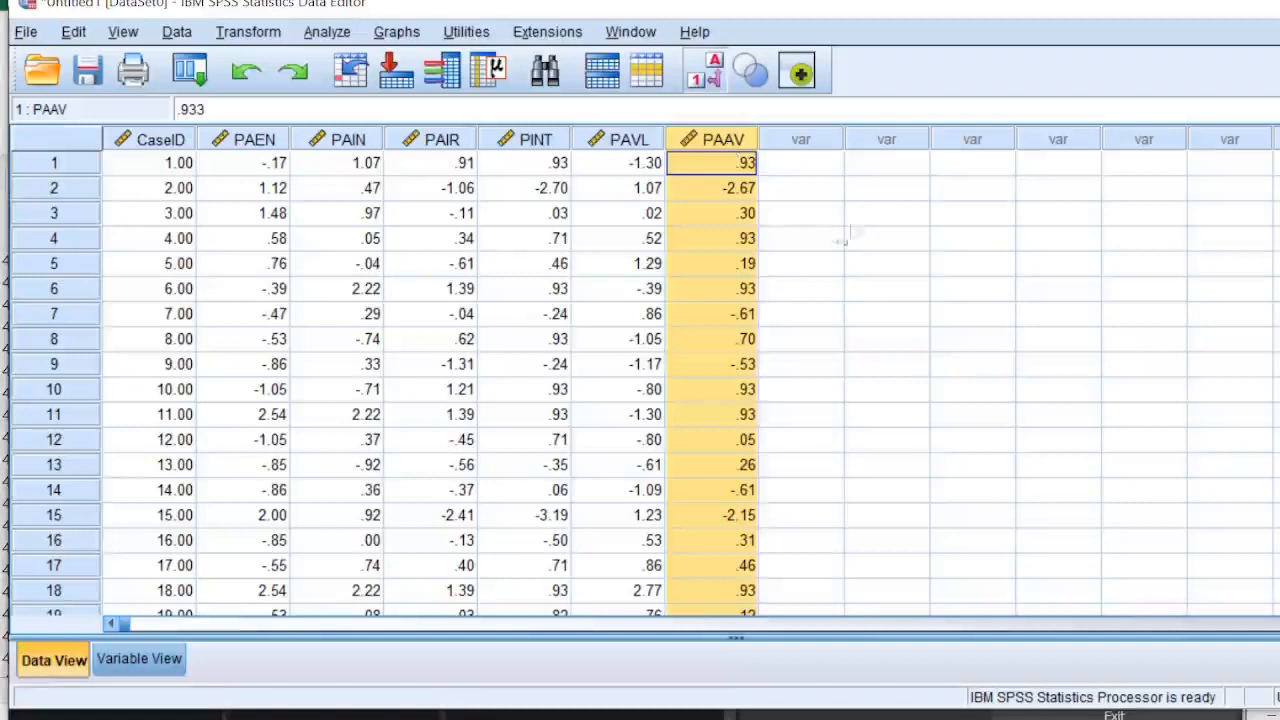
pyautogui.moveTo(320, 40)
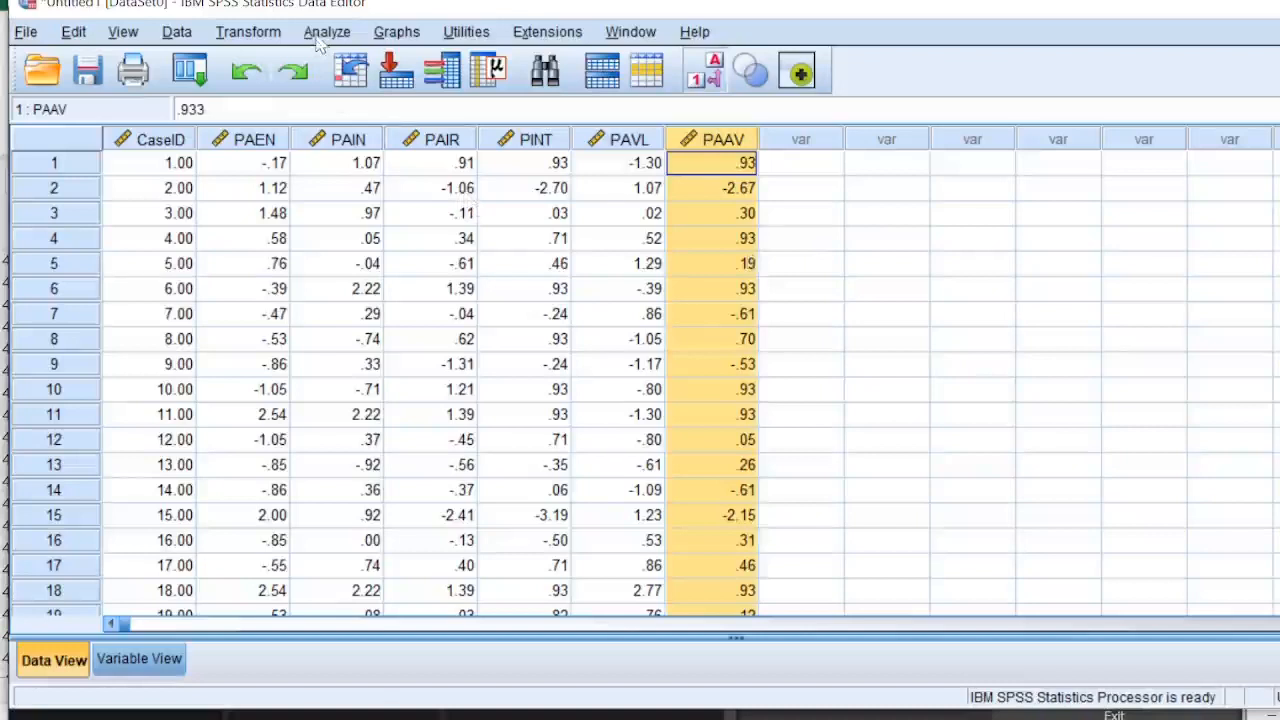
# Start a linear regression with PAVL as dependent and PAEN through PINT as independents
pyautogui.click(327, 31)
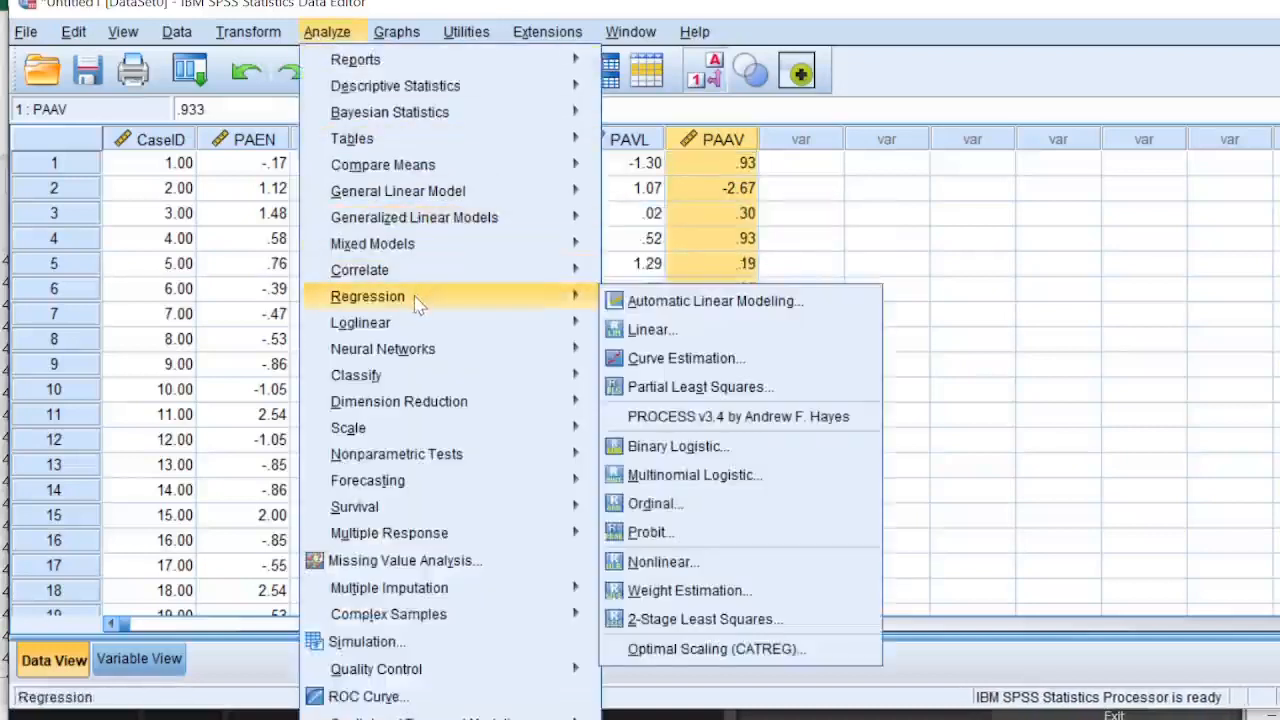
pyautogui.moveTo(652, 329)
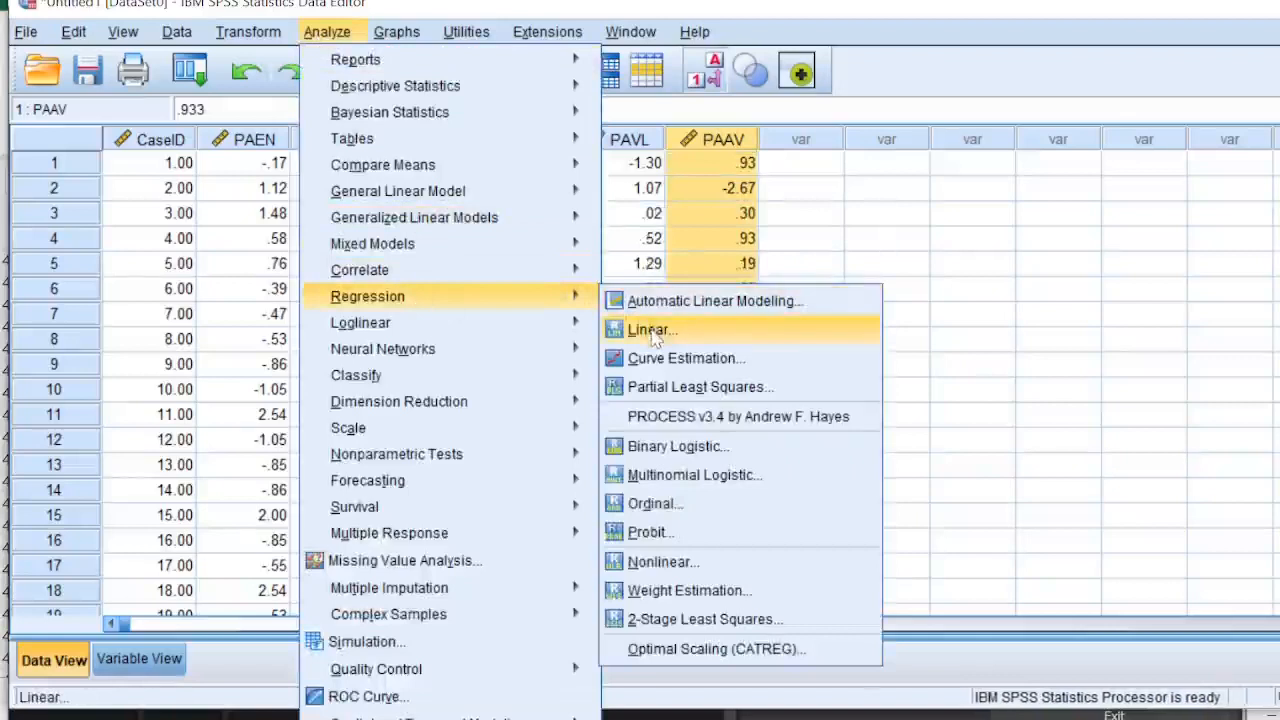
pyautogui.click(648, 329)
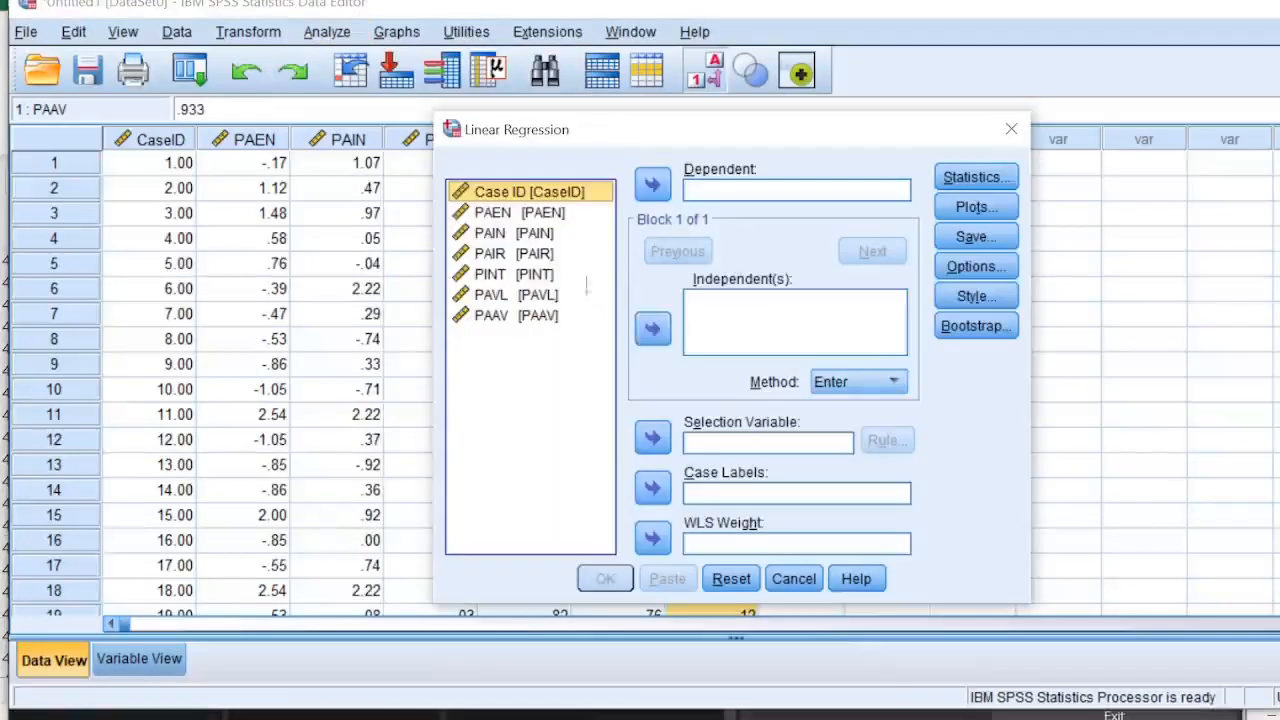
pyautogui.click(530, 294)
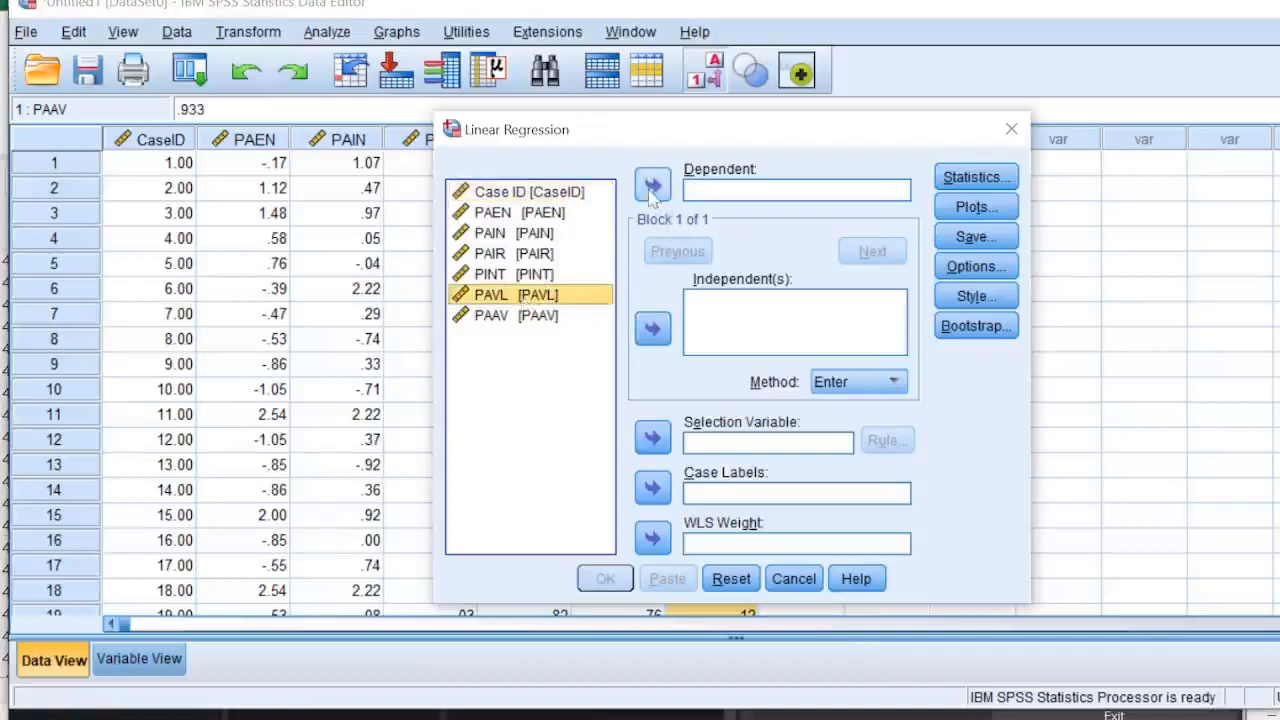
pyautogui.click(652, 185)
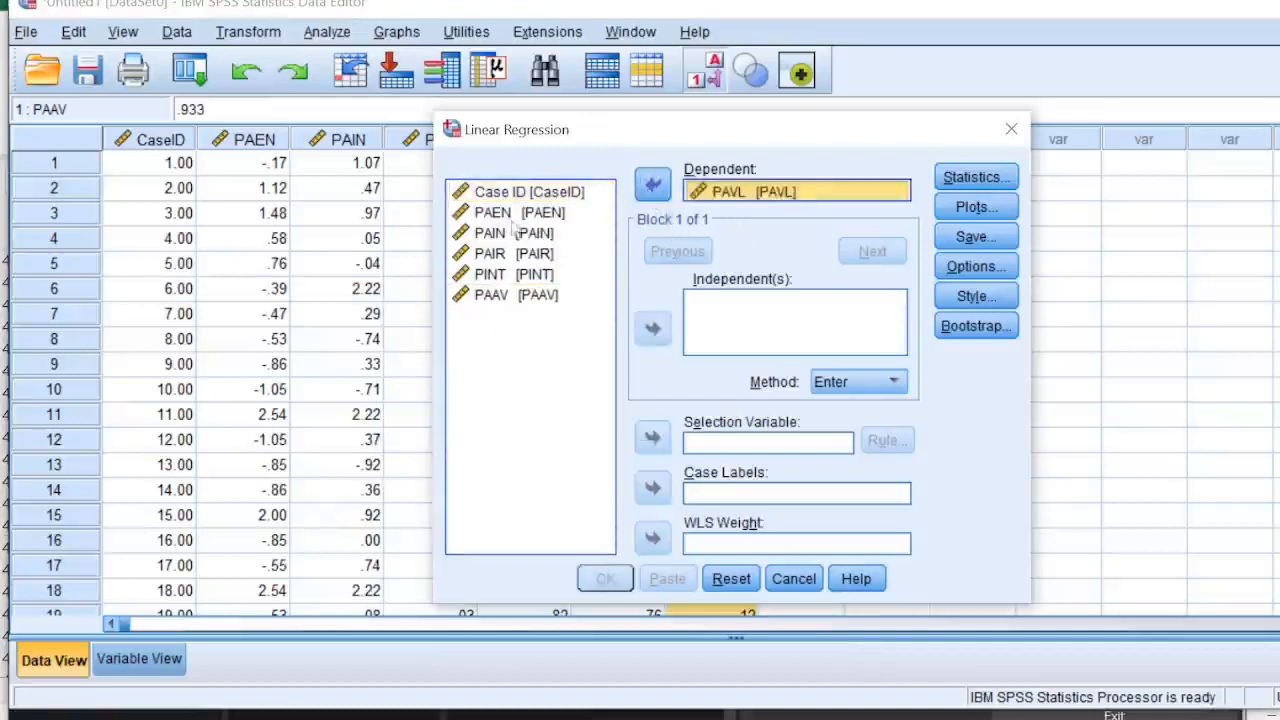
pyautogui.click(513, 212)
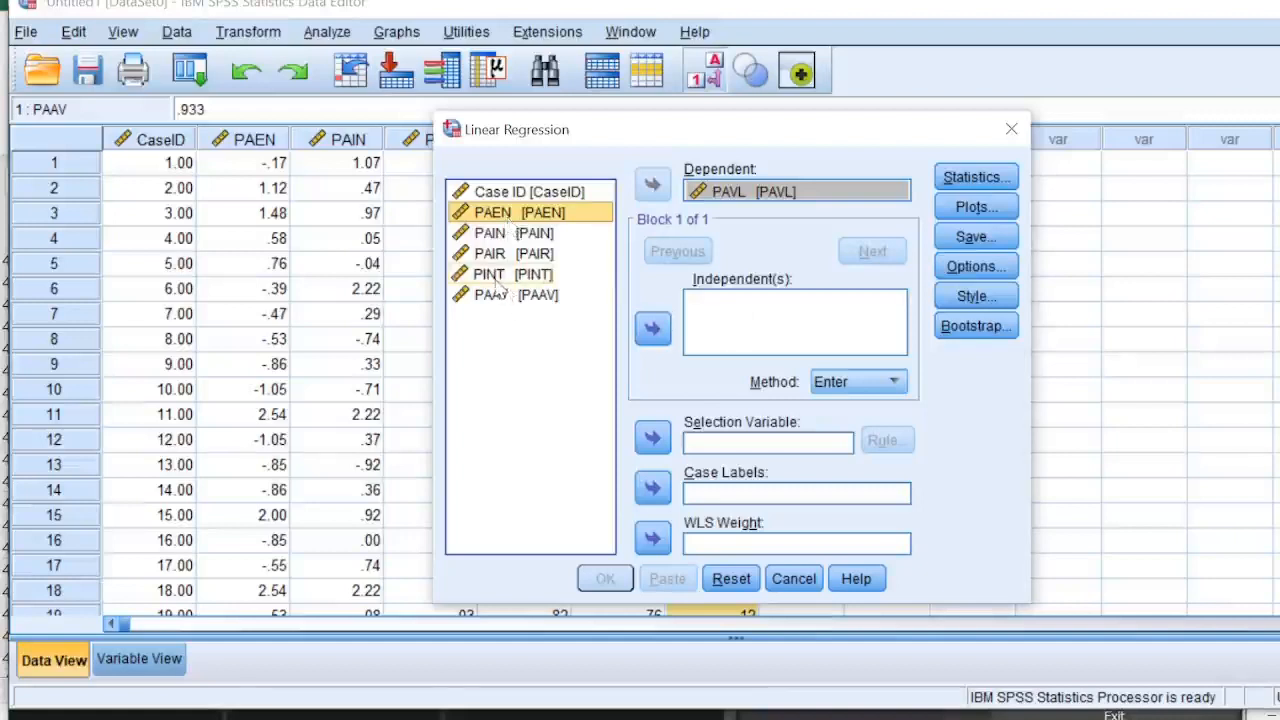
pyautogui.click(505, 274)
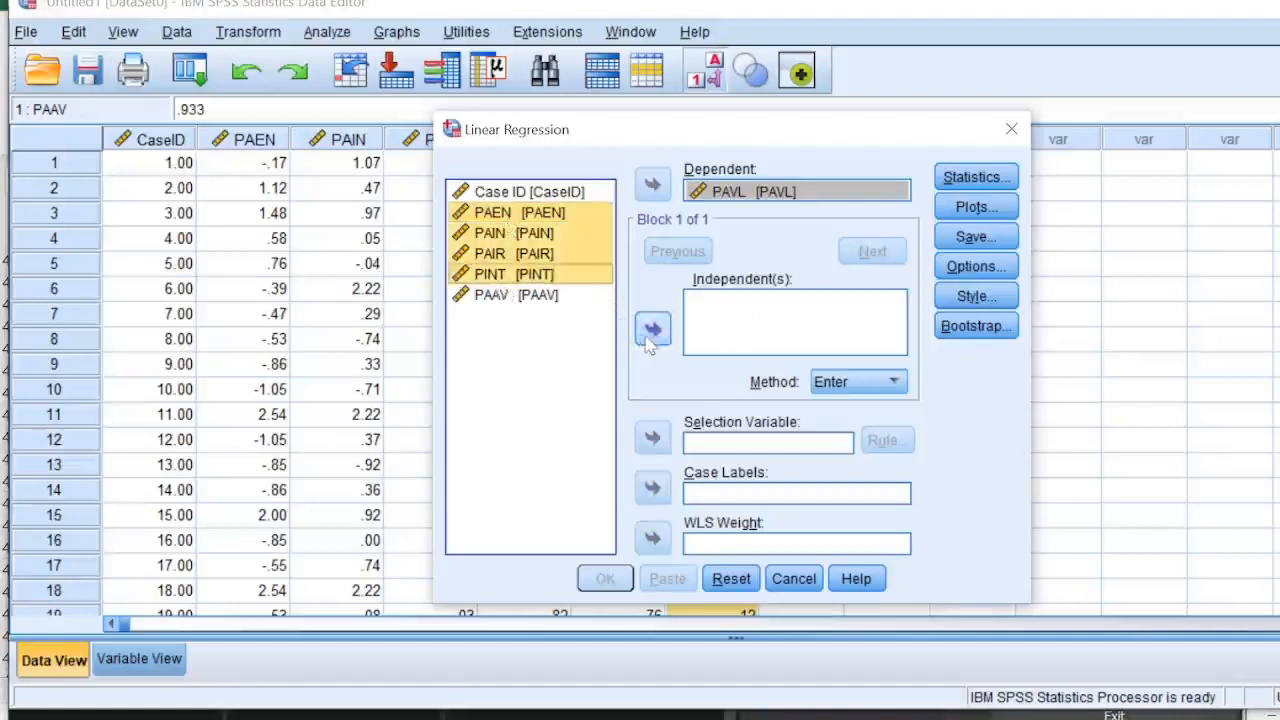
pyautogui.click(652, 329)
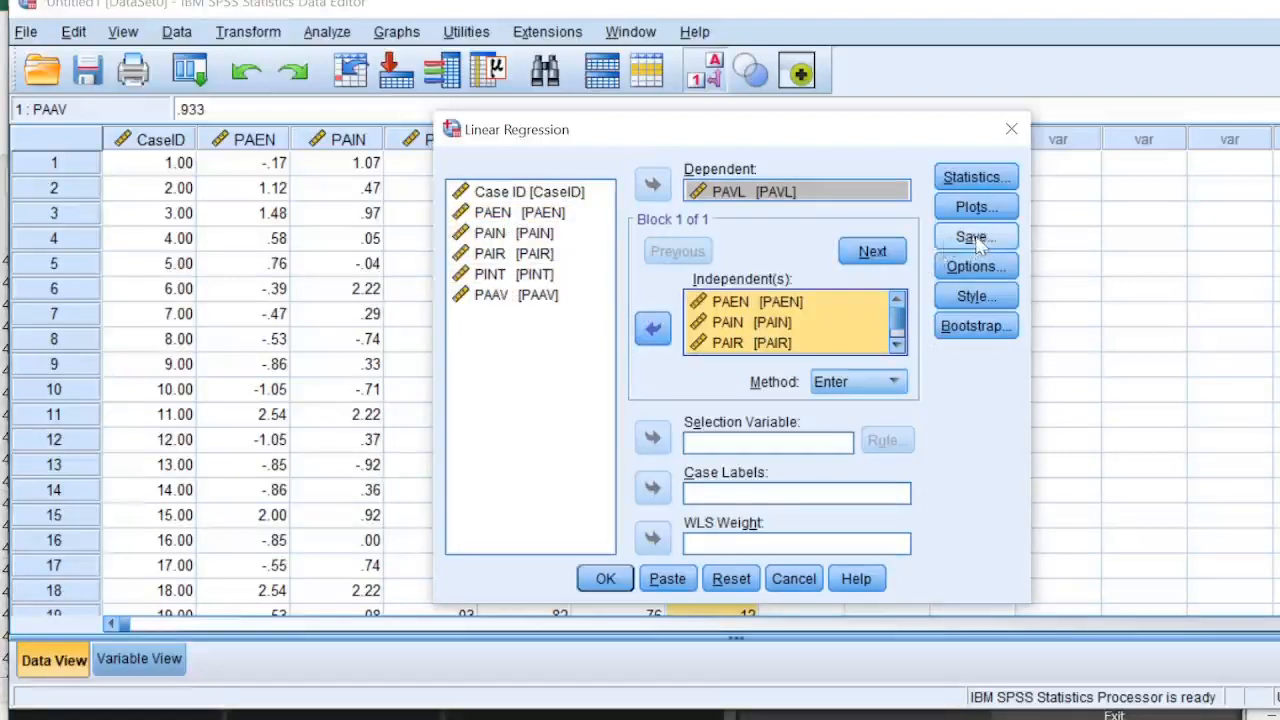
# Save Mahalanobis distances and run the regression, giving R Square .470
pyautogui.click(974, 237)
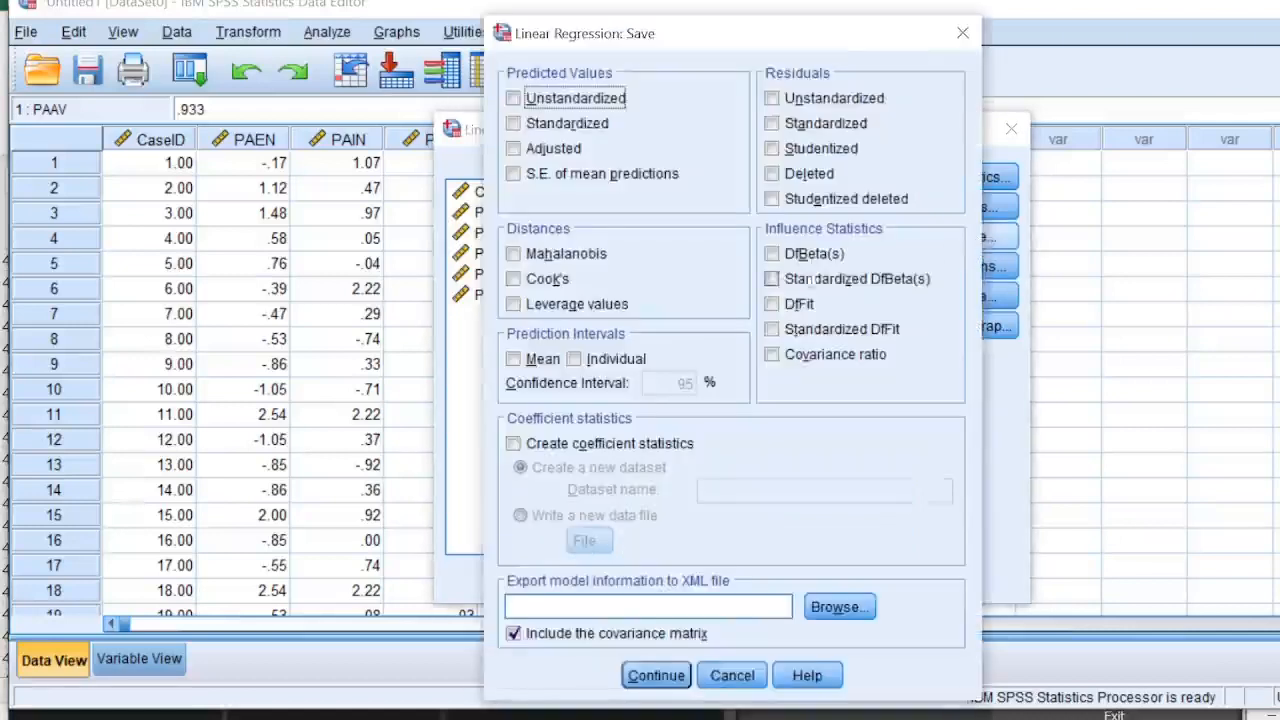
pyautogui.click(514, 253)
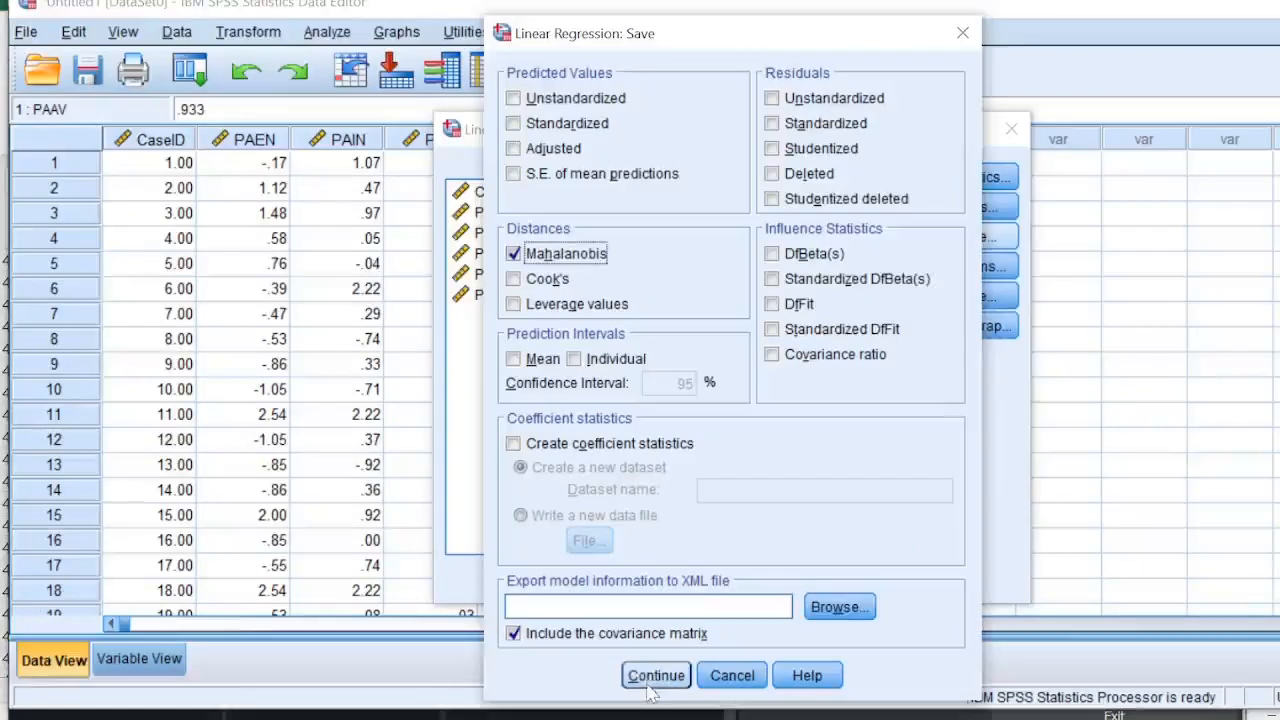
pyautogui.click(655, 675)
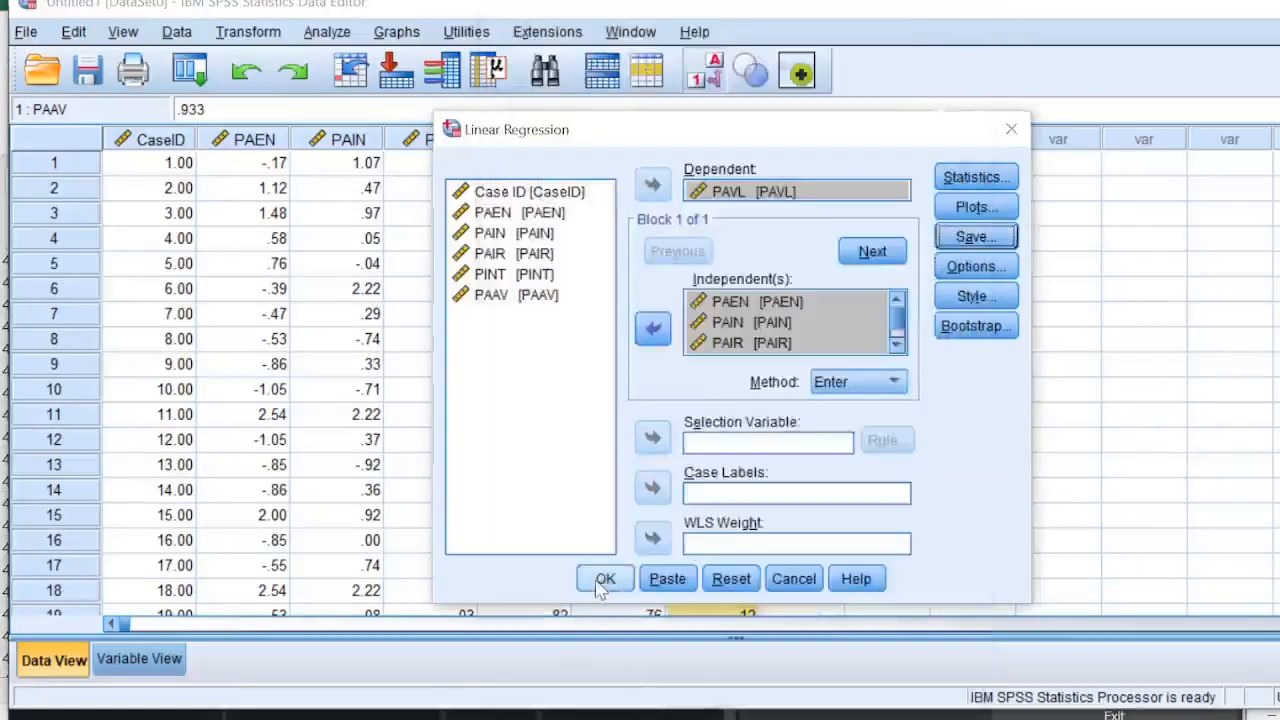
pyautogui.click(605, 578)
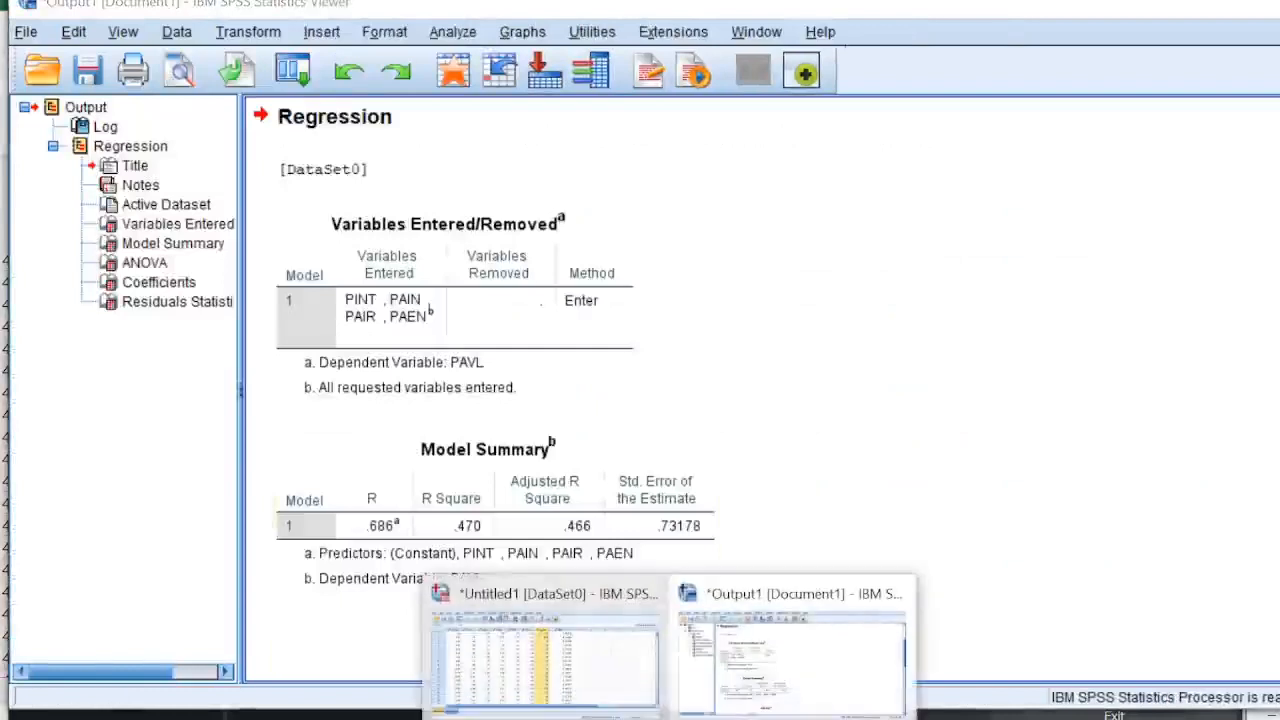
# Return to the data sheet to view the new MAH_1 distance column, then bring up Transform
pyautogui.click(543, 593)
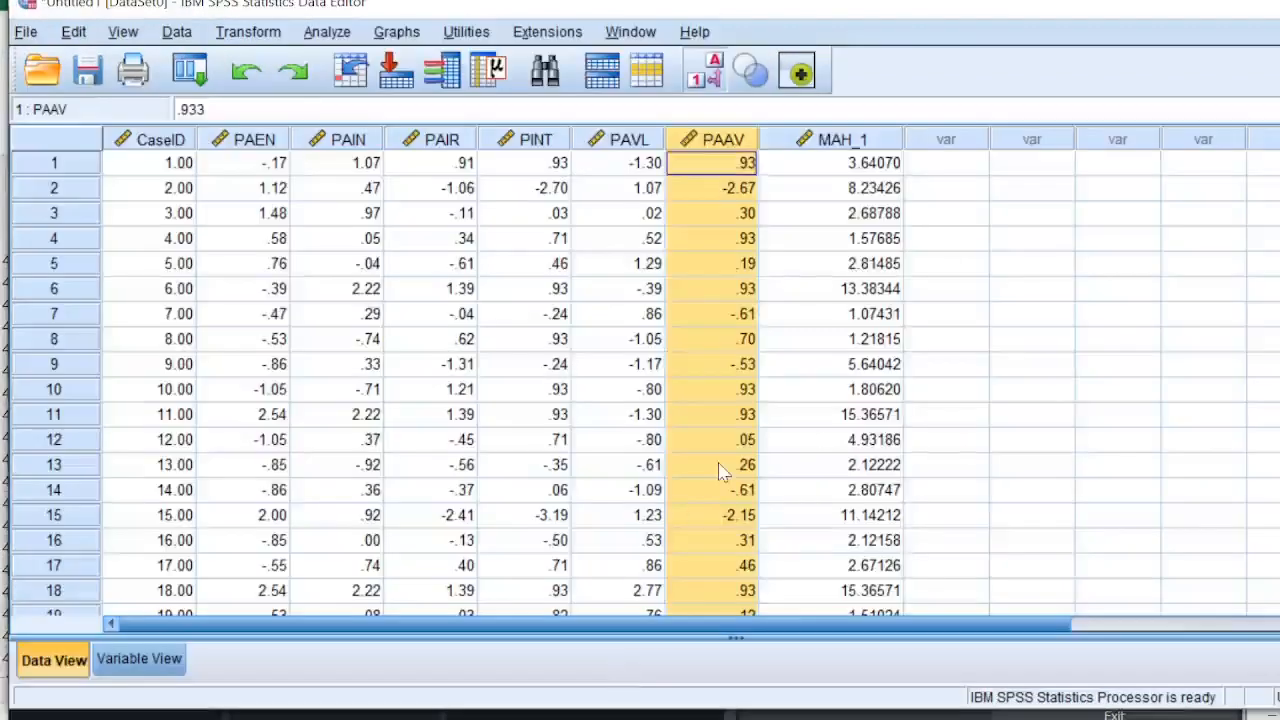
pyautogui.moveTo(1054, 427)
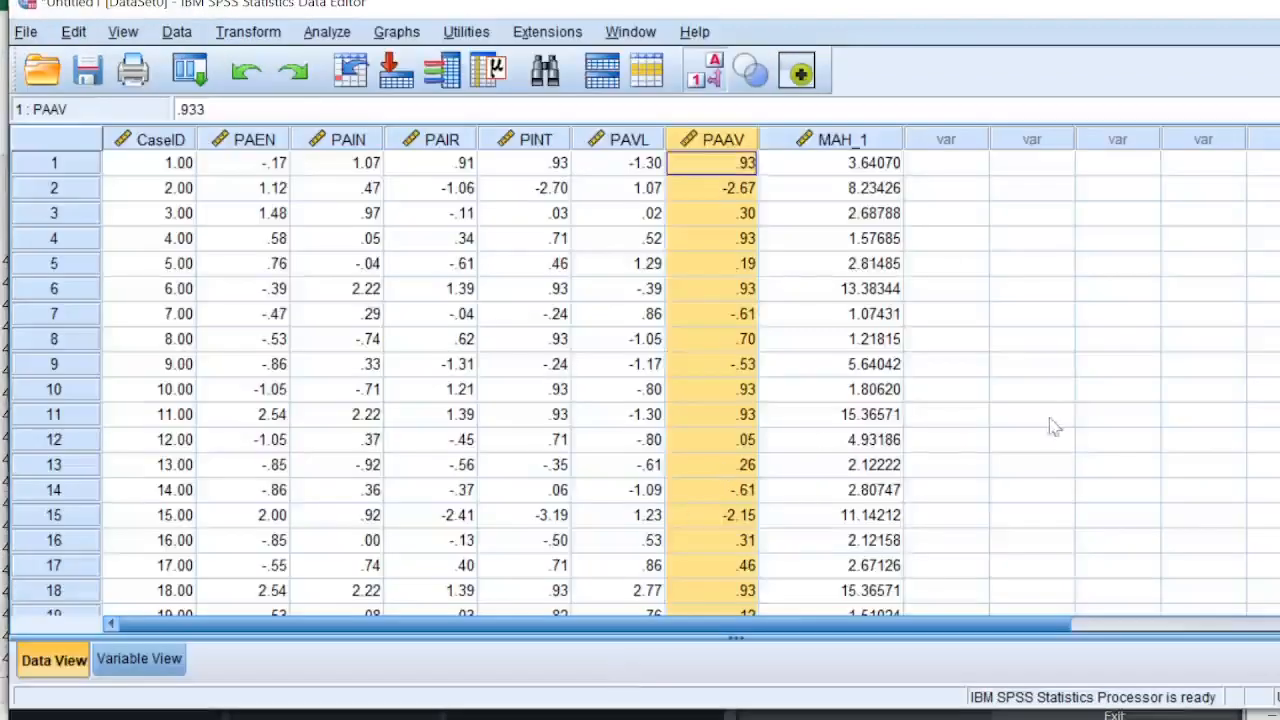
pyautogui.click(833, 139)
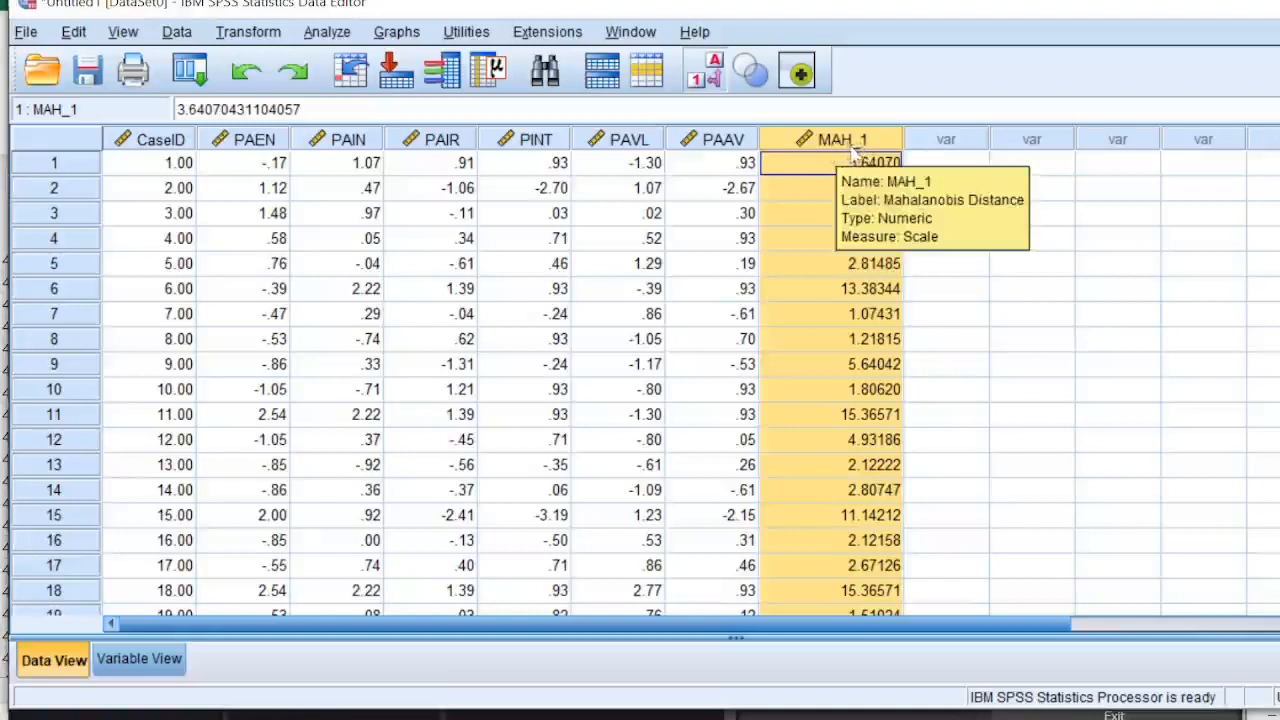
pyautogui.moveTo(995, 210)
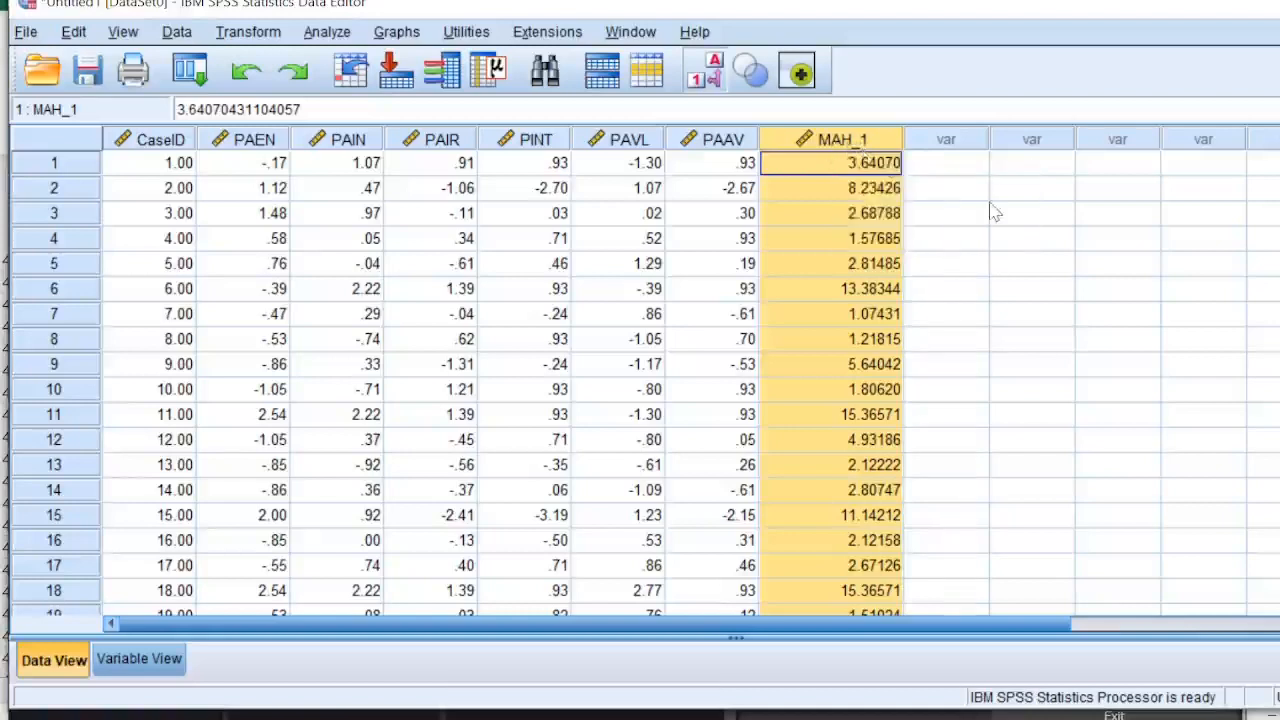
pyautogui.moveTo(725, 456)
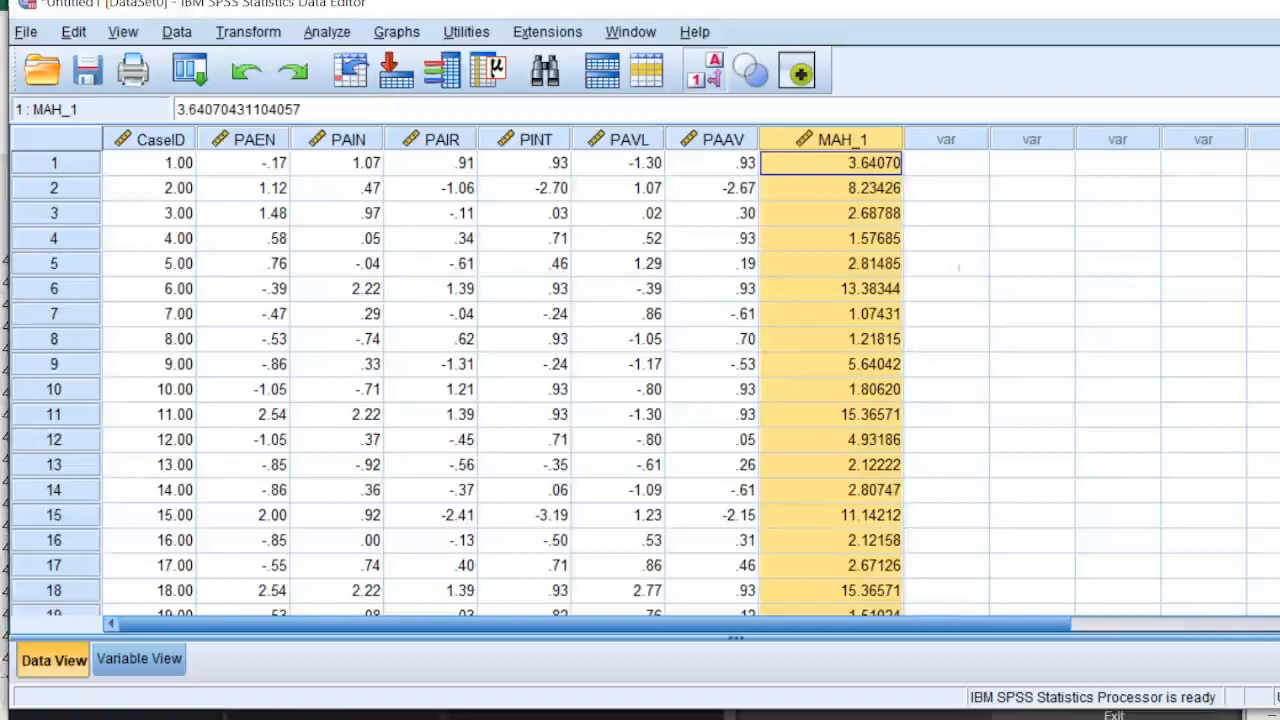
pyautogui.moveTo(920, 185)
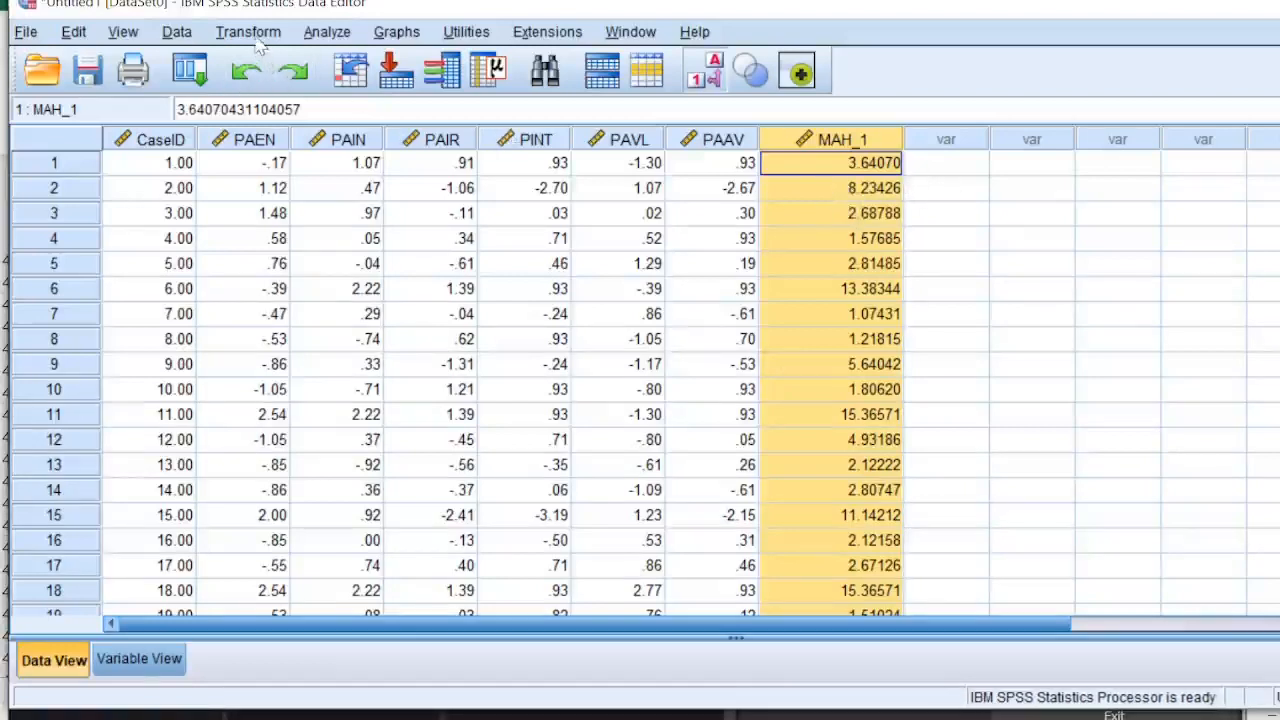
pyautogui.click(248, 31)
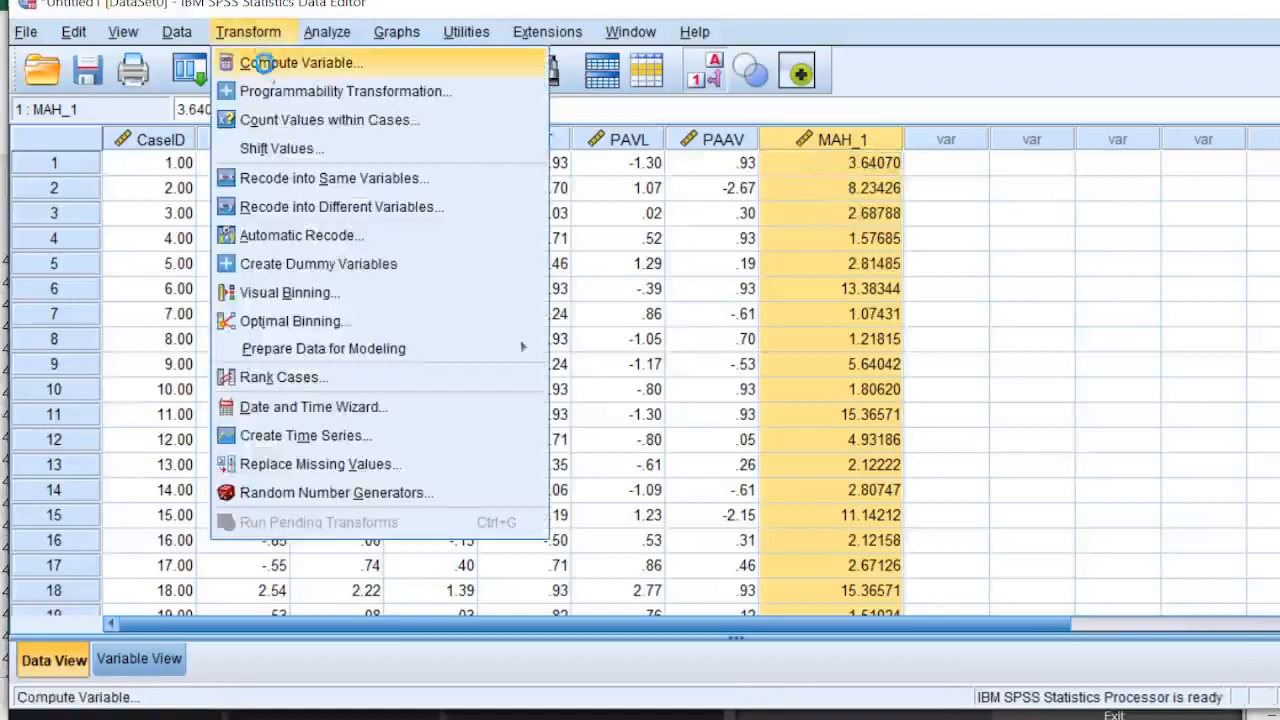
# Name the target variable pMAH_1 and insert the Cdf.Chisq function into the expression
pyautogui.click(301, 62)
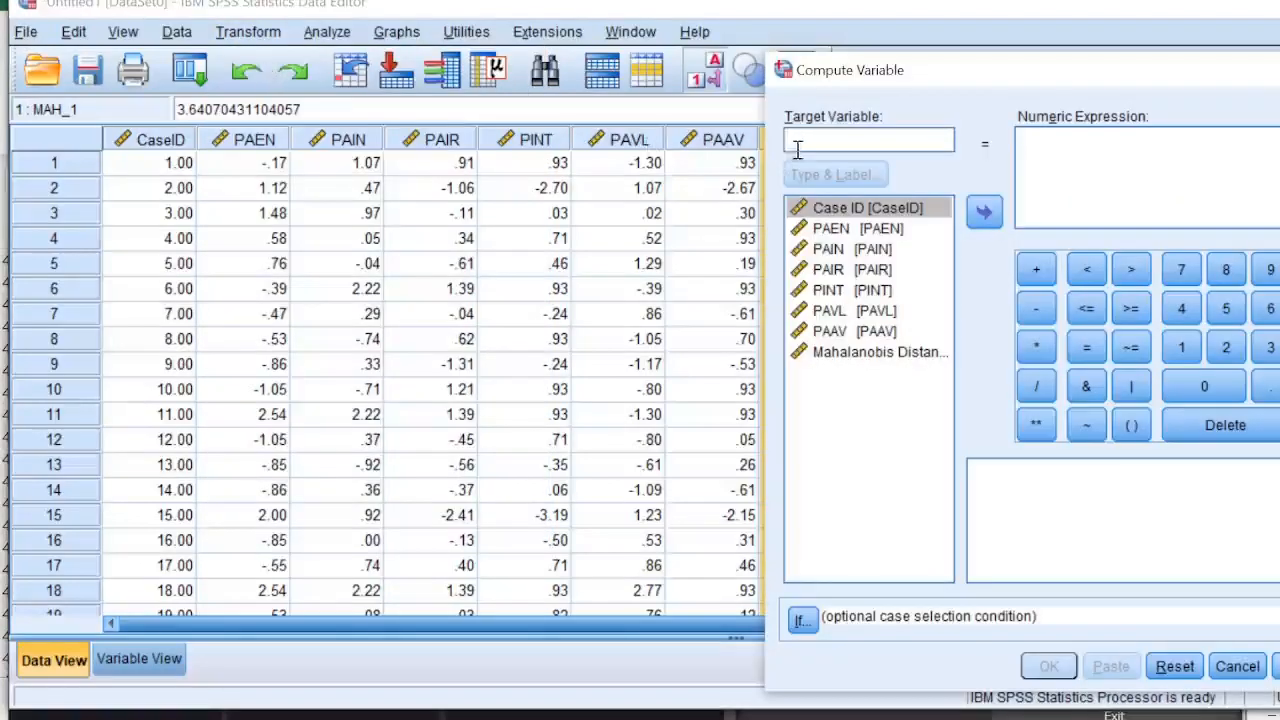
pyautogui.write('P')
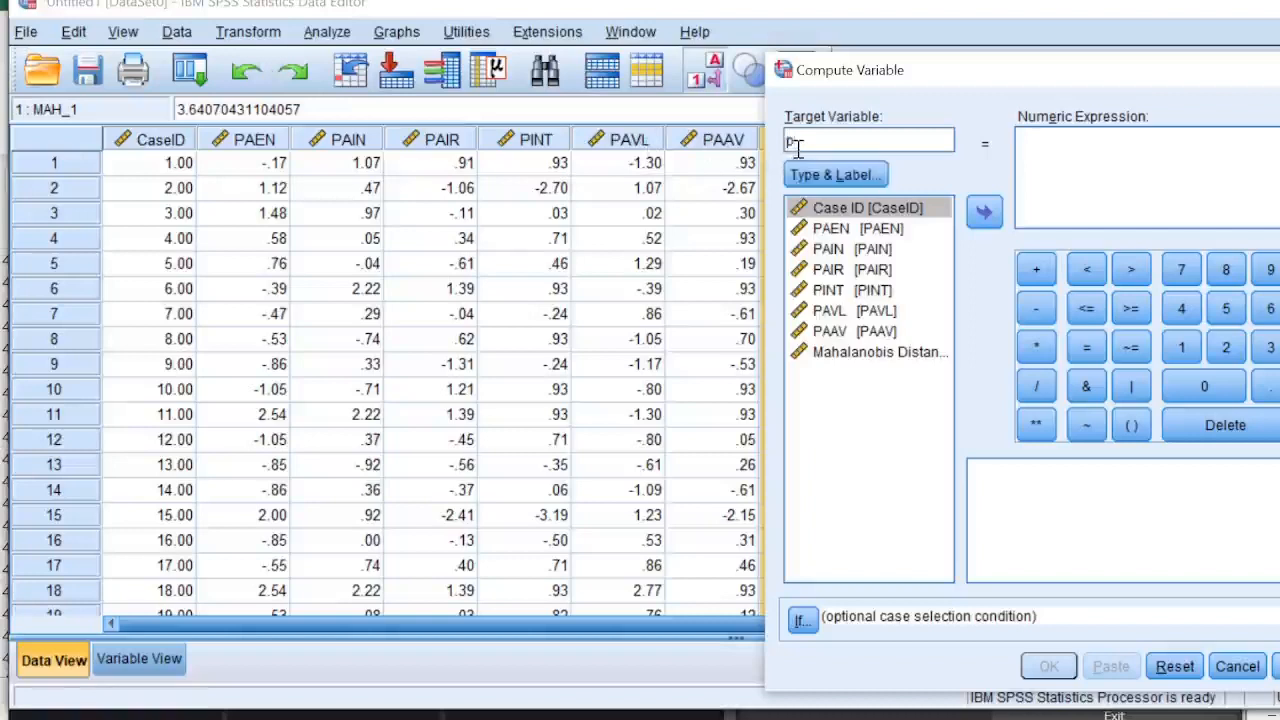
pyautogui.write('MAH')
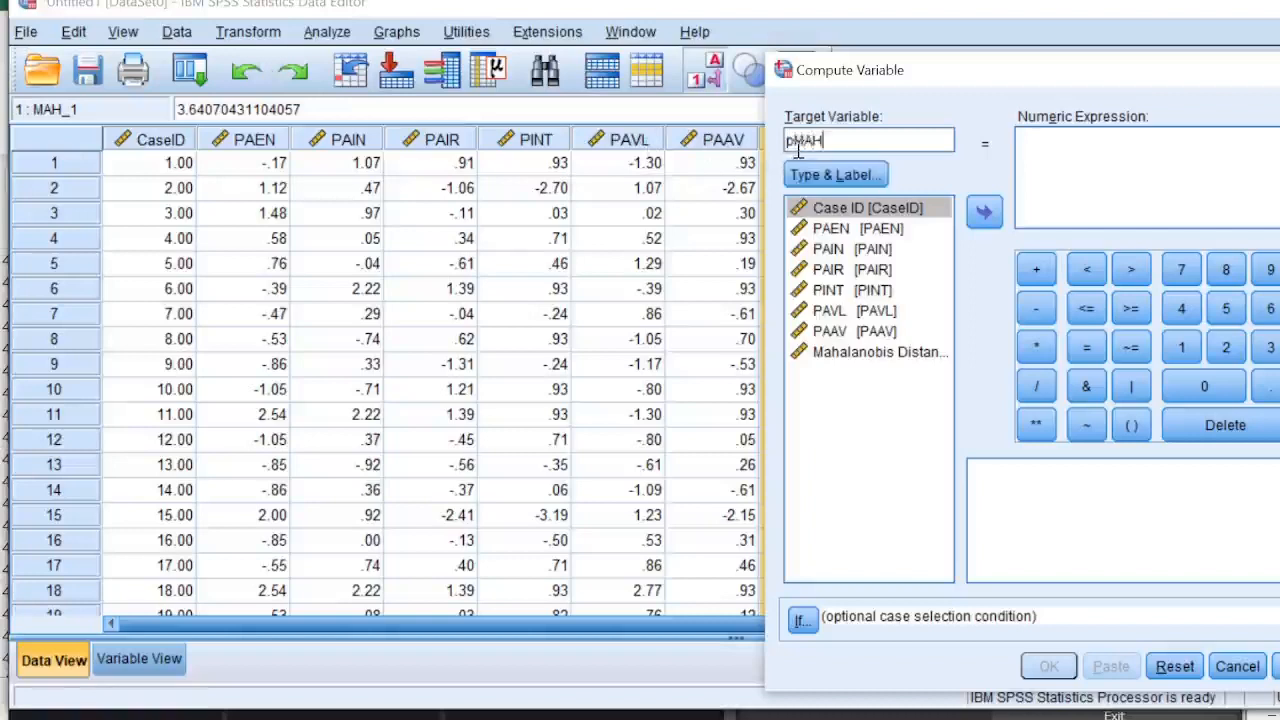
pyautogui.write('_1')
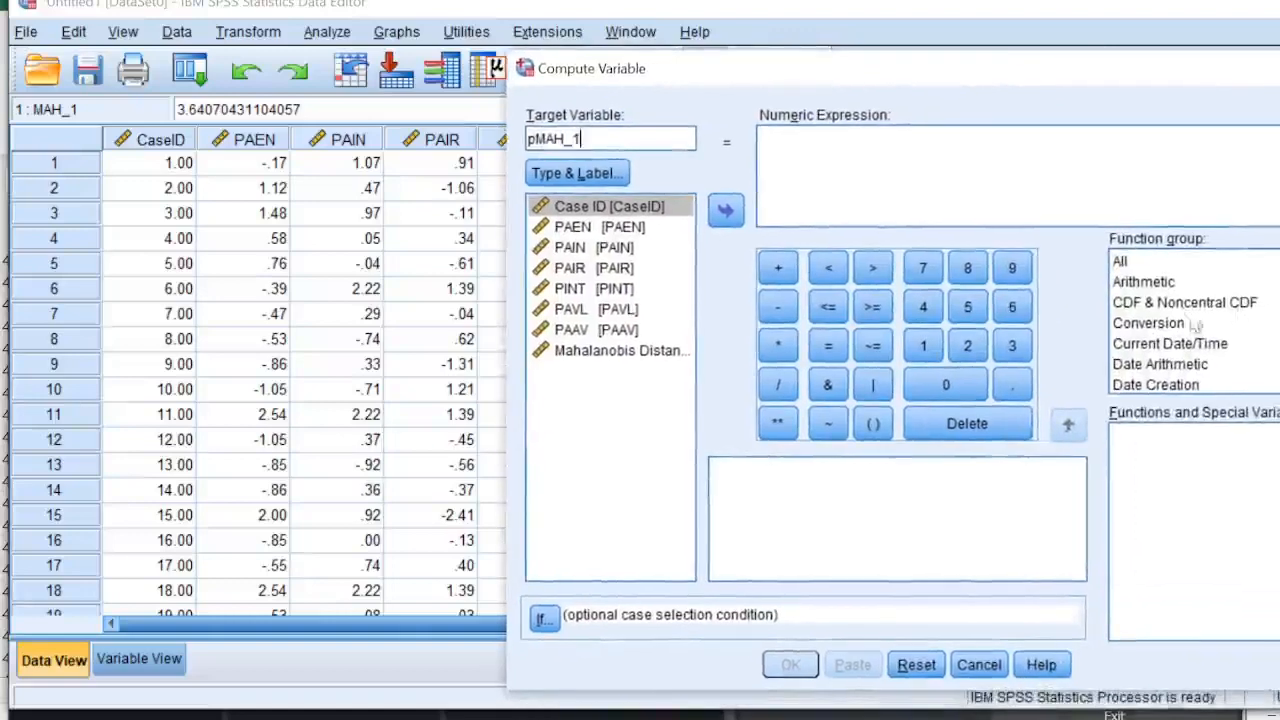
pyautogui.moveTo(1143, 312)
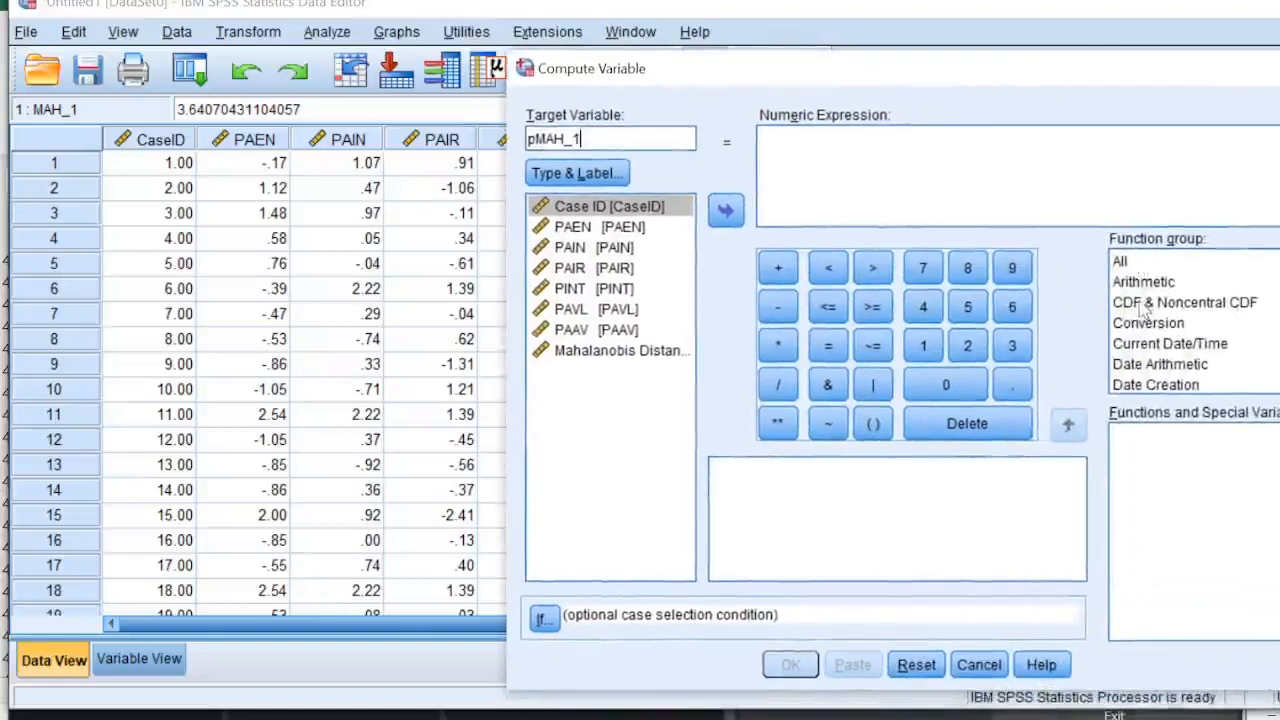
pyautogui.click(1184, 302)
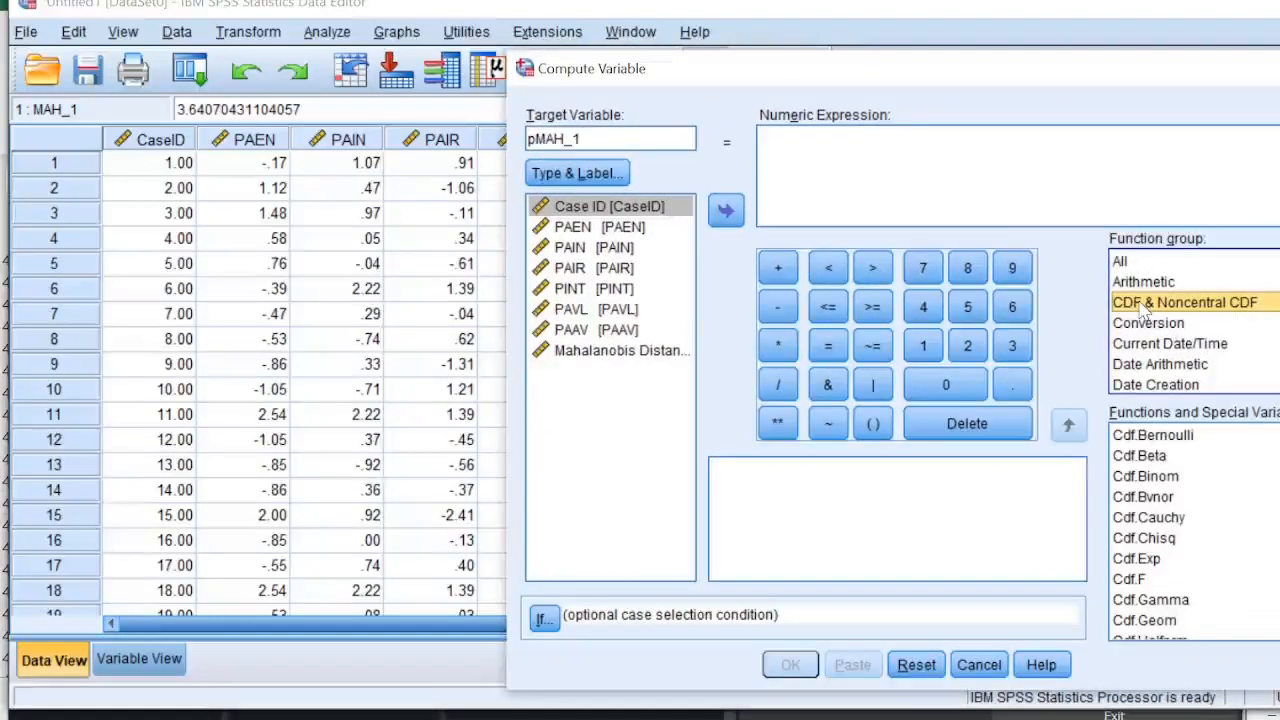
pyautogui.moveTo(1175, 535)
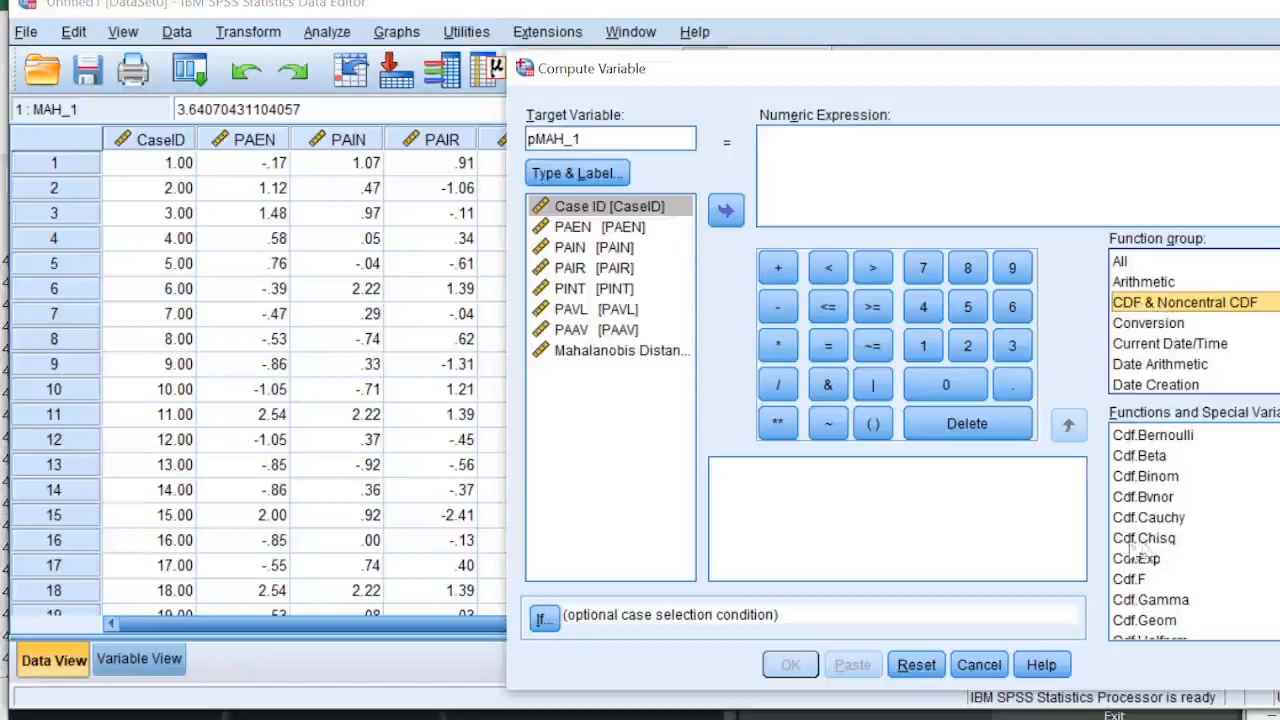
pyautogui.doubleClick(1144, 537)
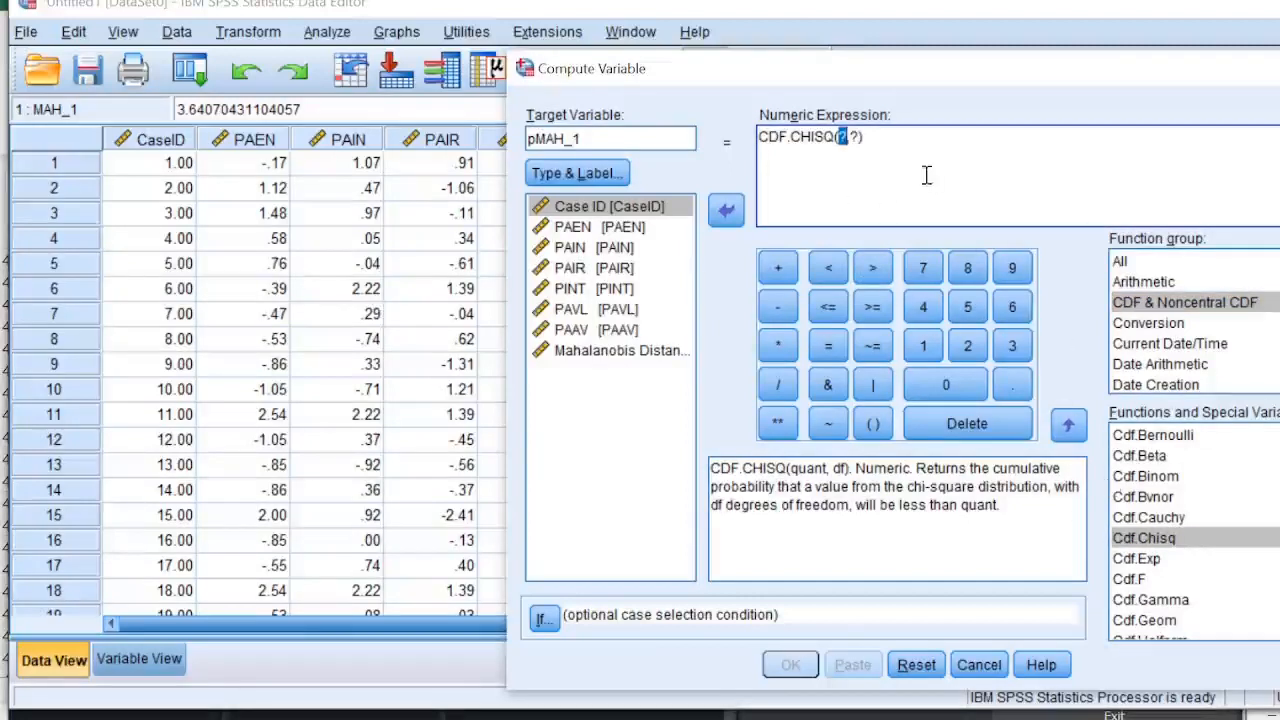
pyautogui.moveTo(869, 185)
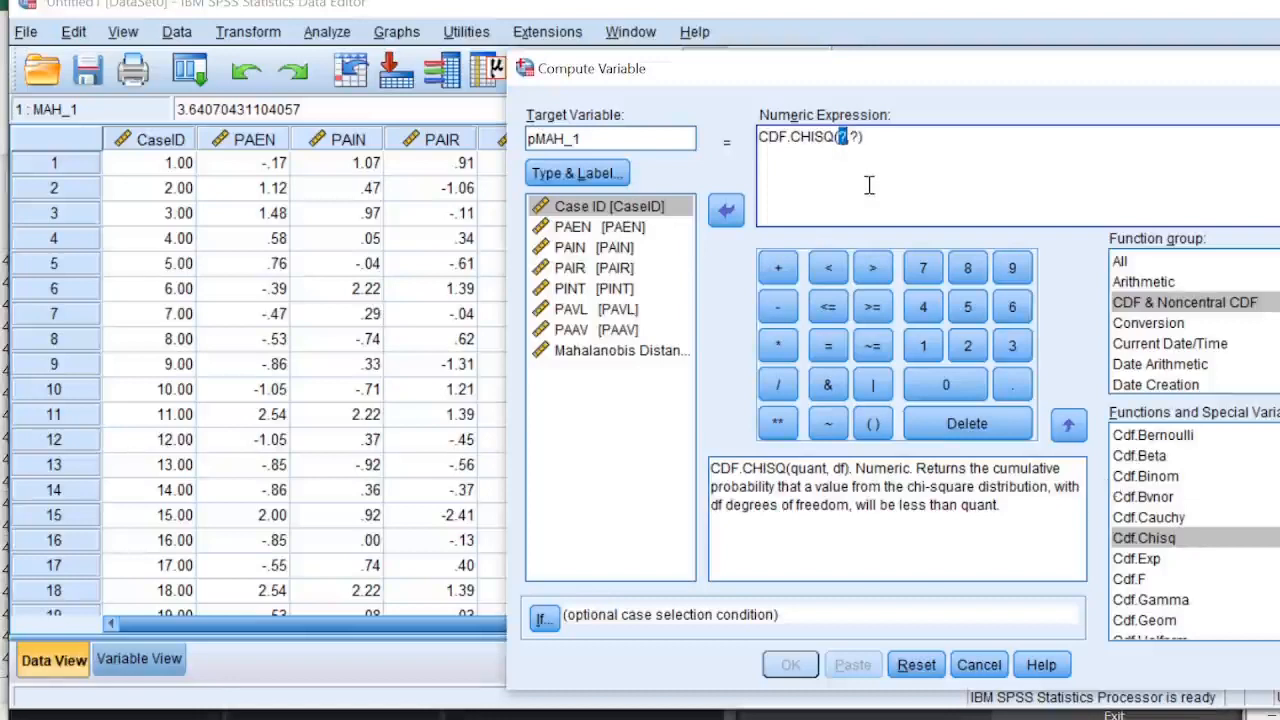
pyautogui.moveTo(643, 357)
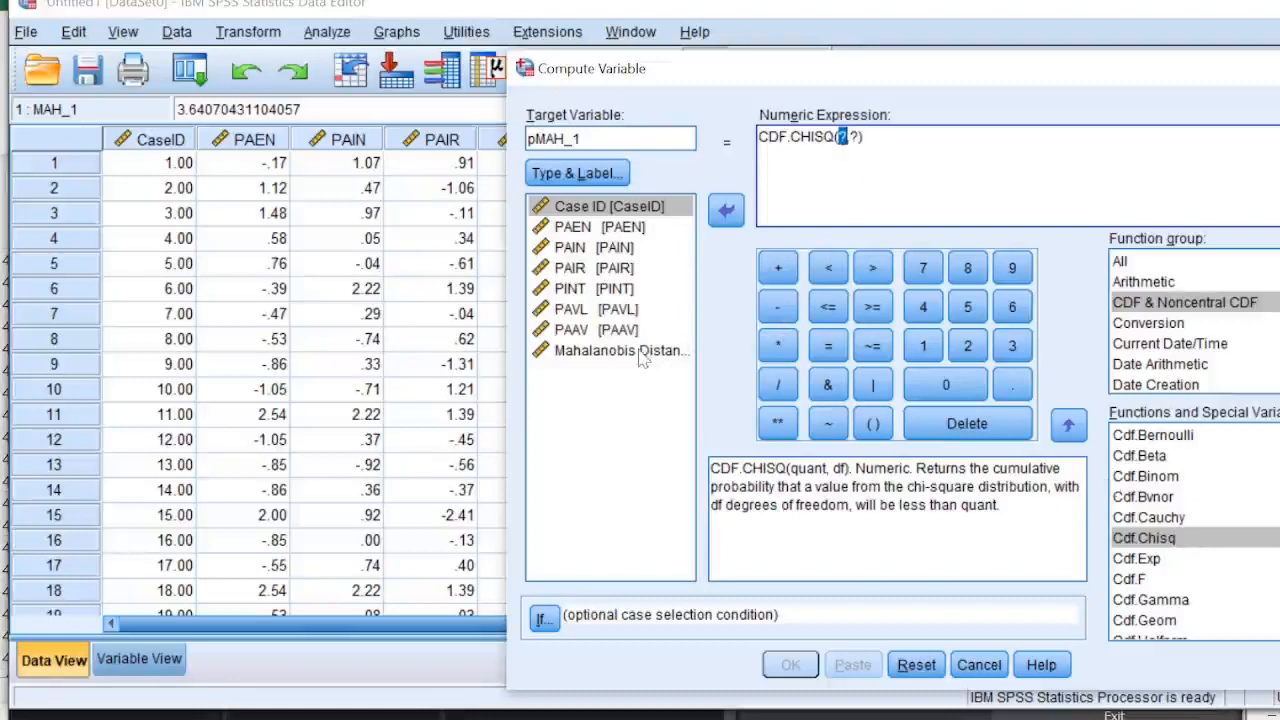
# Fill in MAH_1 and 5 degrees of freedom, prefix 1-, and run the compute
pyautogui.click(593, 350)
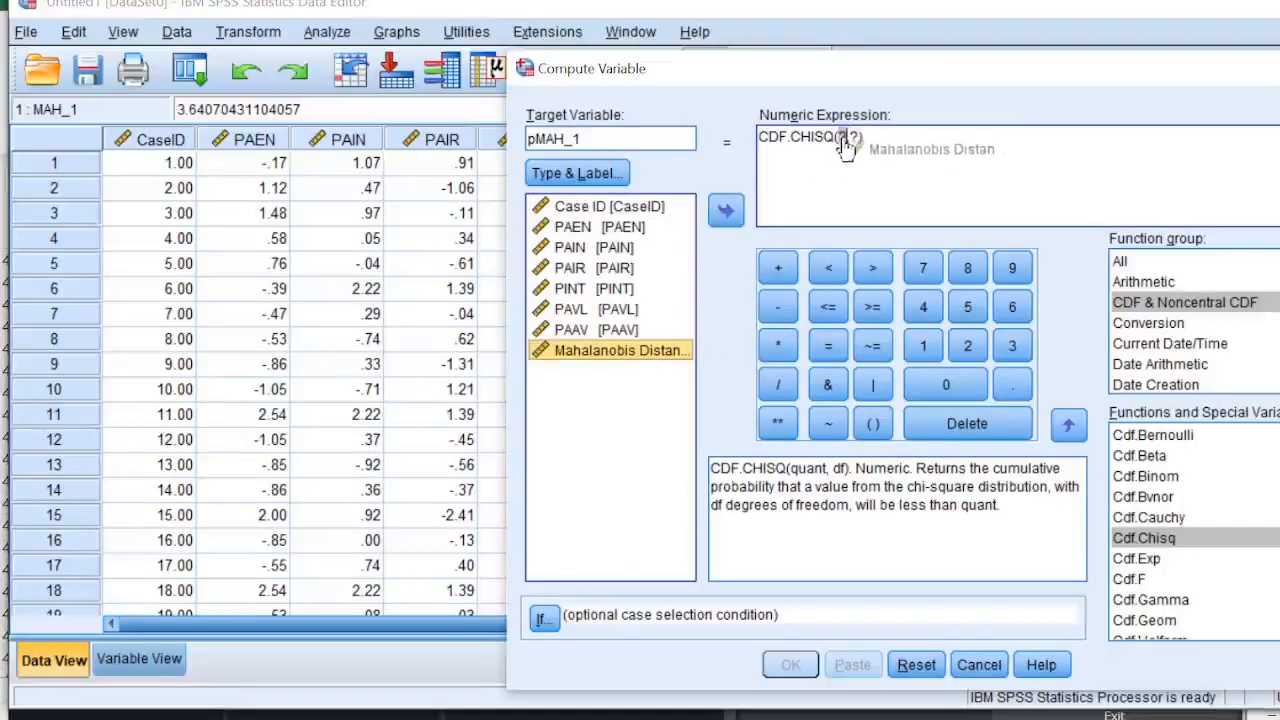
pyautogui.click(726, 210)
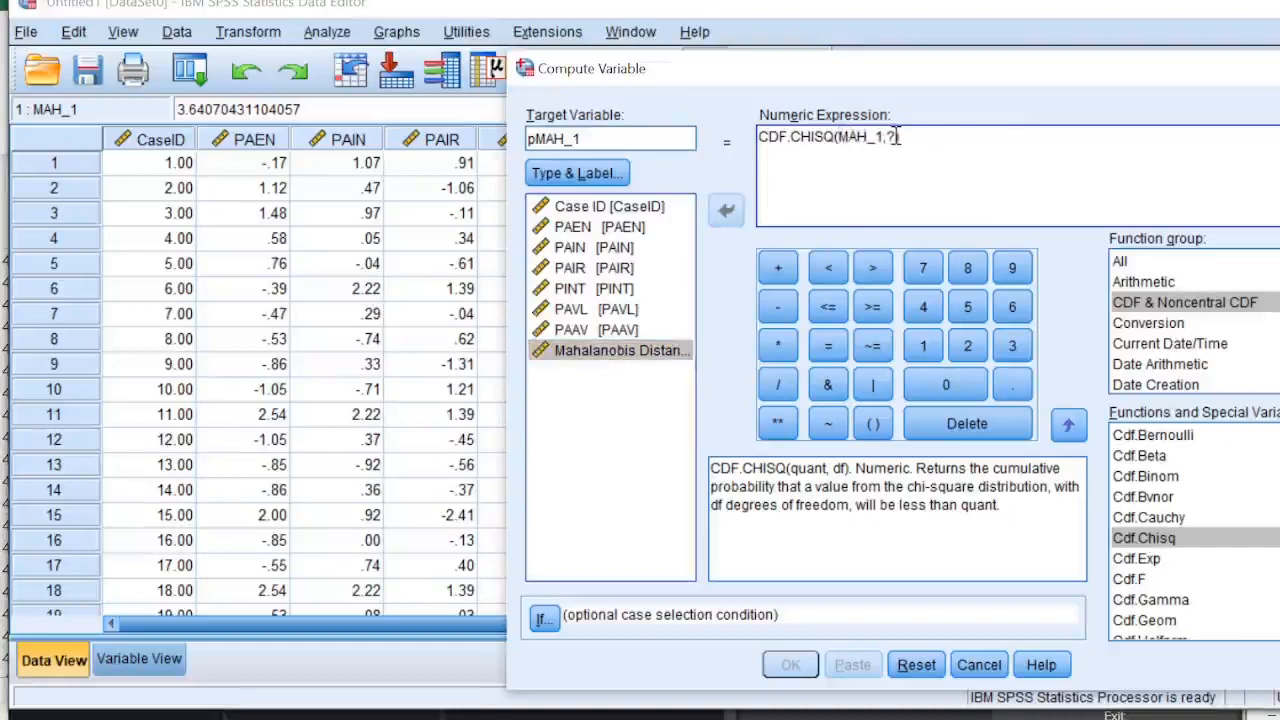
pyautogui.press('Backspace')
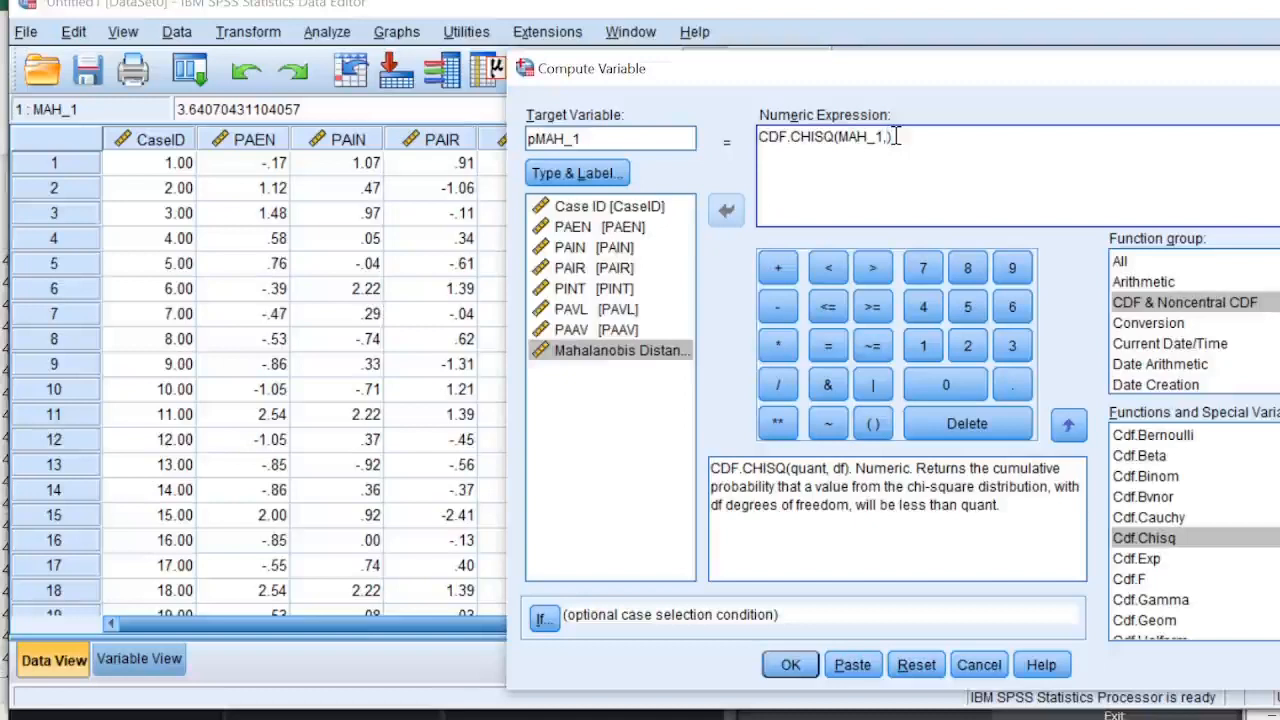
pyautogui.write('5')
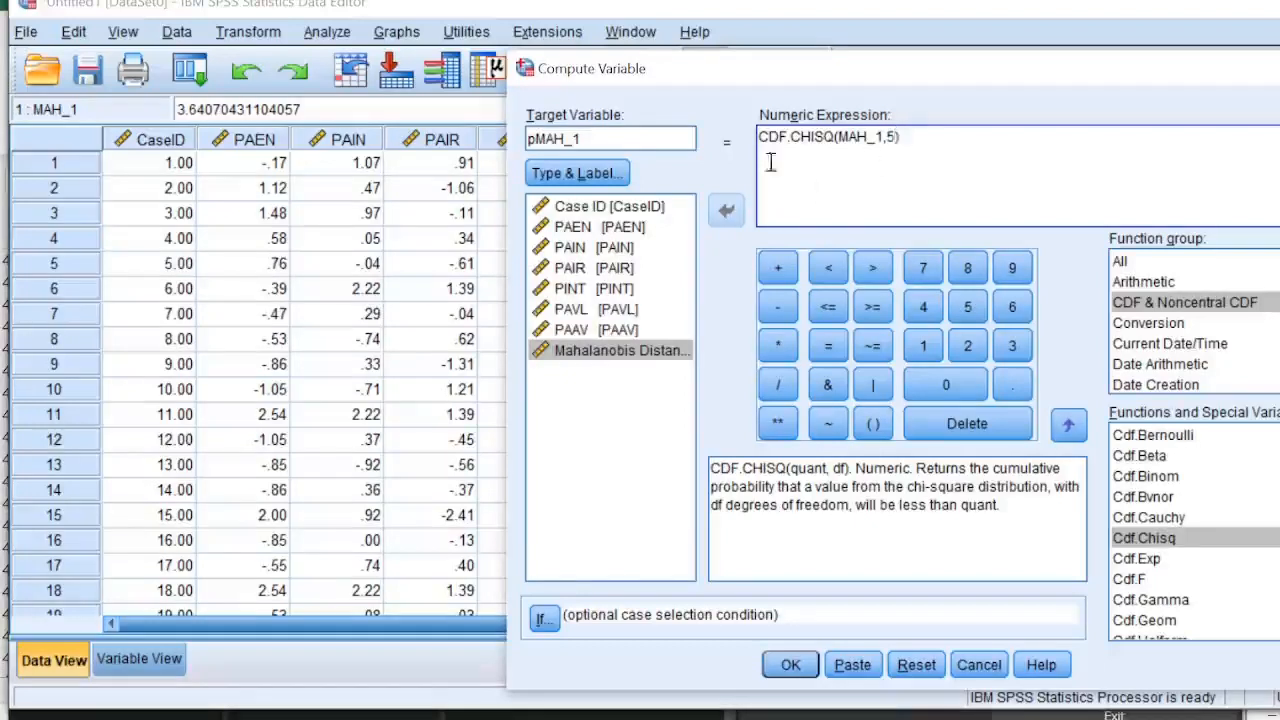
pyautogui.click(762, 137)
pyautogui.write('1-')
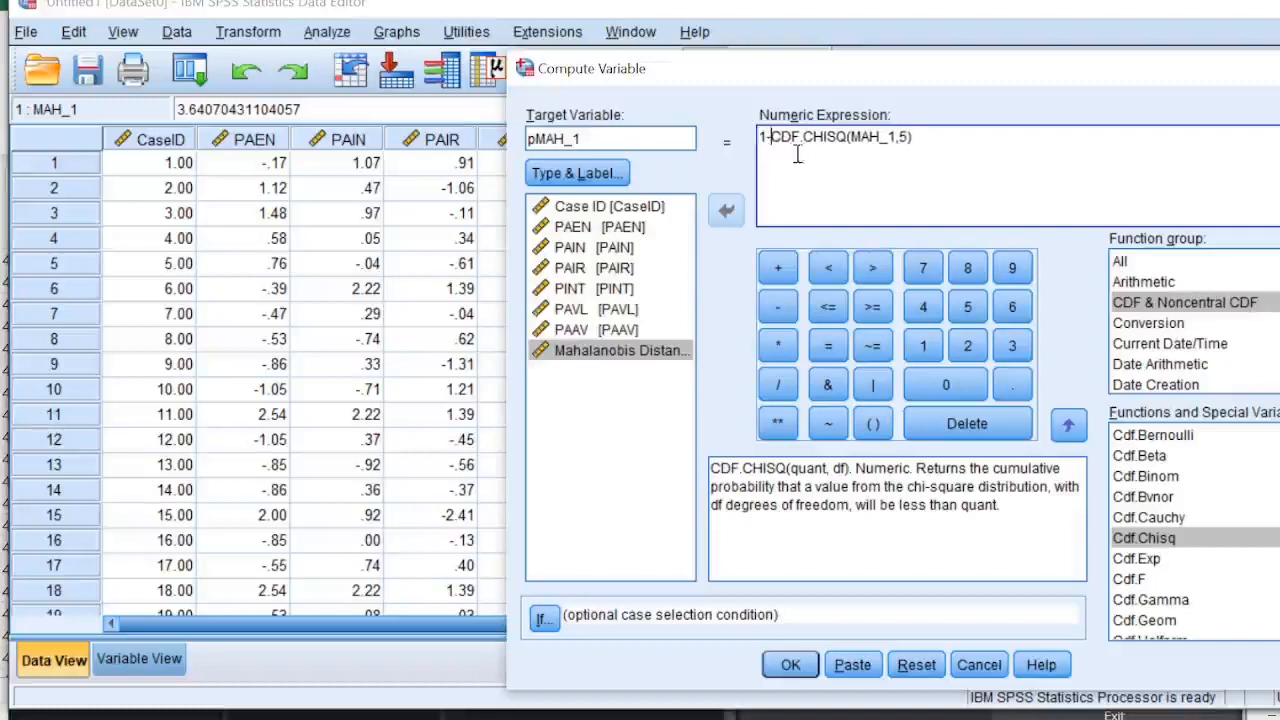
pyautogui.moveTo(950, 164)
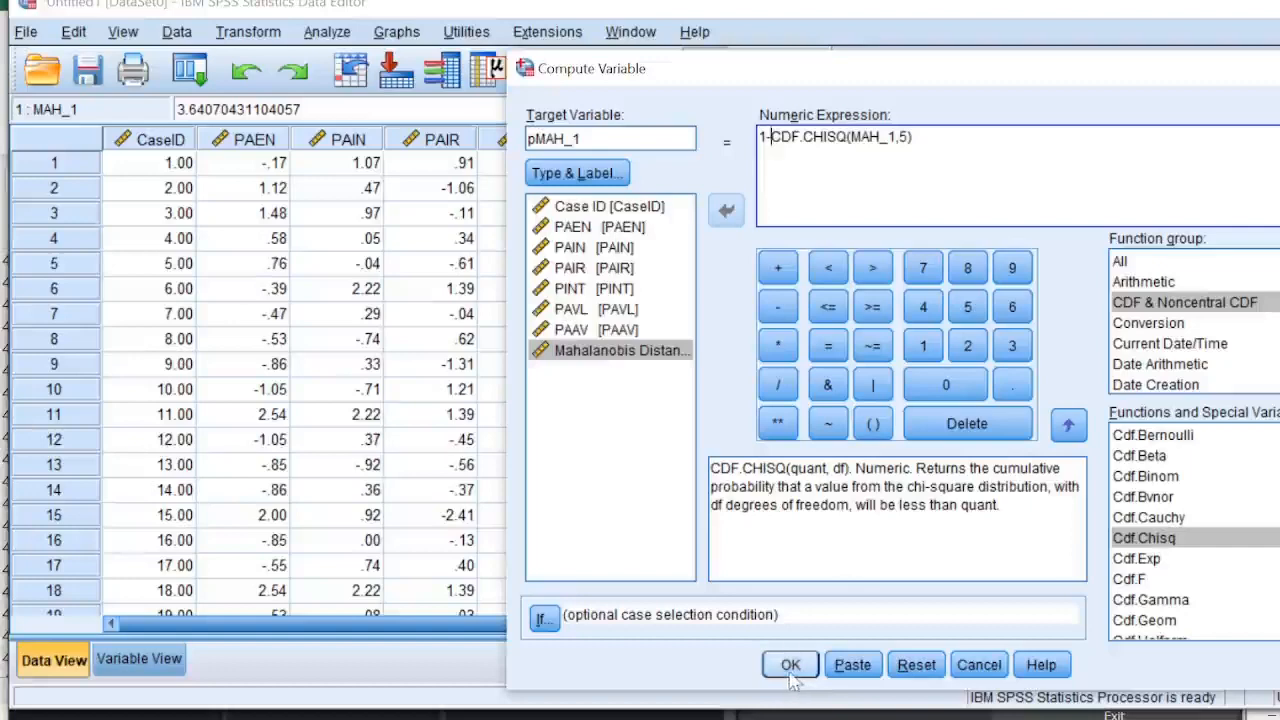
pyautogui.click(789, 664)
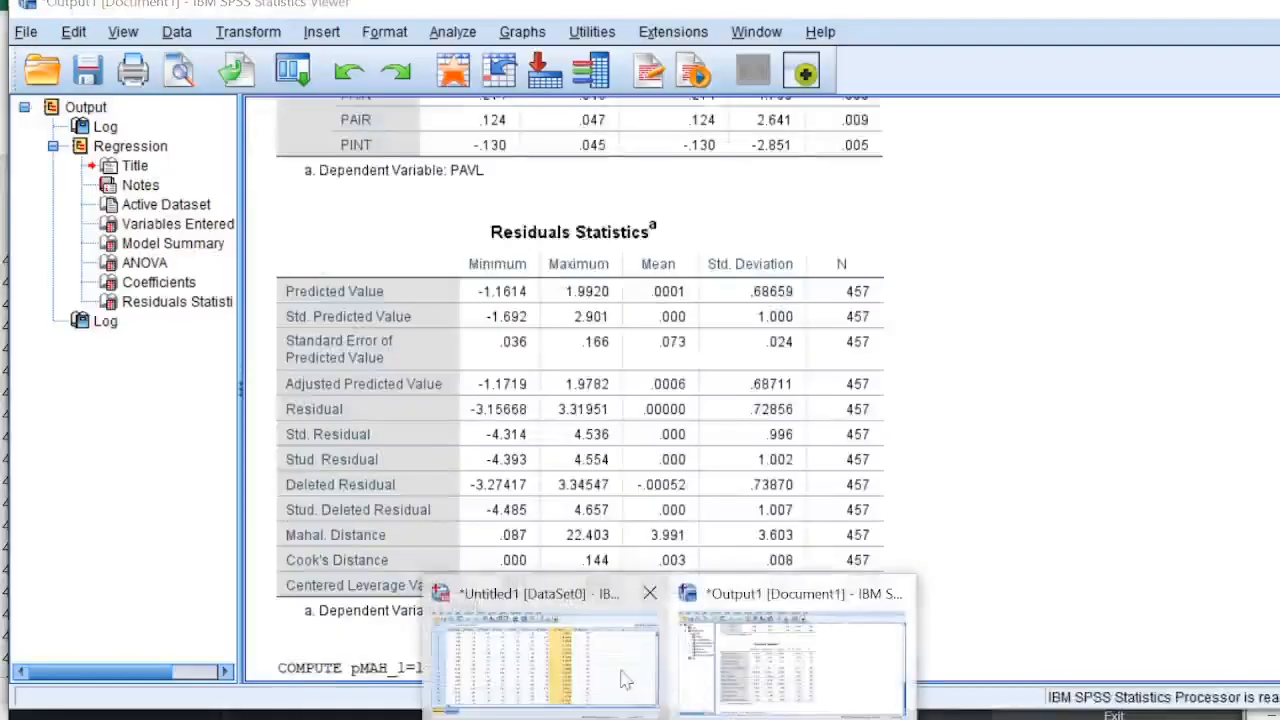
# Set pMAH_1 to five decimal places in Variable View and return to Data View
pyautogui.click(544, 593)
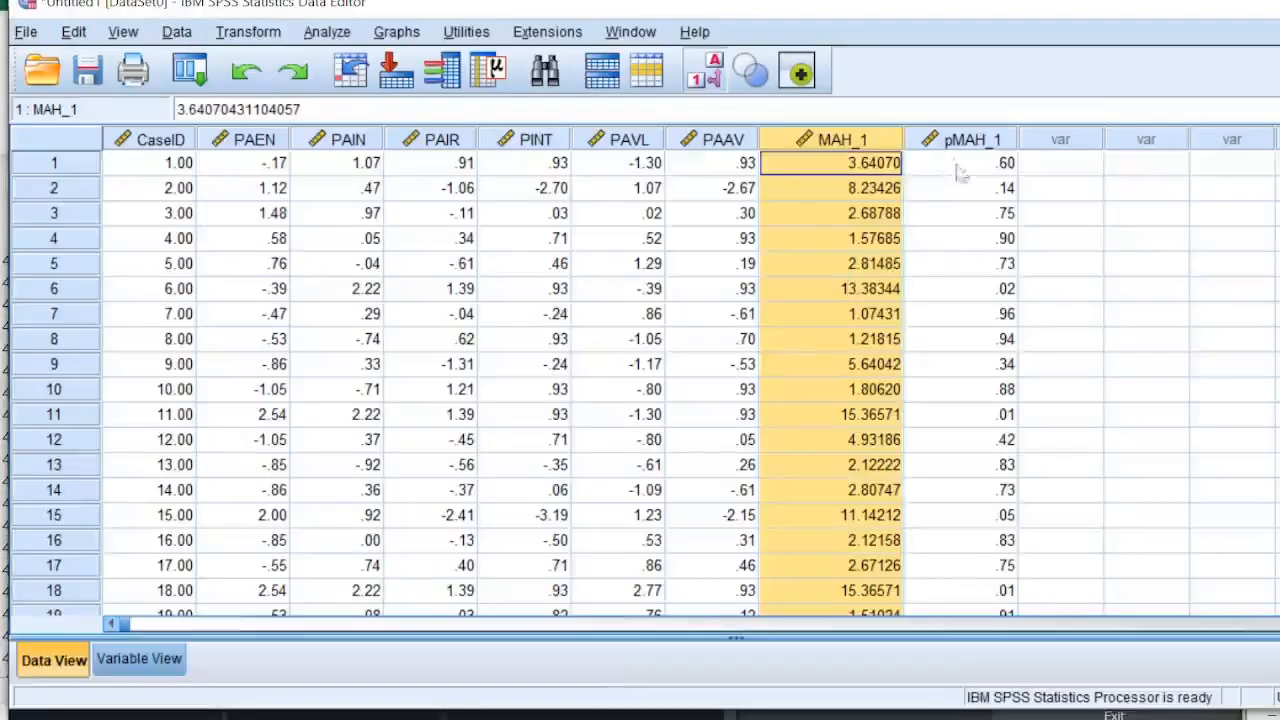
pyautogui.moveTo(978, 480)
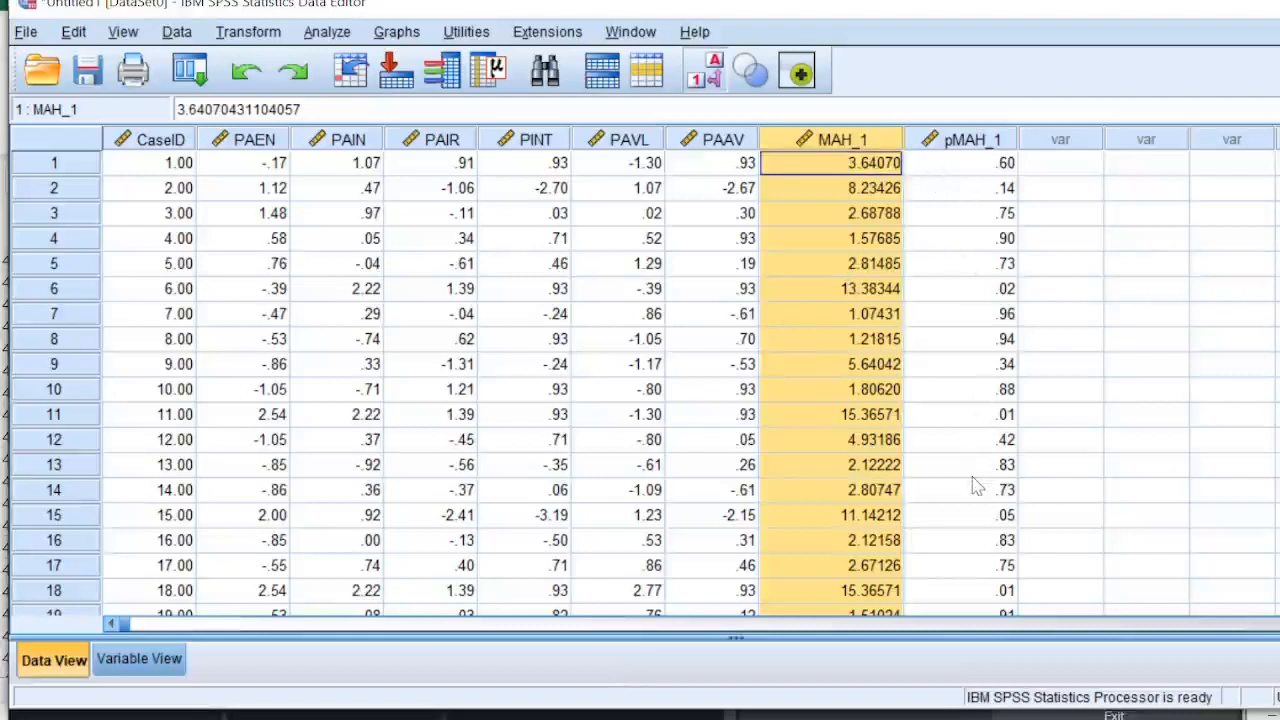
pyautogui.moveTo(952, 463)
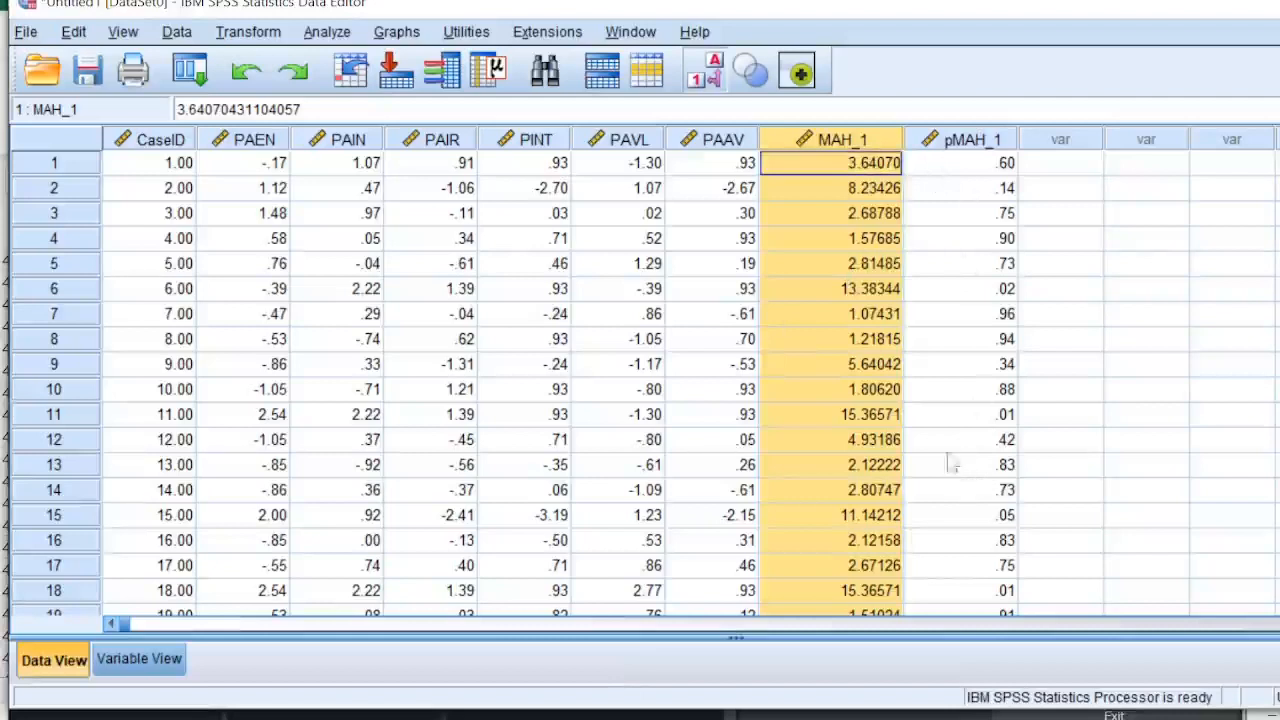
pyautogui.click(139, 659)
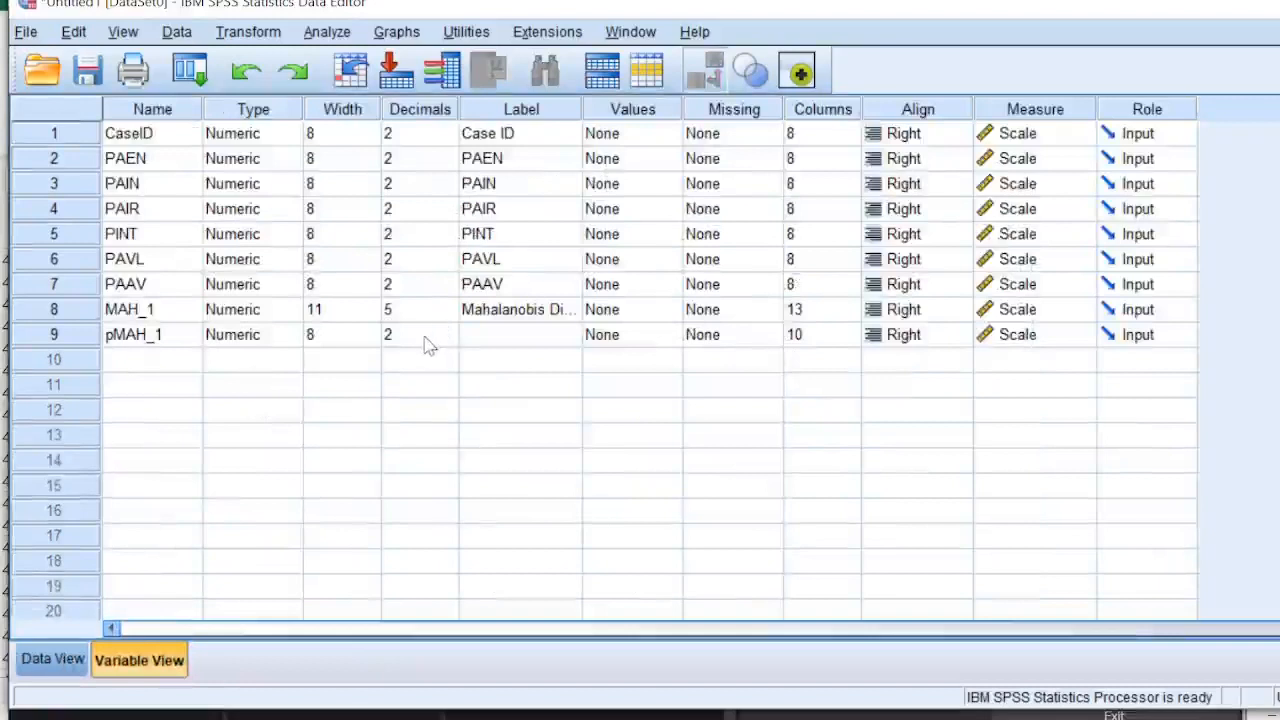
pyautogui.click(410, 334)
pyautogui.write('4')
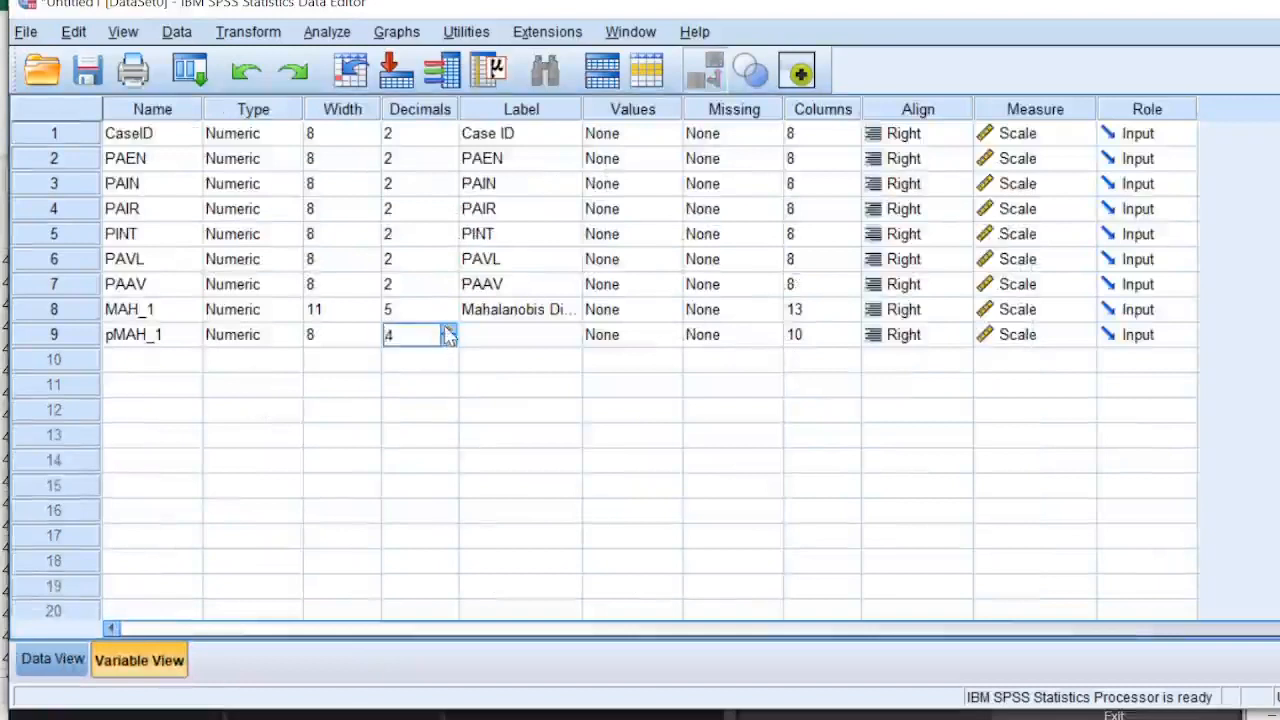
pyautogui.click(447, 329)
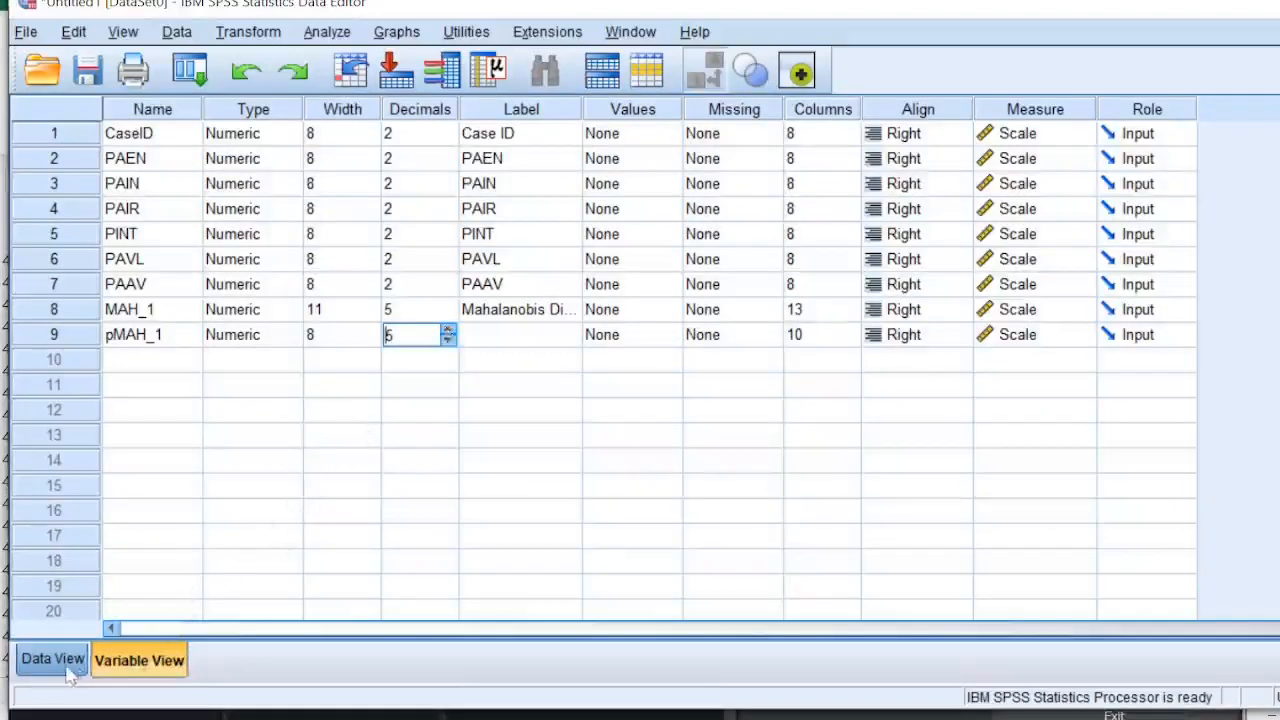
pyautogui.click(52, 659)
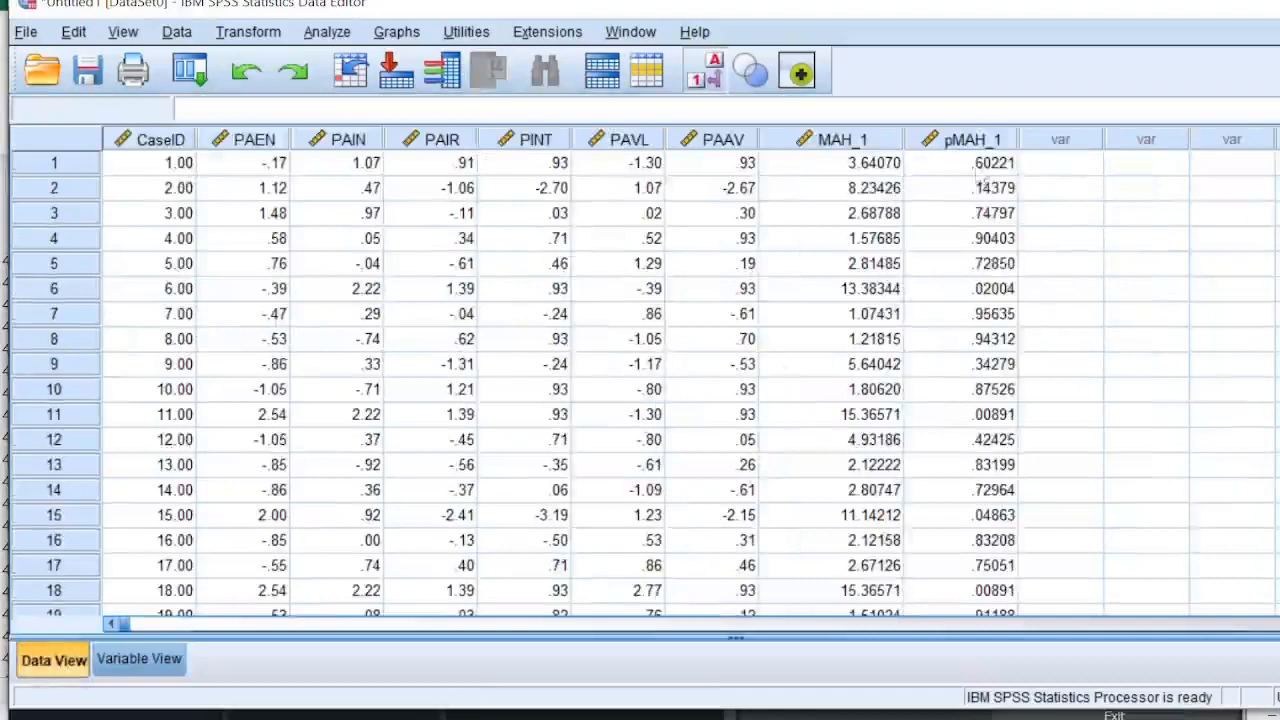
pyautogui.moveTo(970, 150)
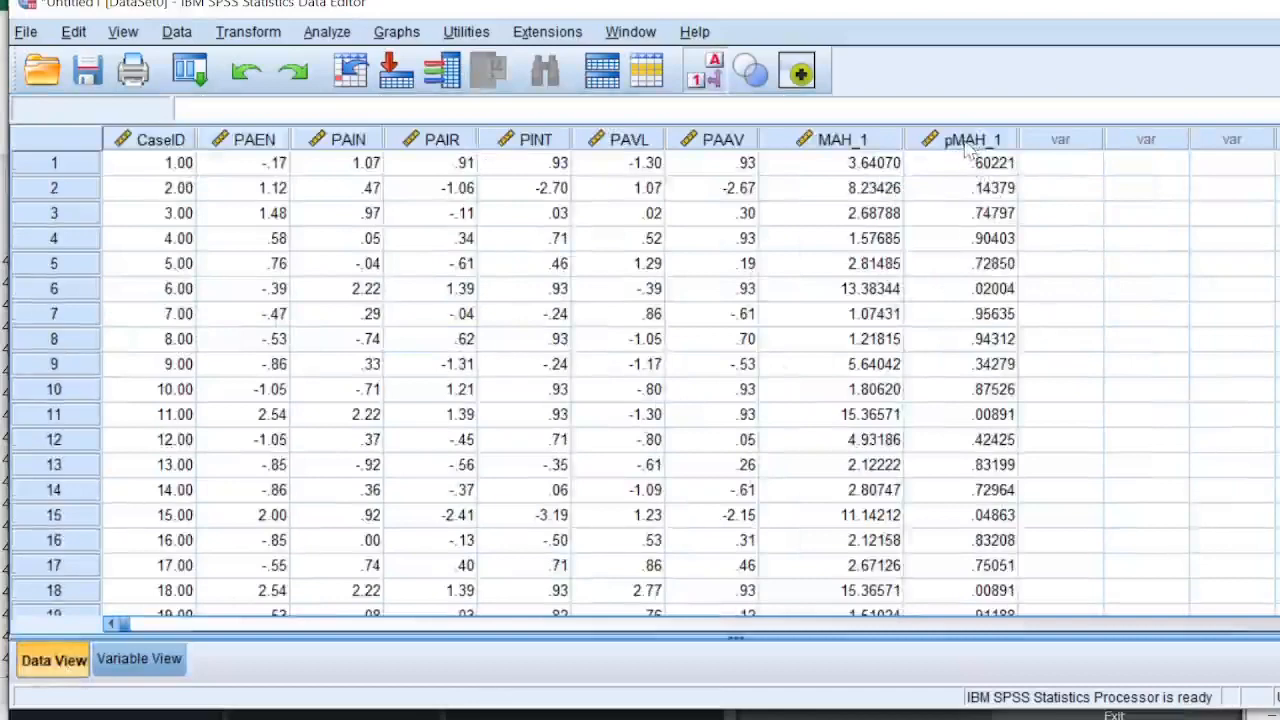
# Sort the cases ascending by pMAH_1 from the column header menu
pyautogui.click(973, 139)
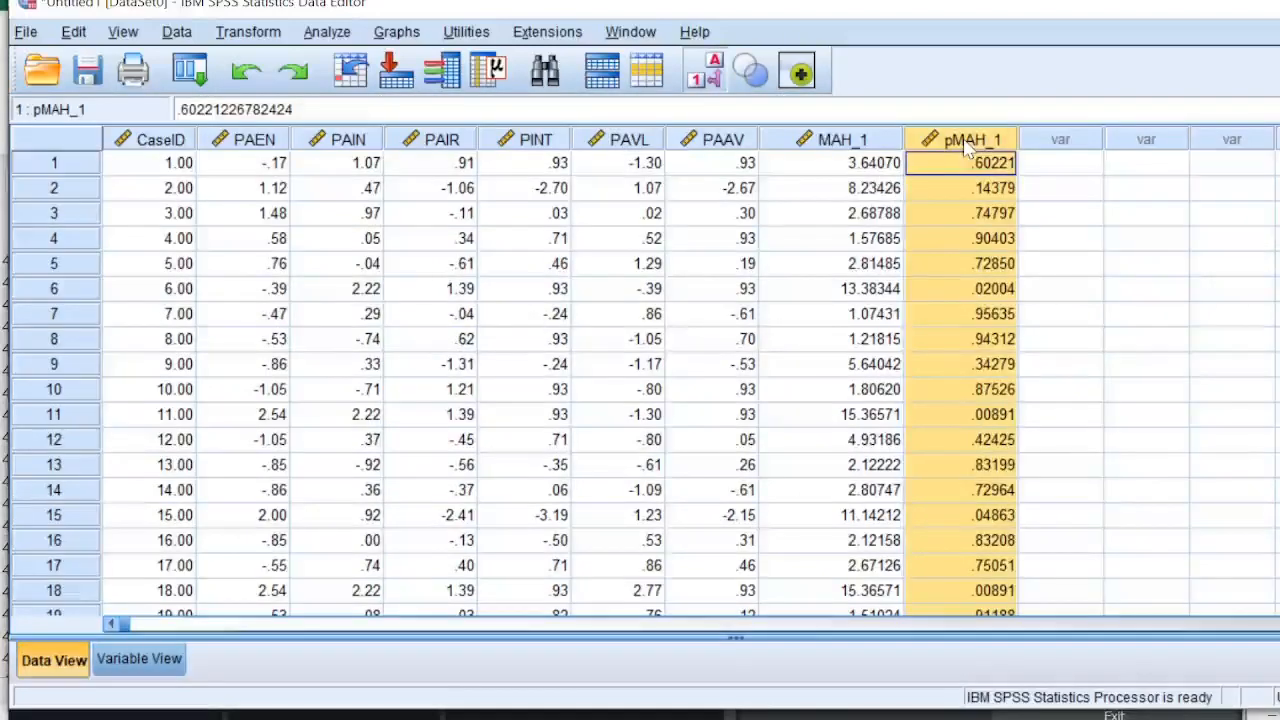
pyautogui.rightClick(971, 139)
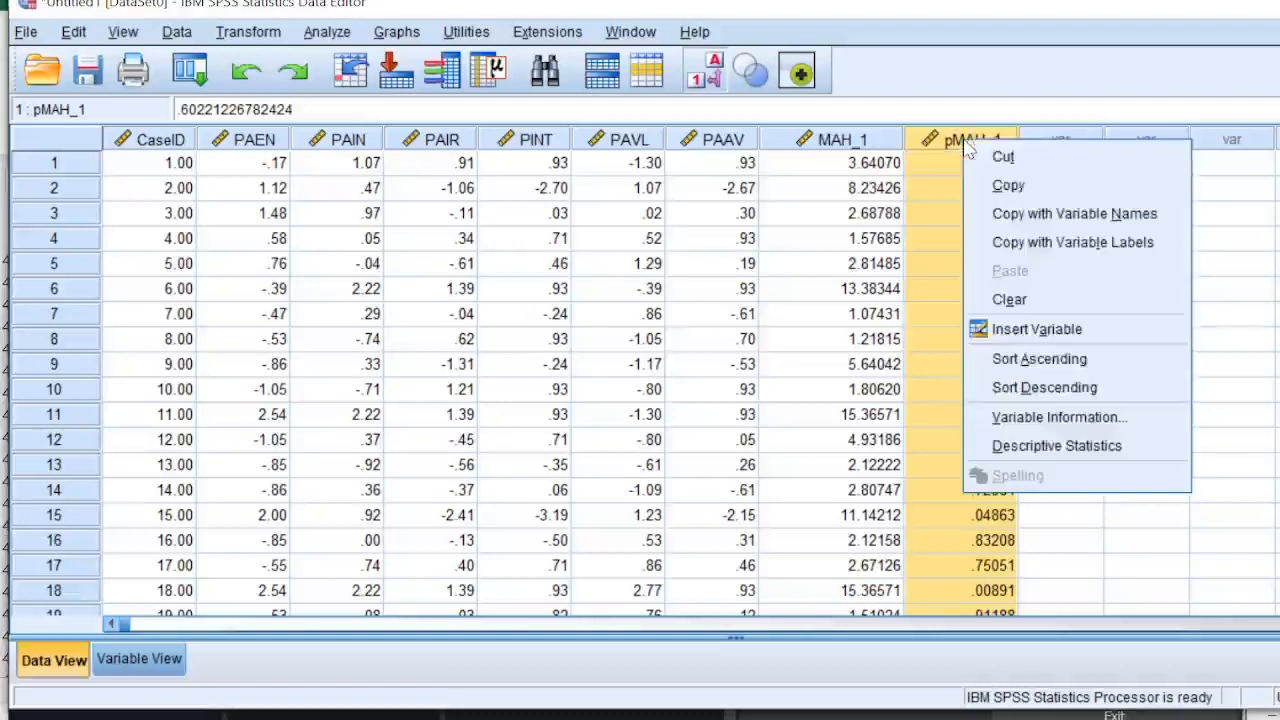
pyautogui.moveTo(1038, 358)
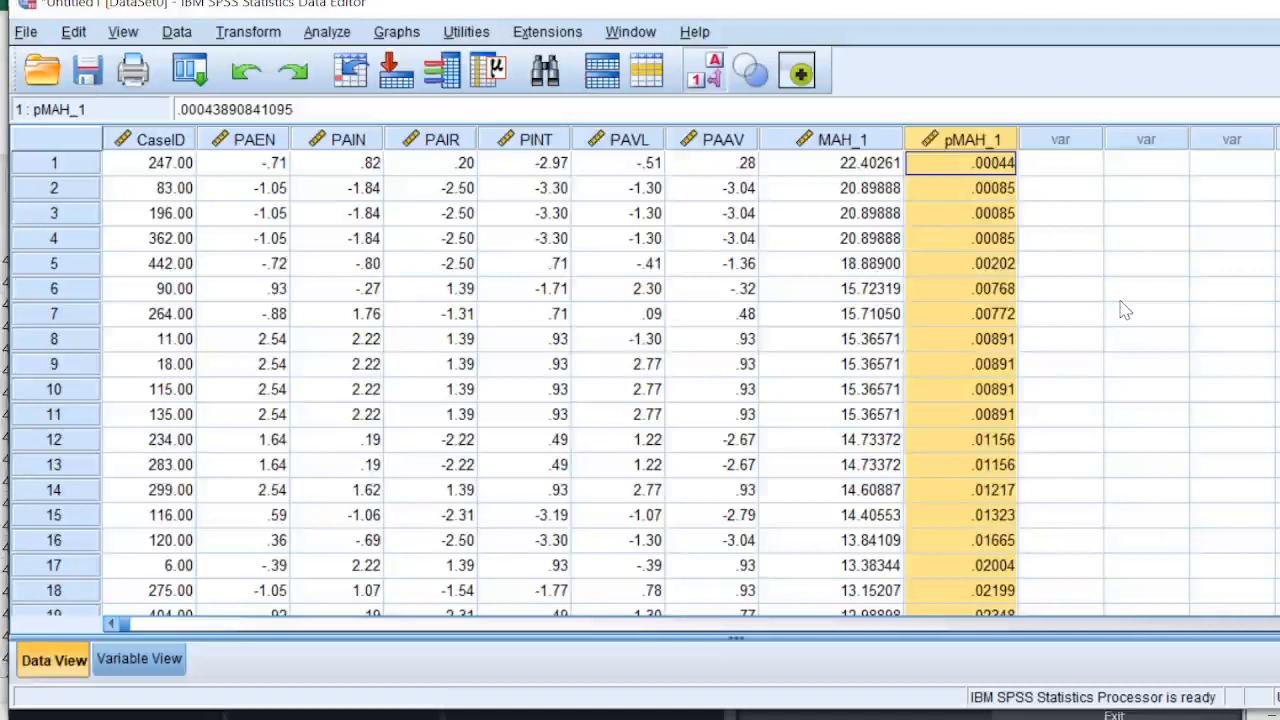
pyautogui.click(1060, 263)
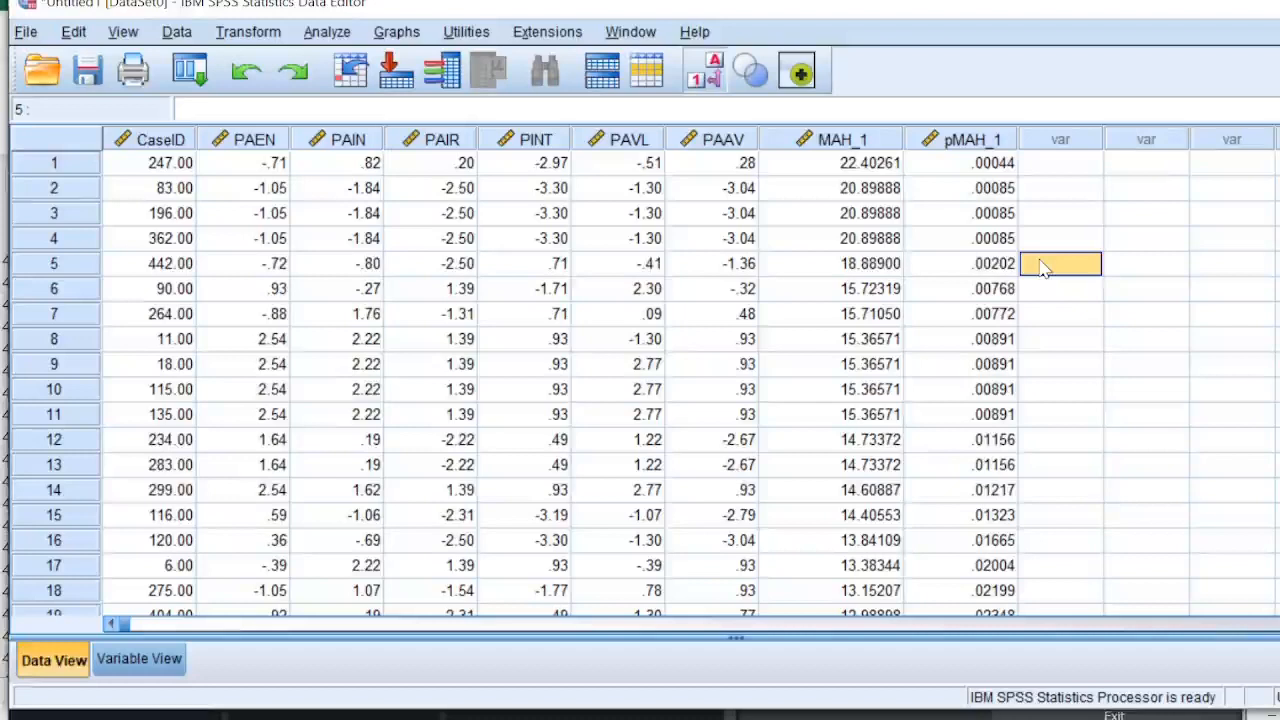
pyautogui.moveTo(970, 178)
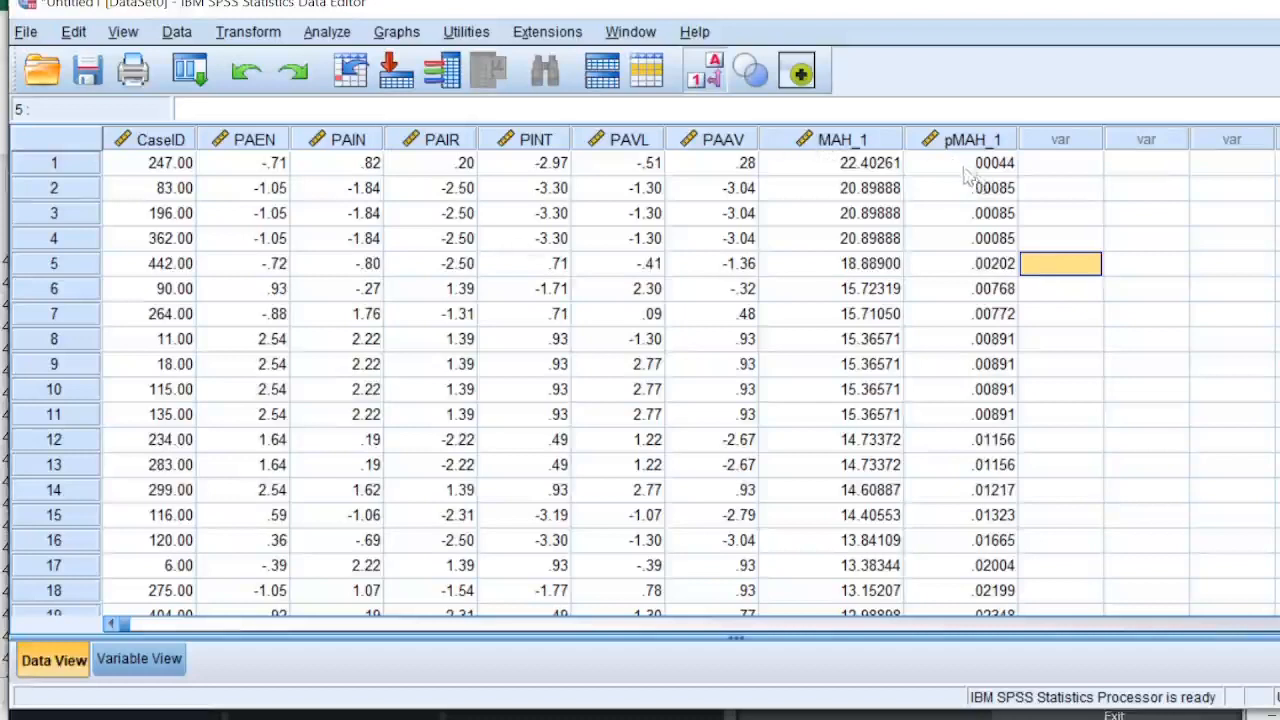
# Inspect the four lowest pMAH_1 values, led by CaseID 247 at .00044
pyautogui.click(960, 163)
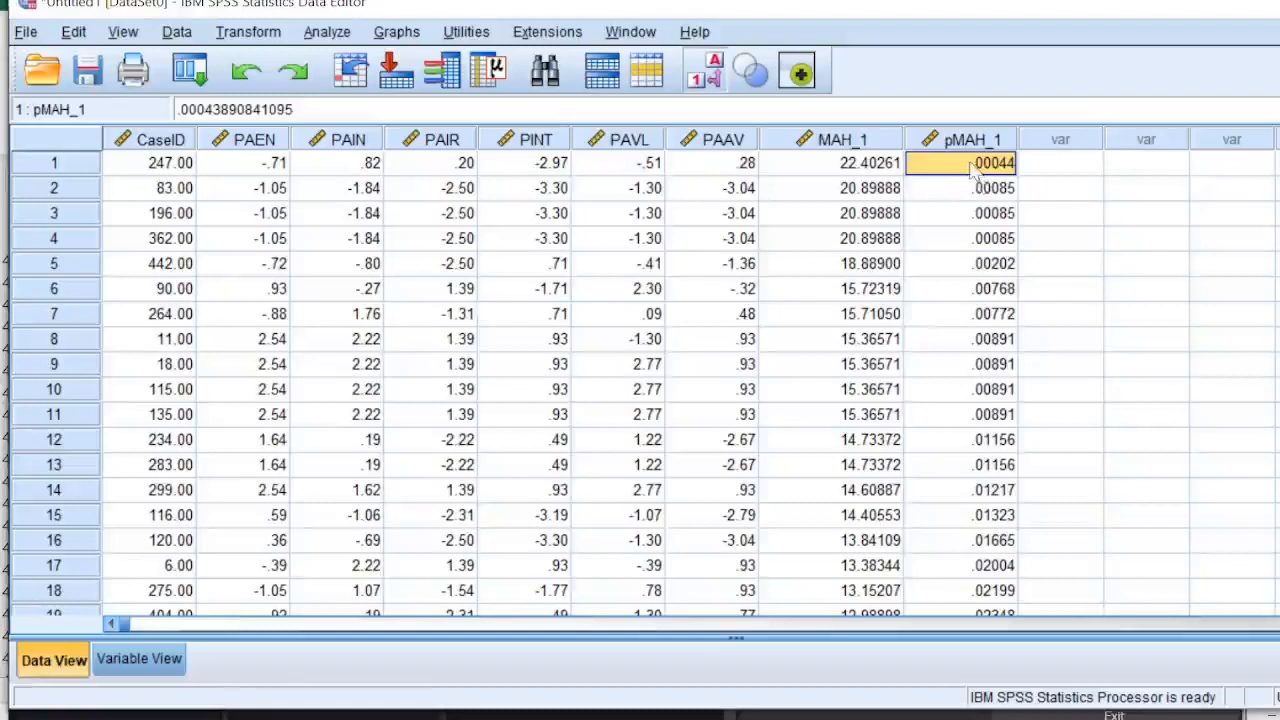
pyautogui.click(960, 188)
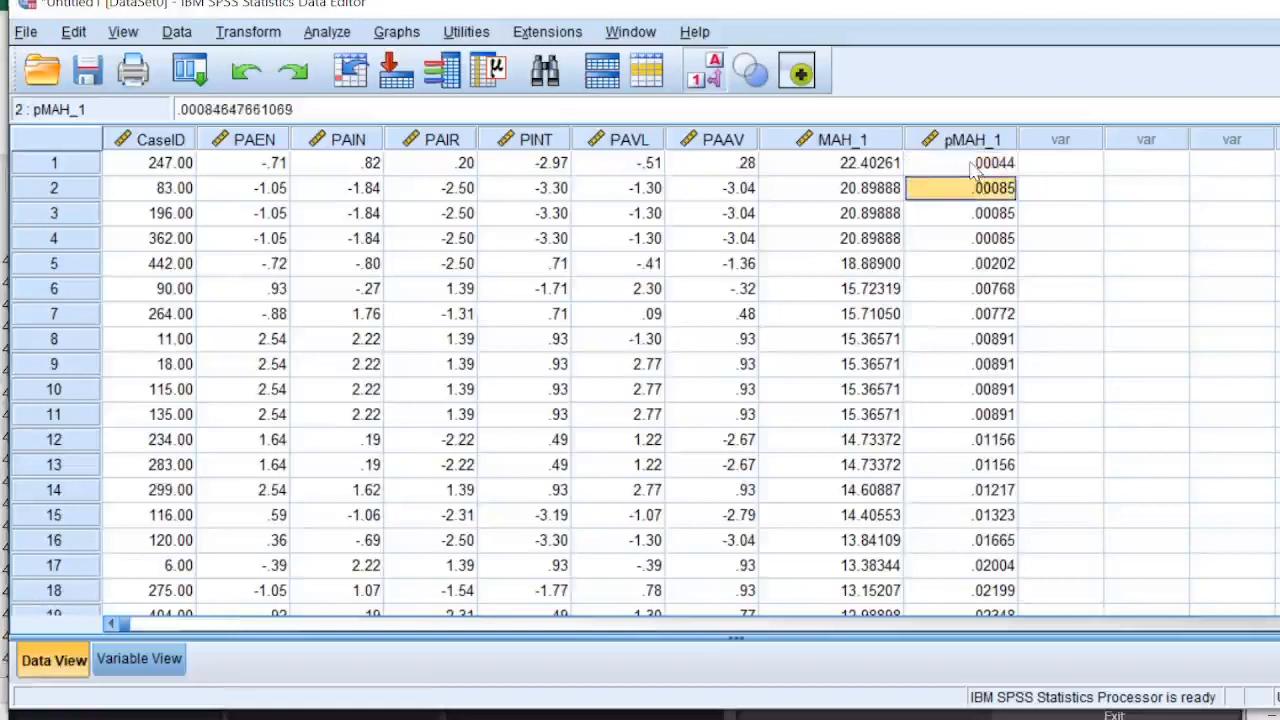
pyautogui.click(960, 213)
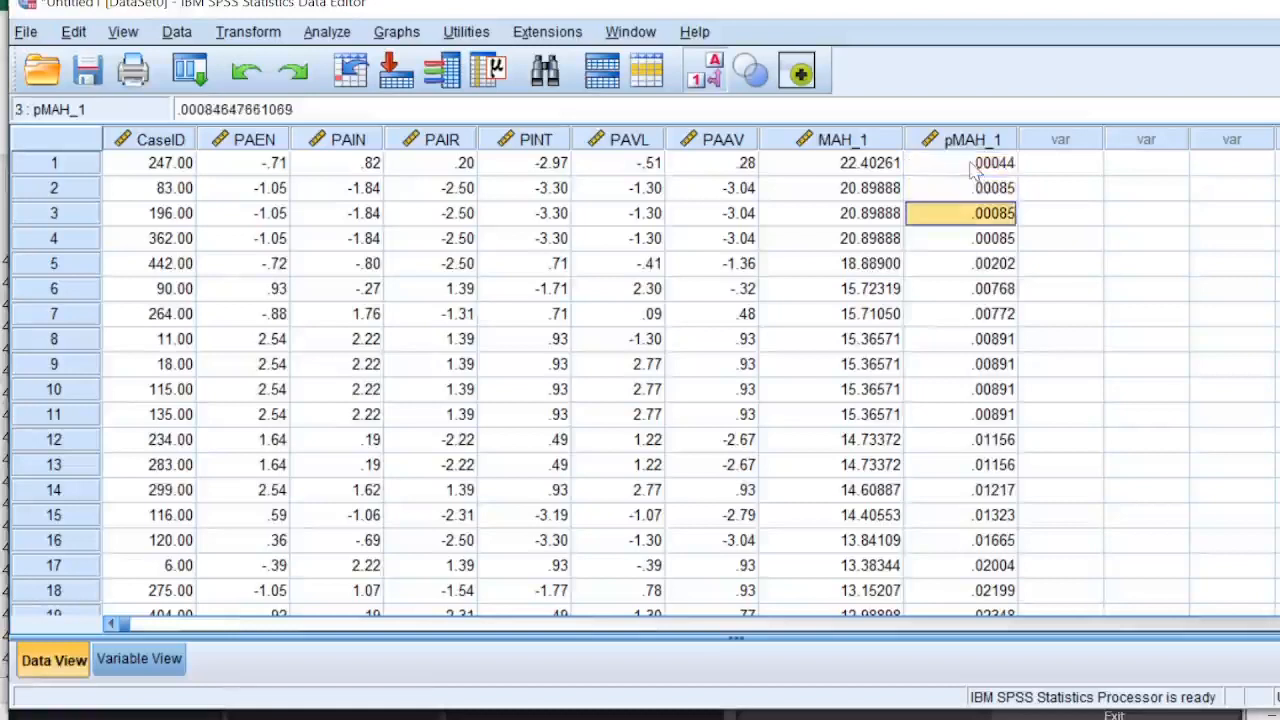
pyautogui.click(960, 238)
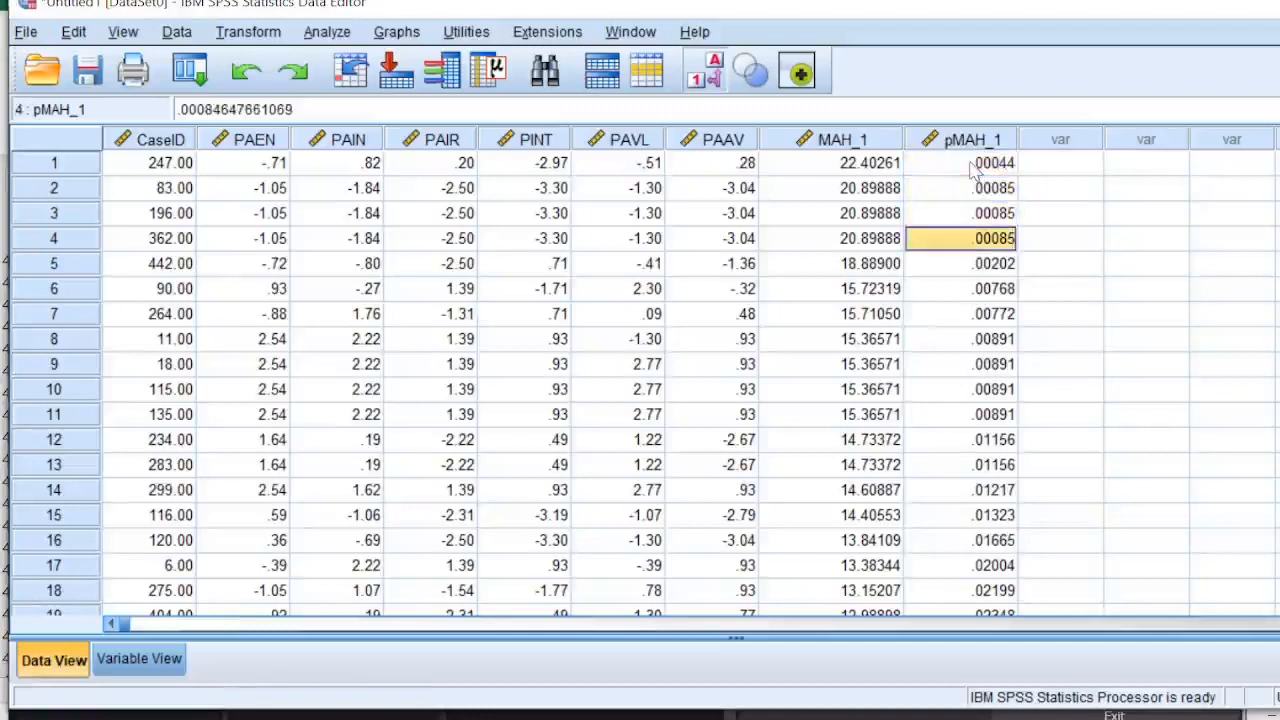
pyautogui.click(960, 162)
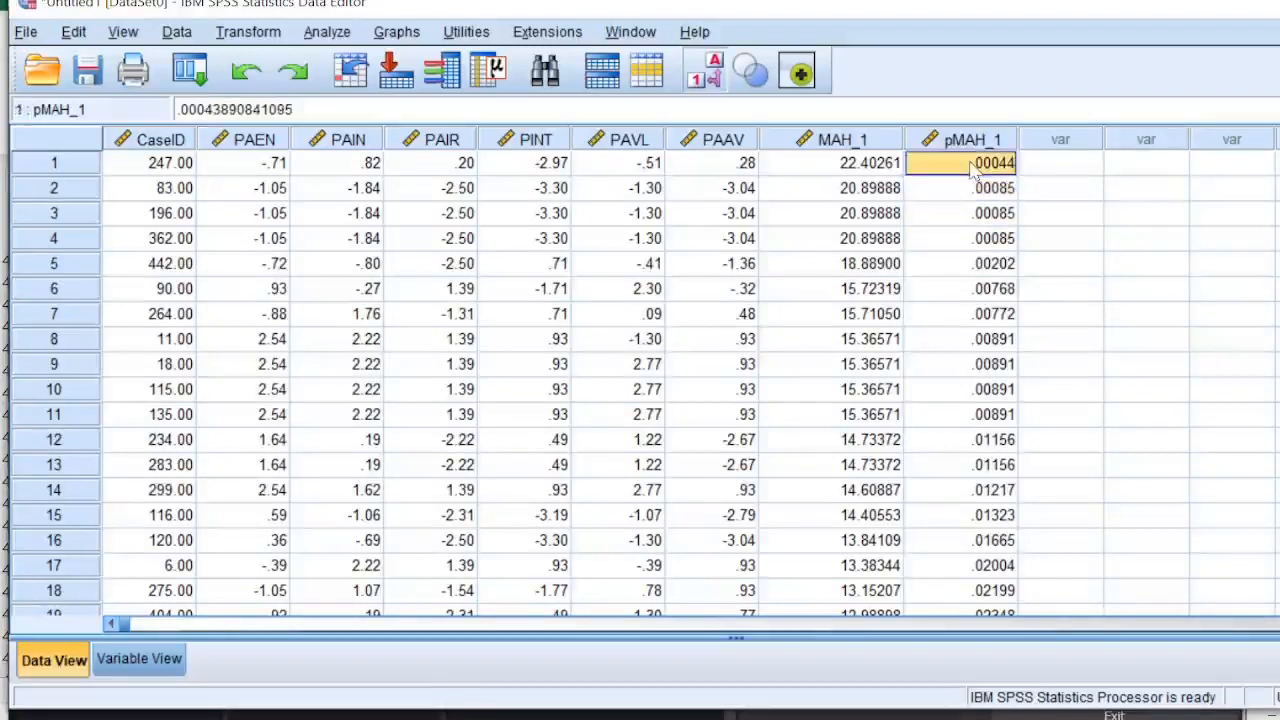
pyautogui.click(960, 213)
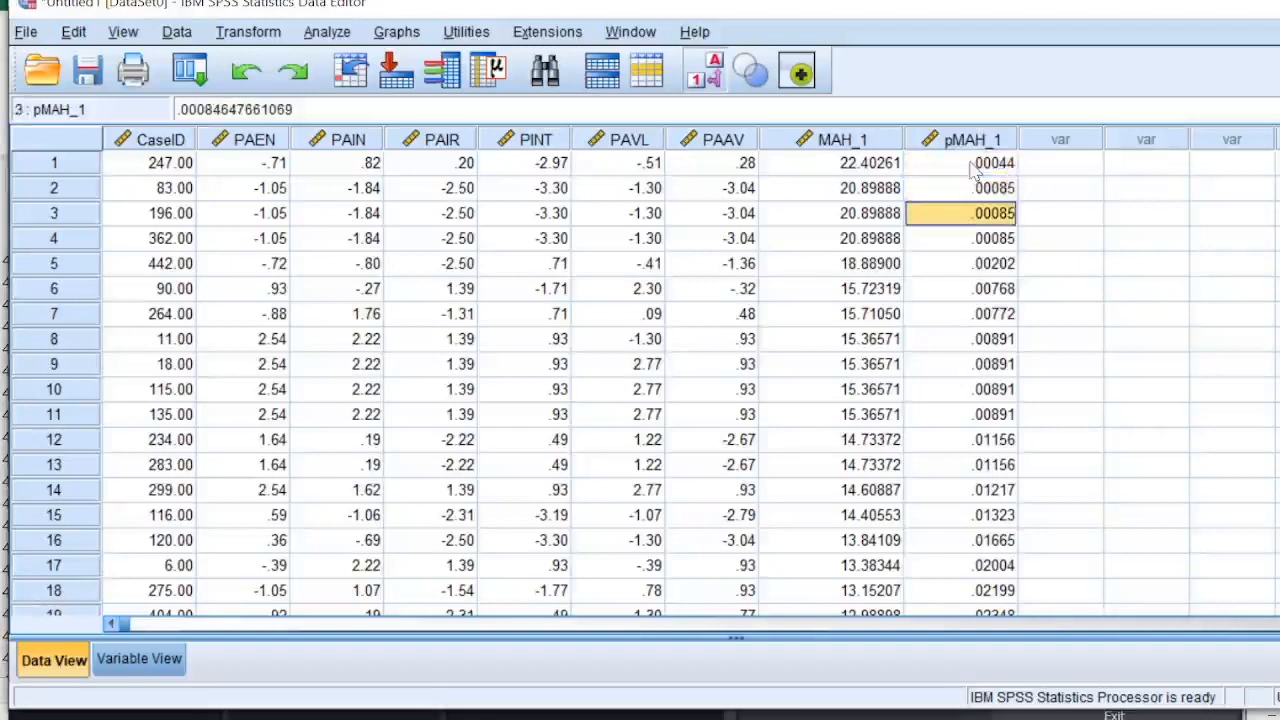
pyautogui.click(962, 162)
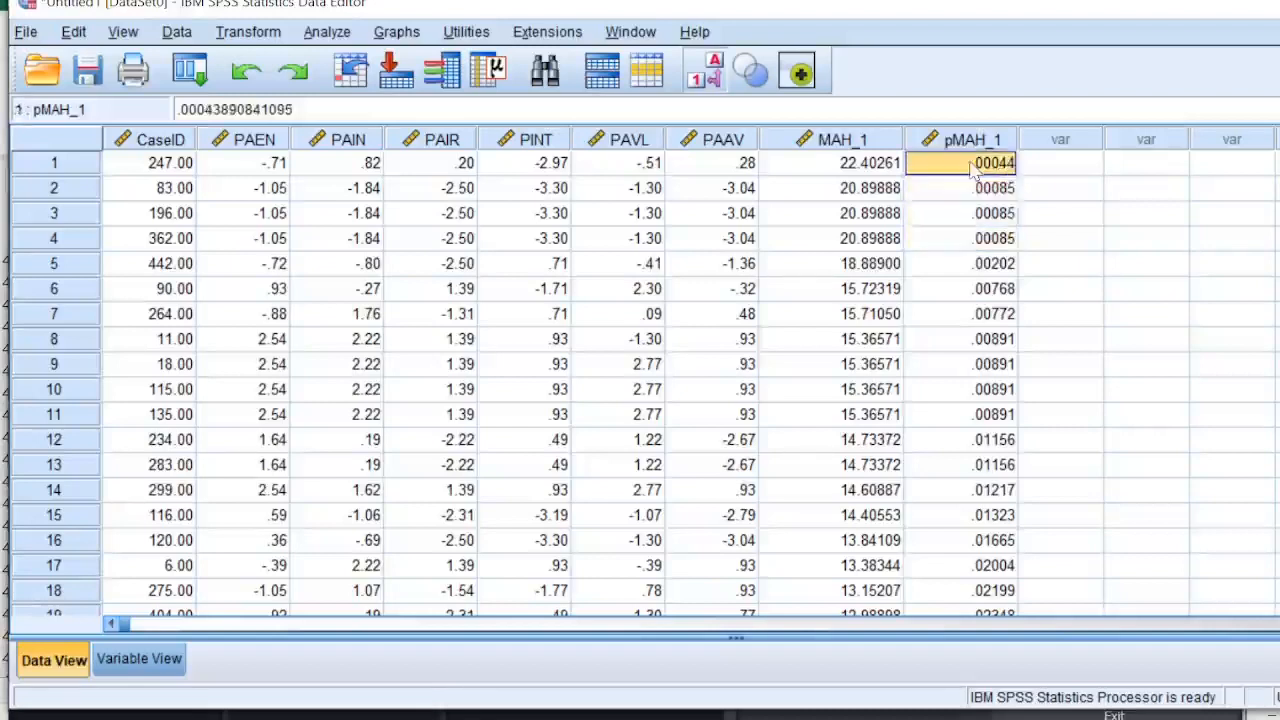
pyautogui.click(960, 238)
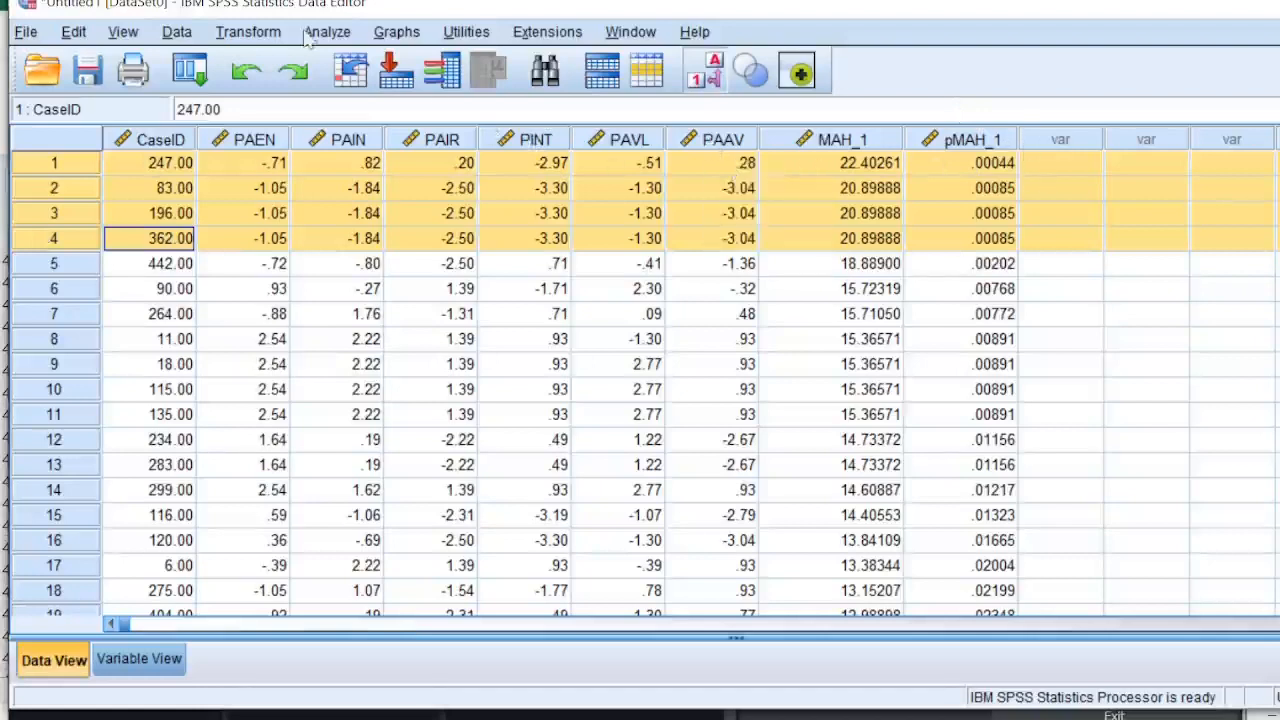
# Run a second linear regression with PAAV as dependent, saving Mahalanobis distances as MAH_2
pyautogui.click(327, 31)
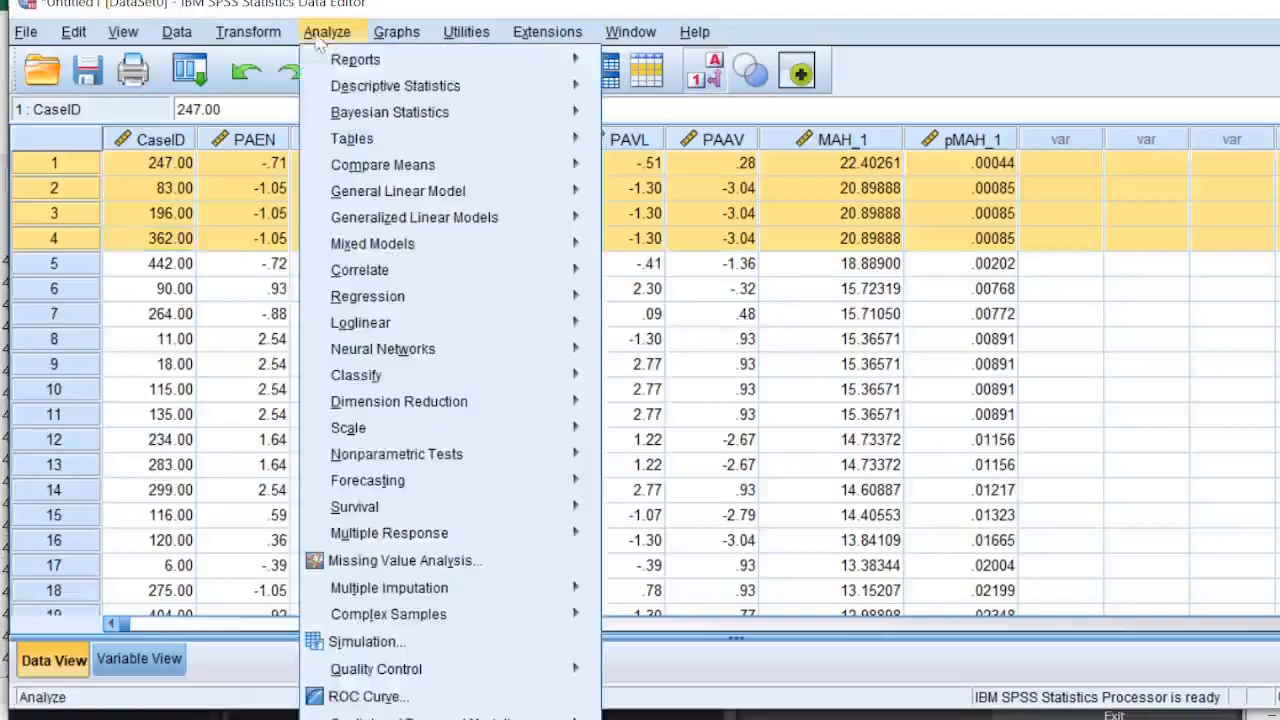
pyautogui.click(367, 296)
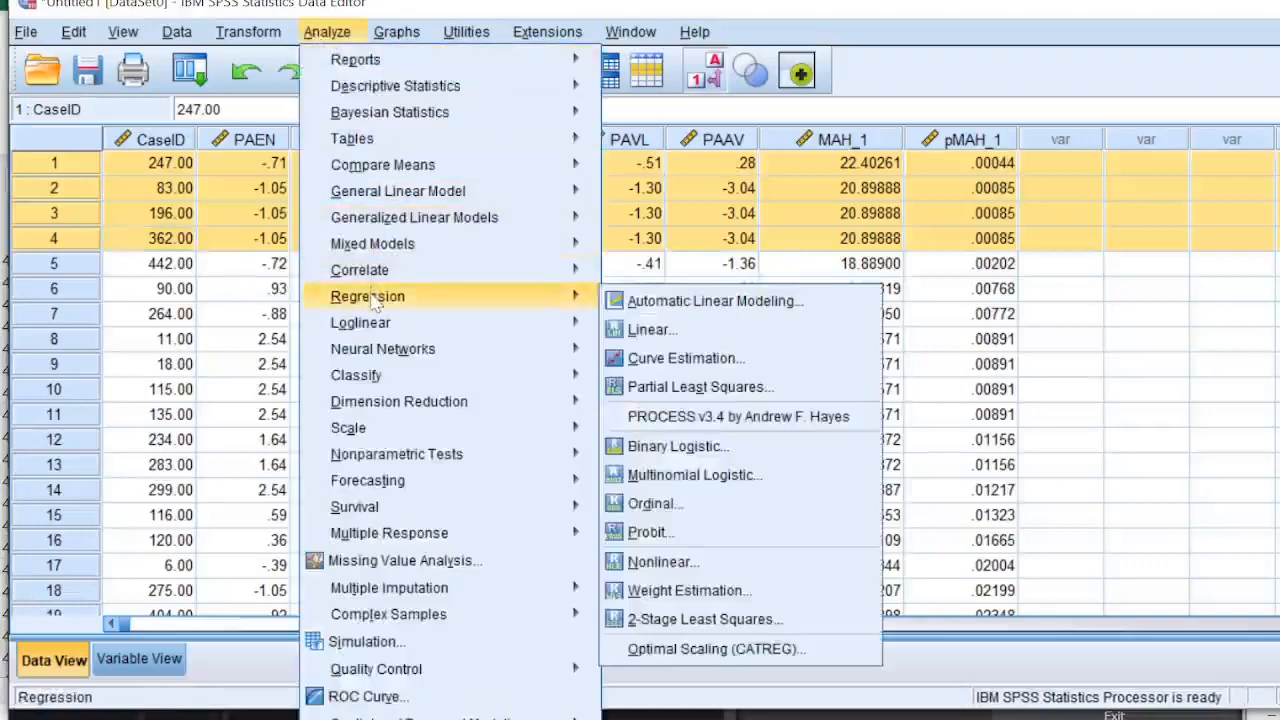
pyautogui.click(652, 329)
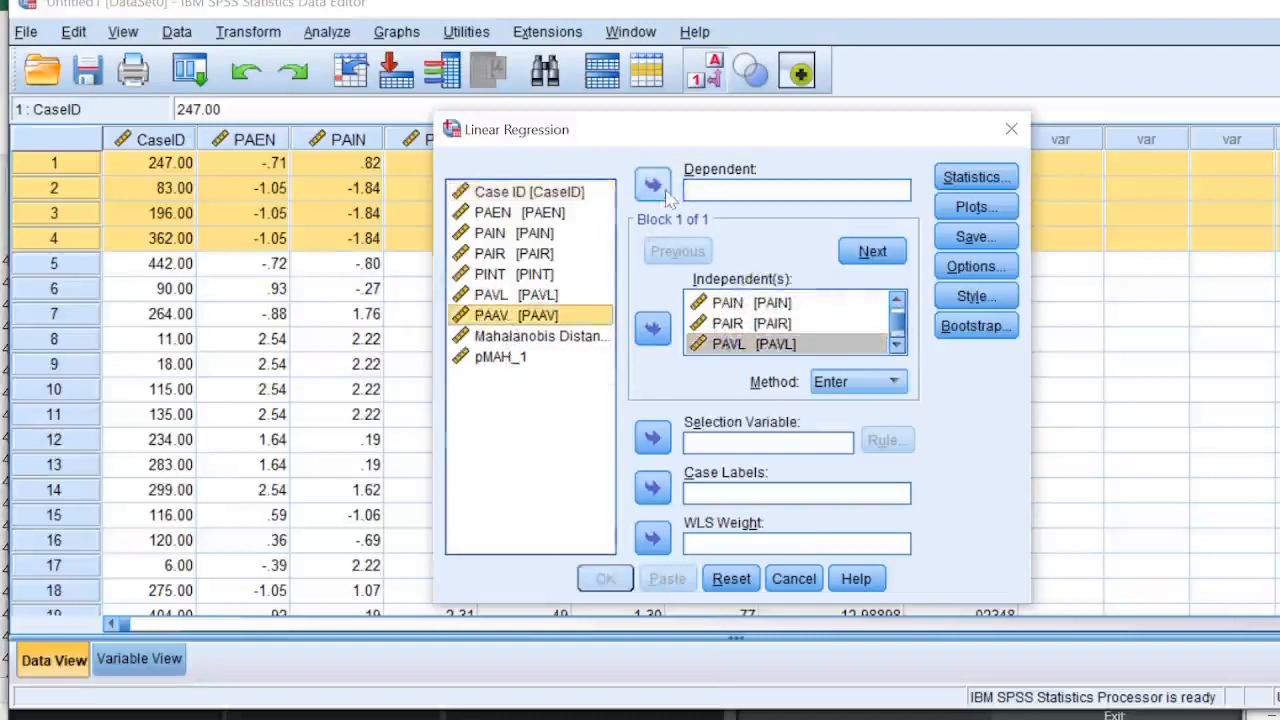
pyautogui.click(652, 184)
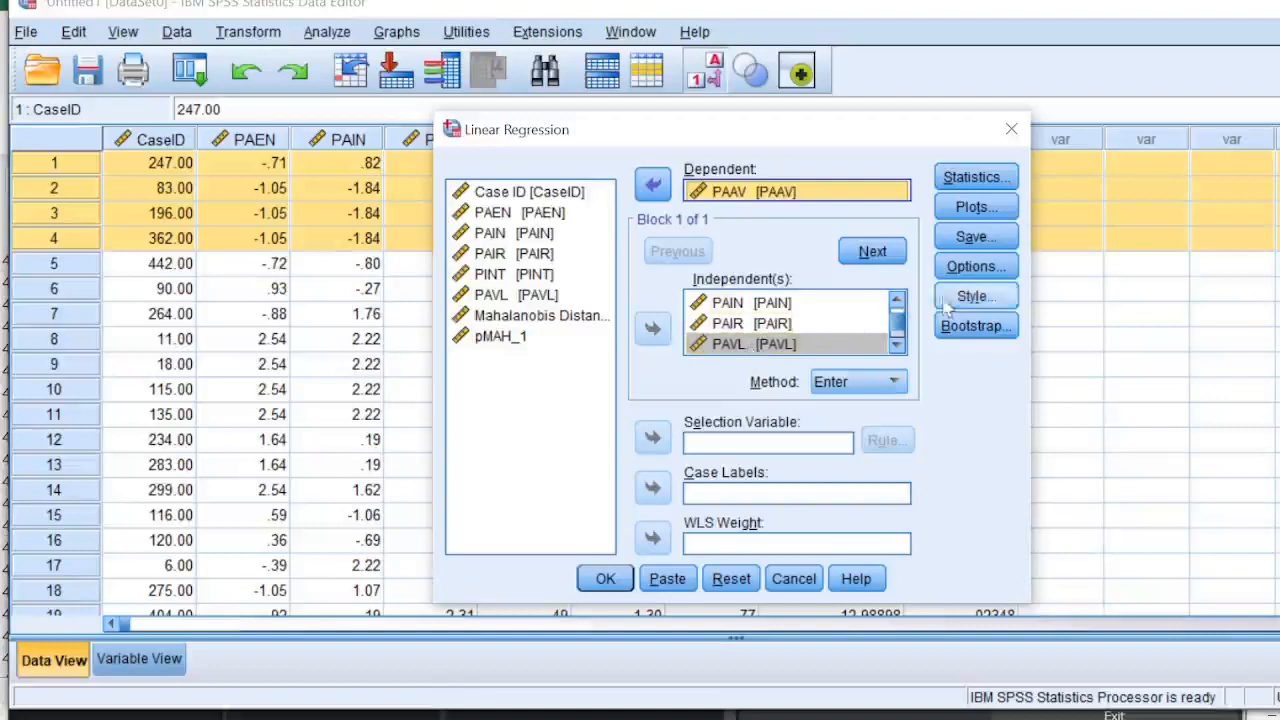
pyautogui.click(974, 236)
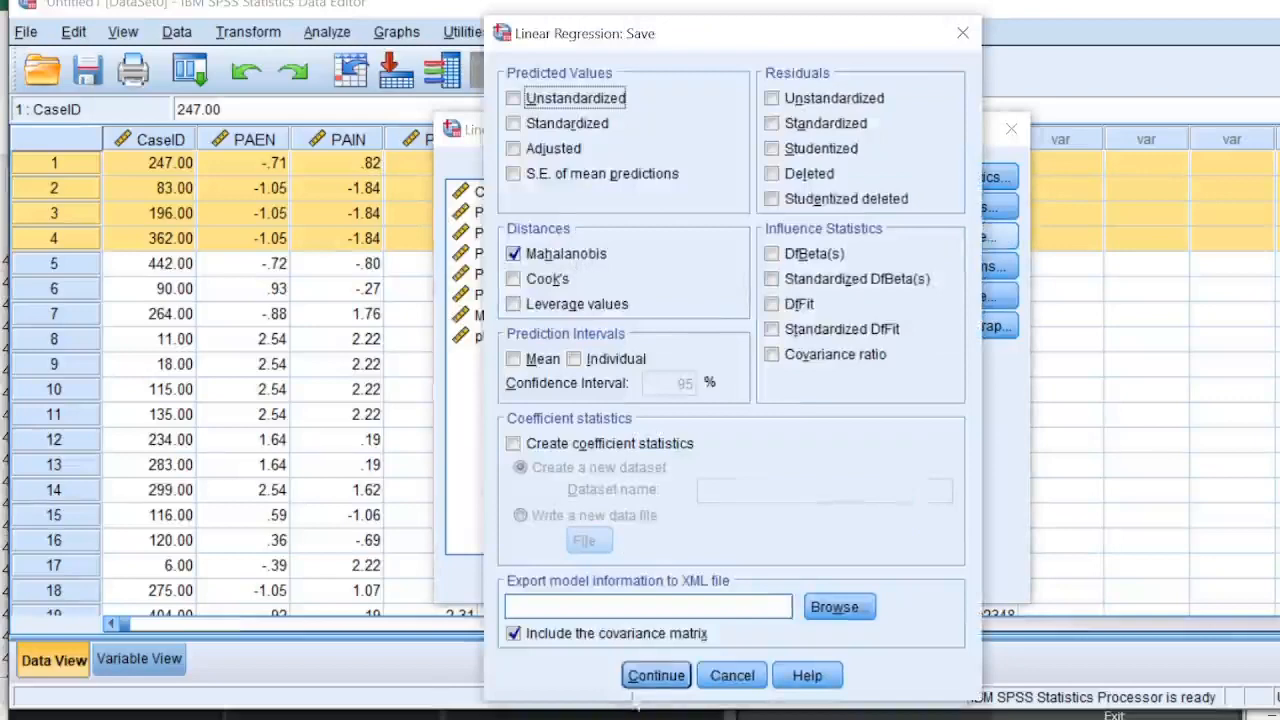
pyautogui.click(656, 675)
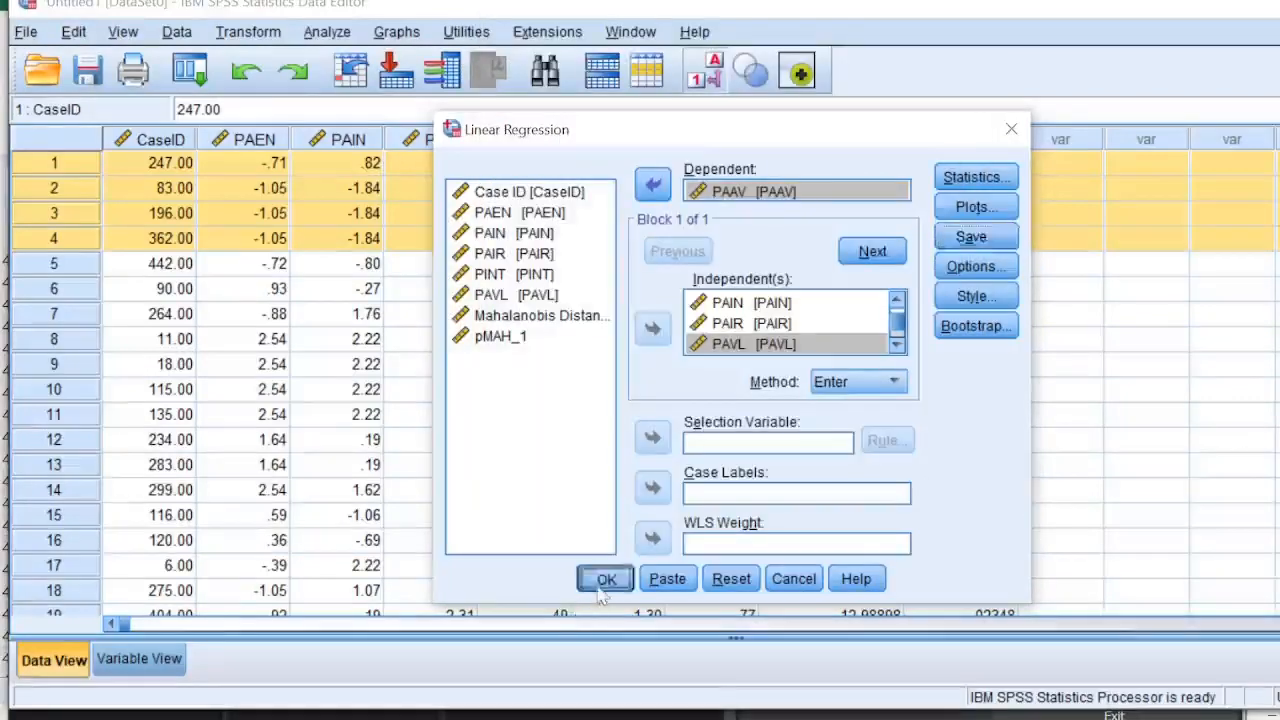
pyautogui.click(604, 578)
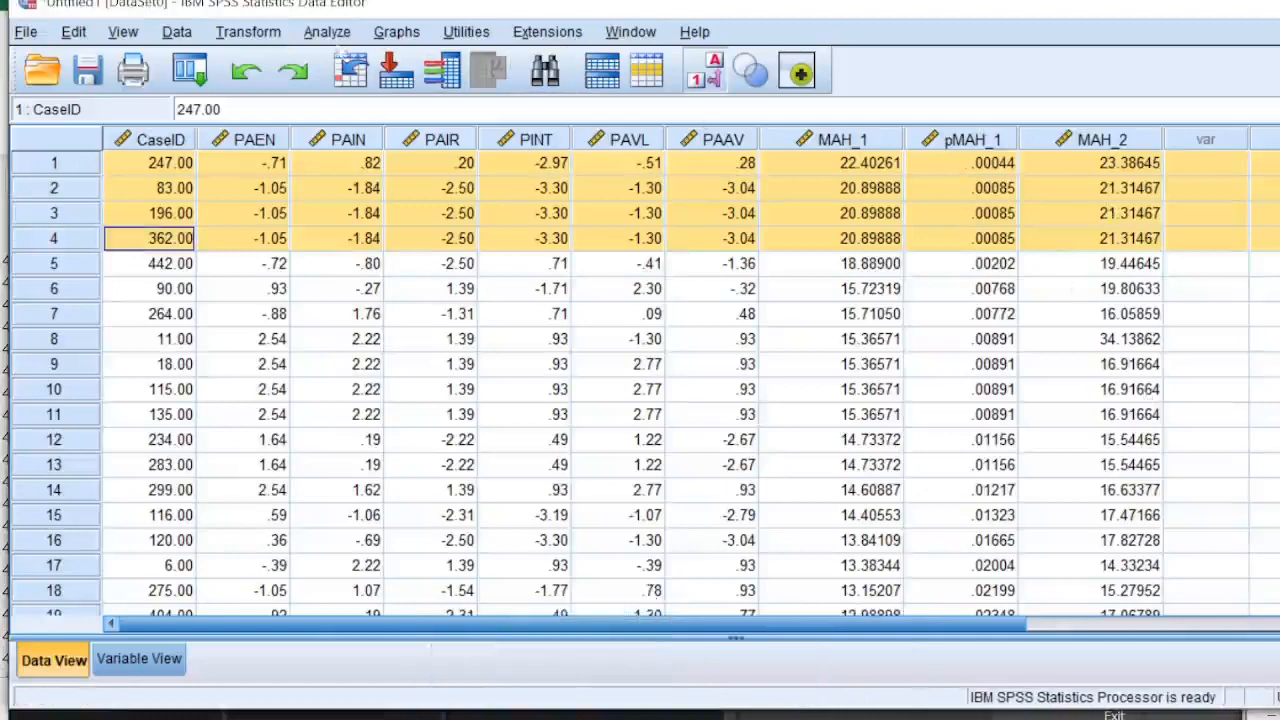
# Edit the compute to target pMAH_2 as 1-CDF.CHISQ(MAH_2,6)
pyautogui.click(248, 31)
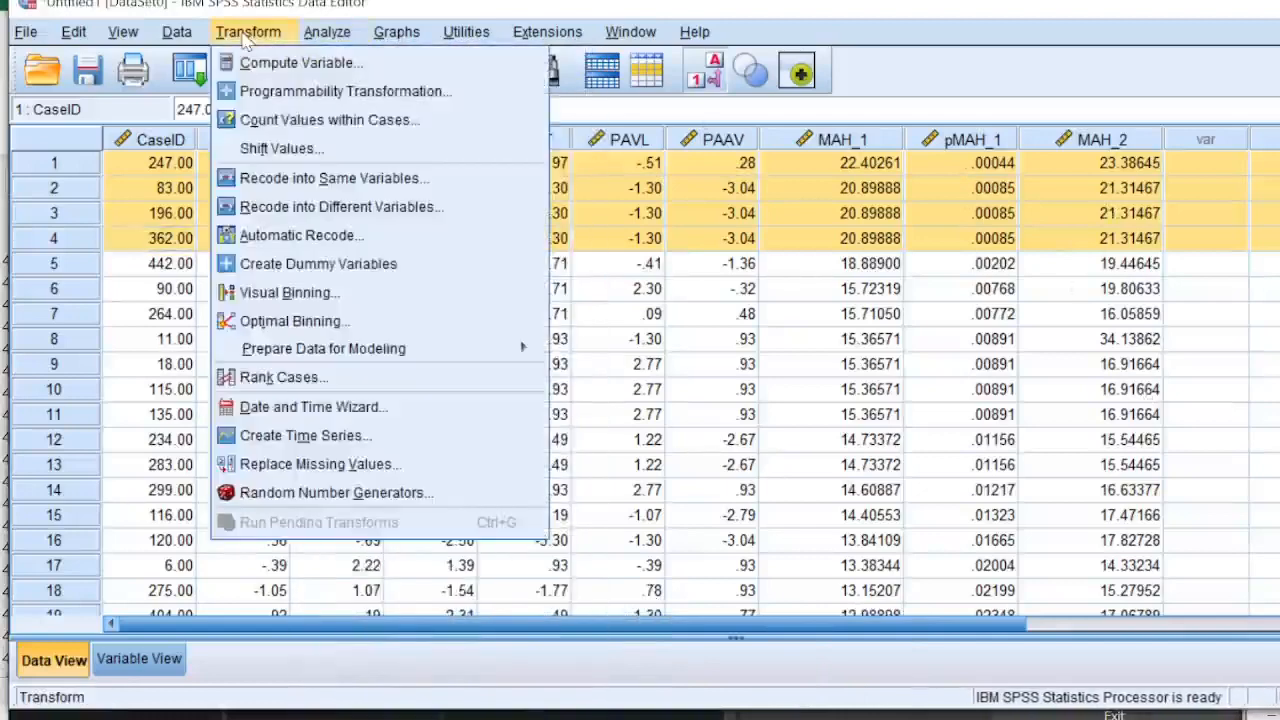
pyautogui.click(301, 62)
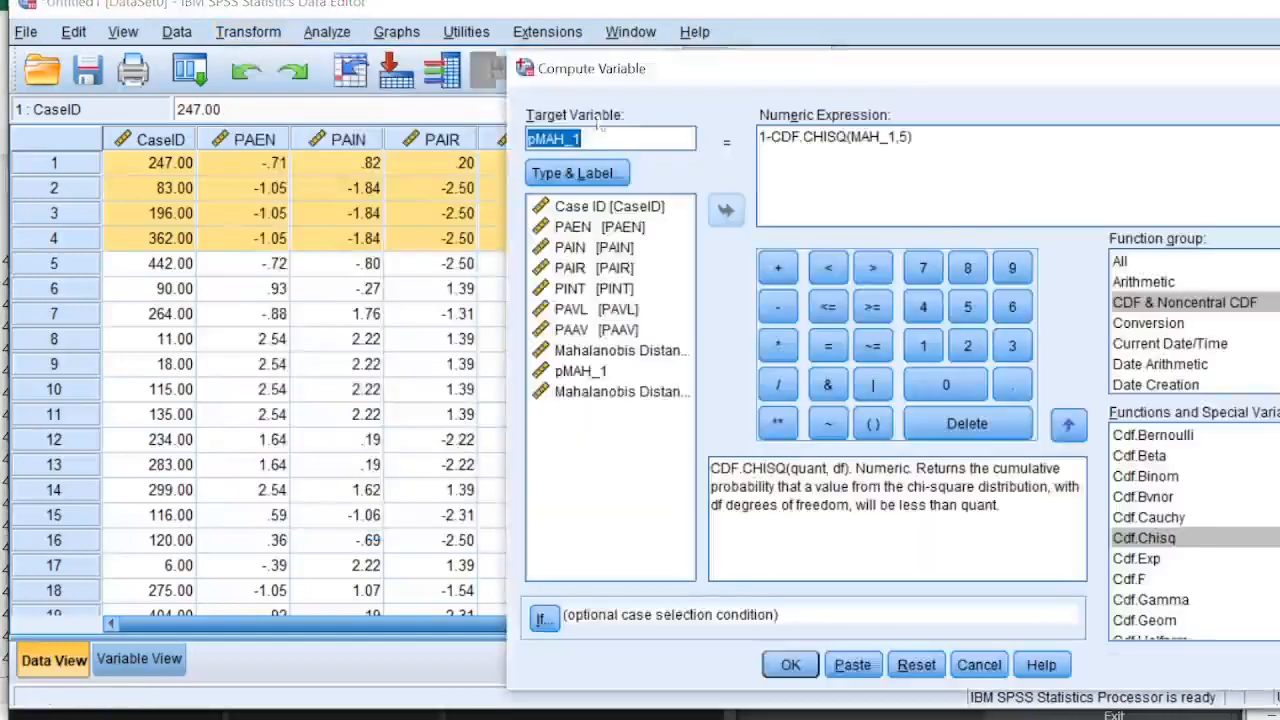
pyautogui.click(610, 138)
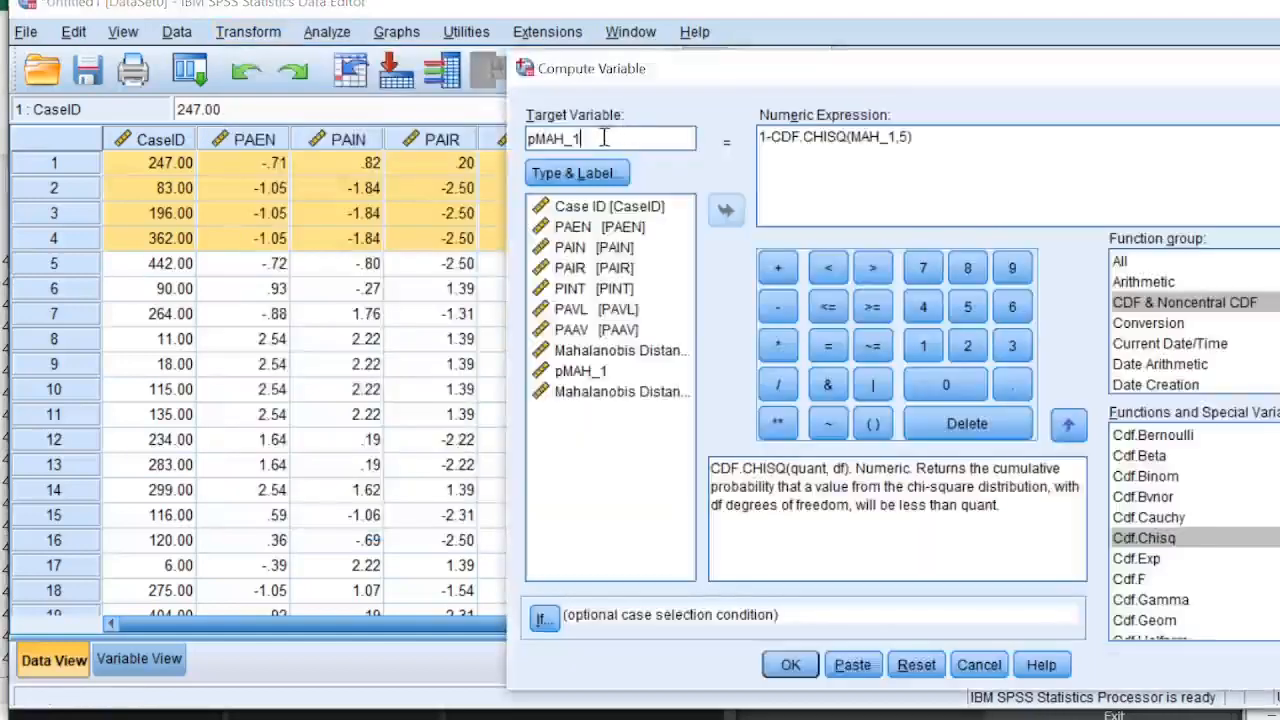
pyautogui.press('BackSpace')
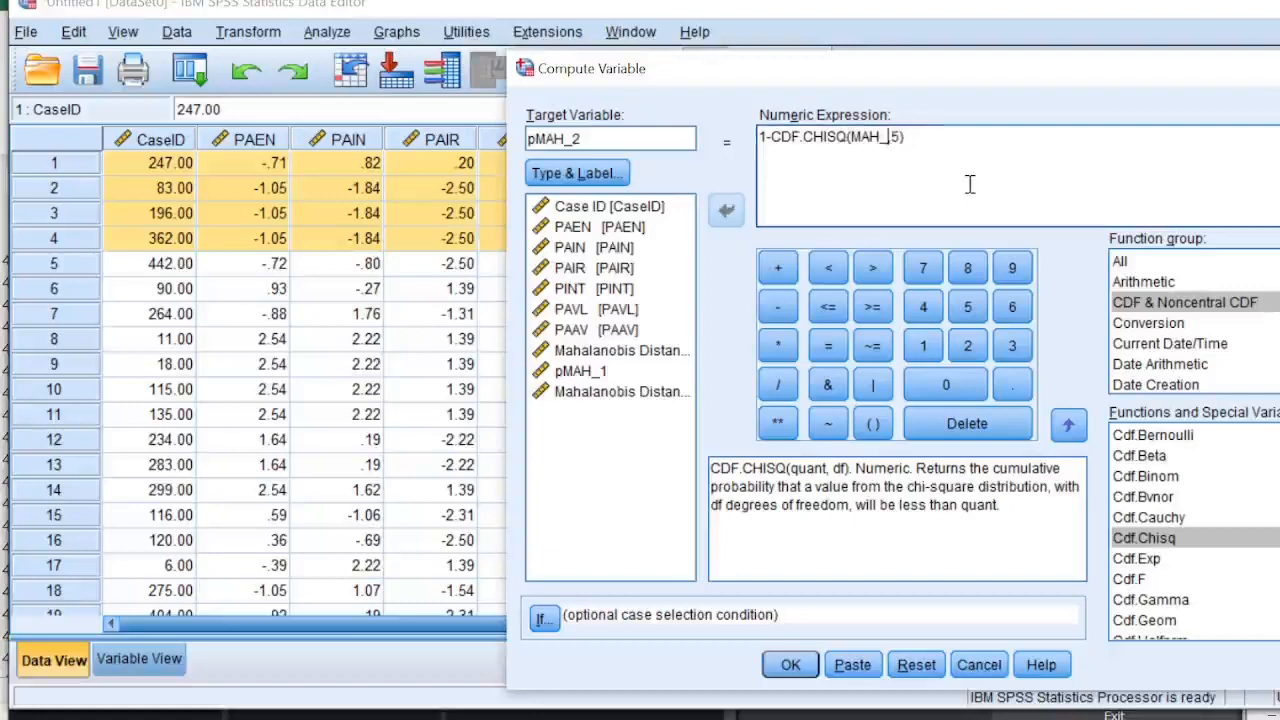
pyautogui.write('2,')
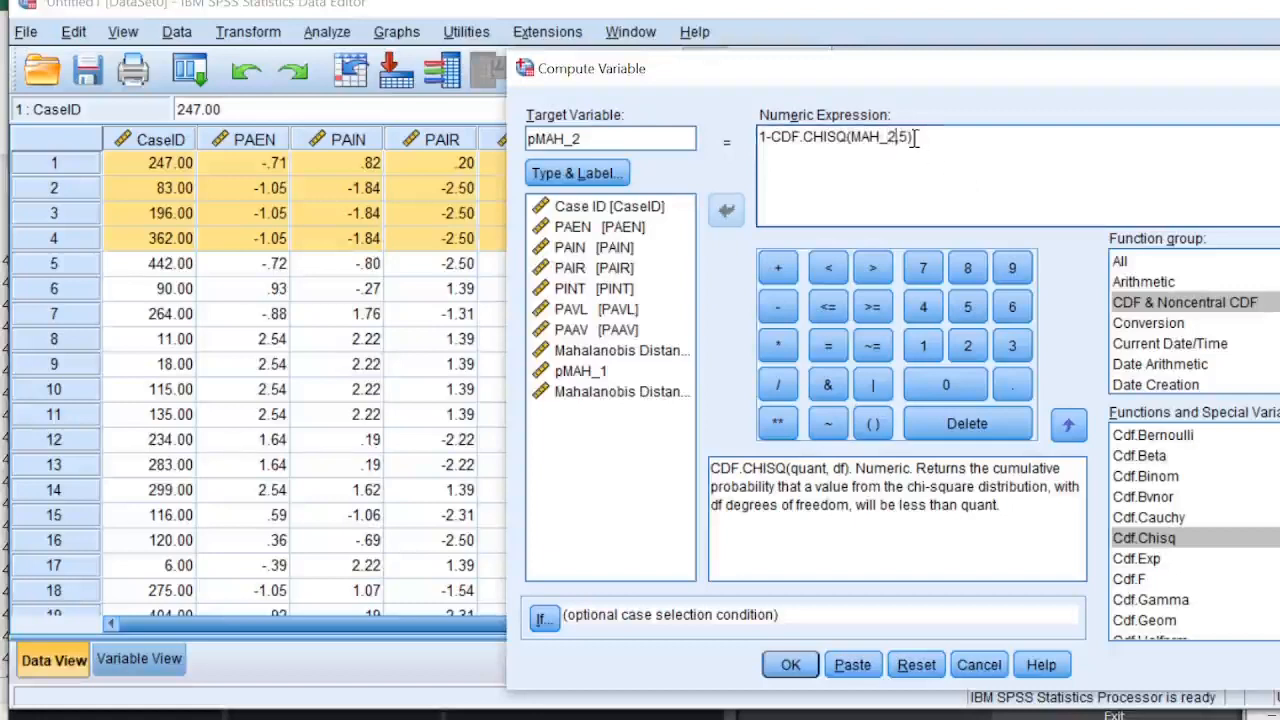
pyautogui.press('Backspace')
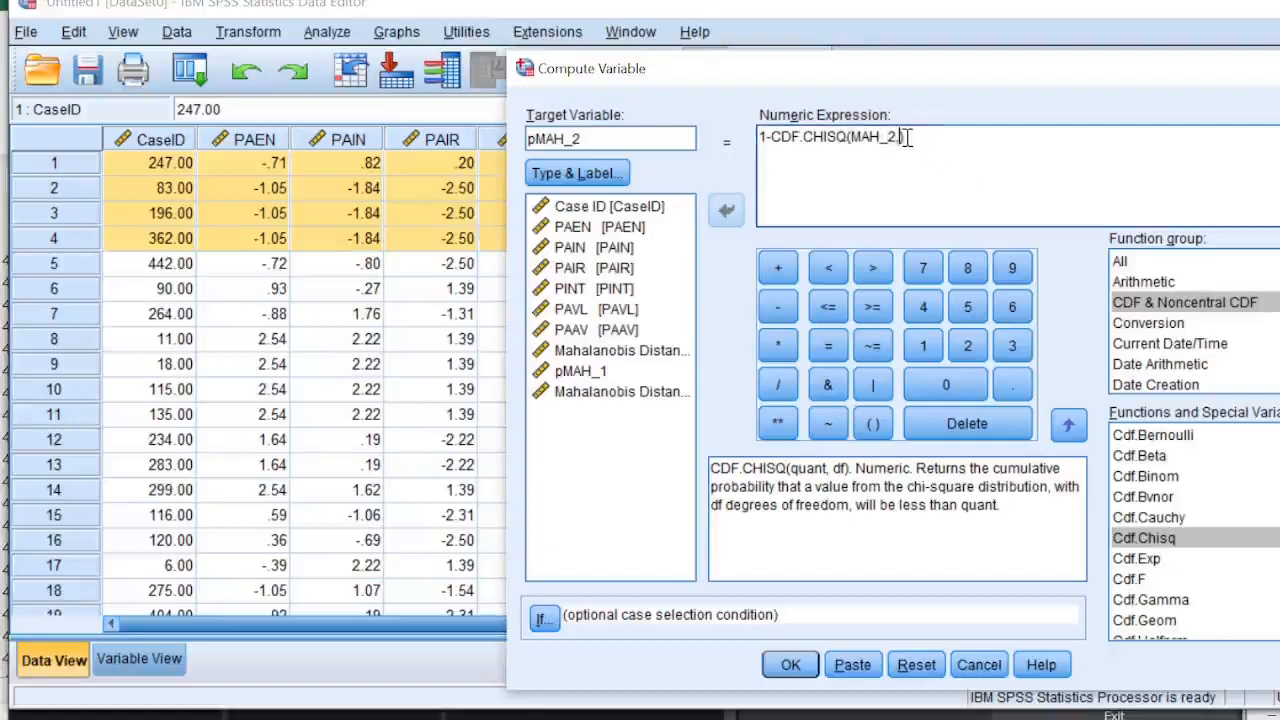
pyautogui.write(',6')
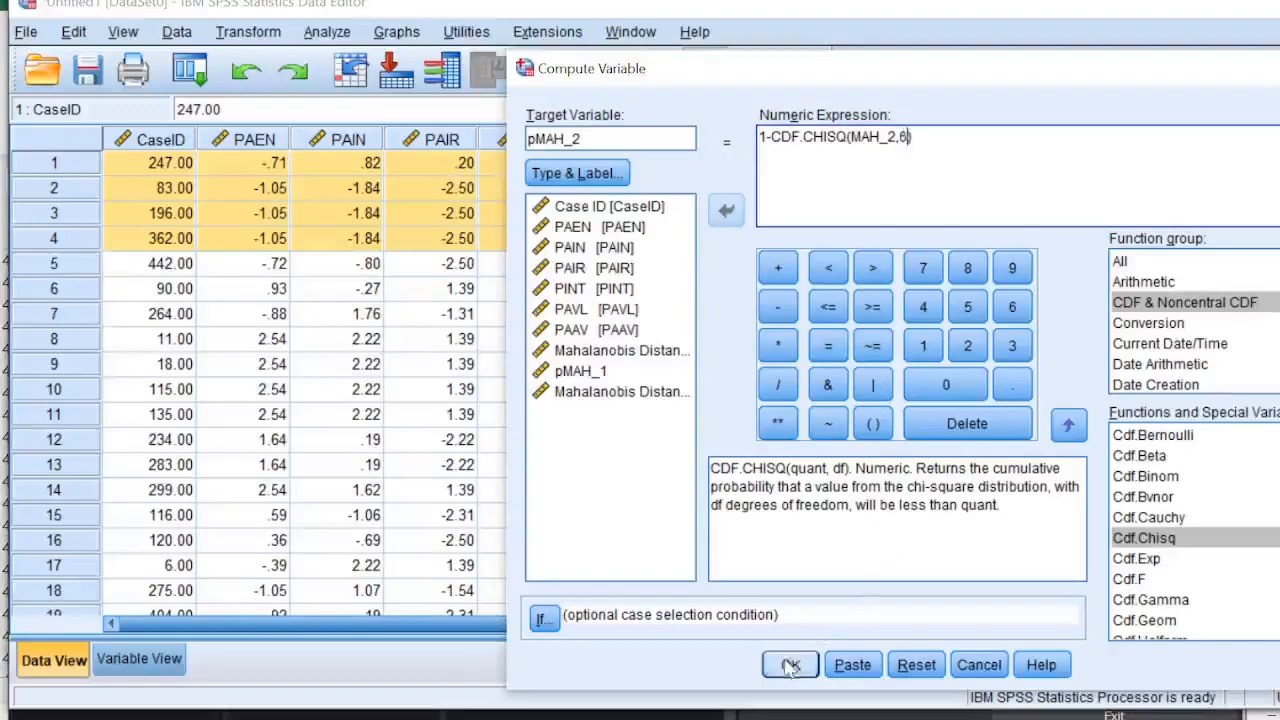
# Create pMAH_2 and give it five decimal places in Variable View
pyautogui.click(790, 664)
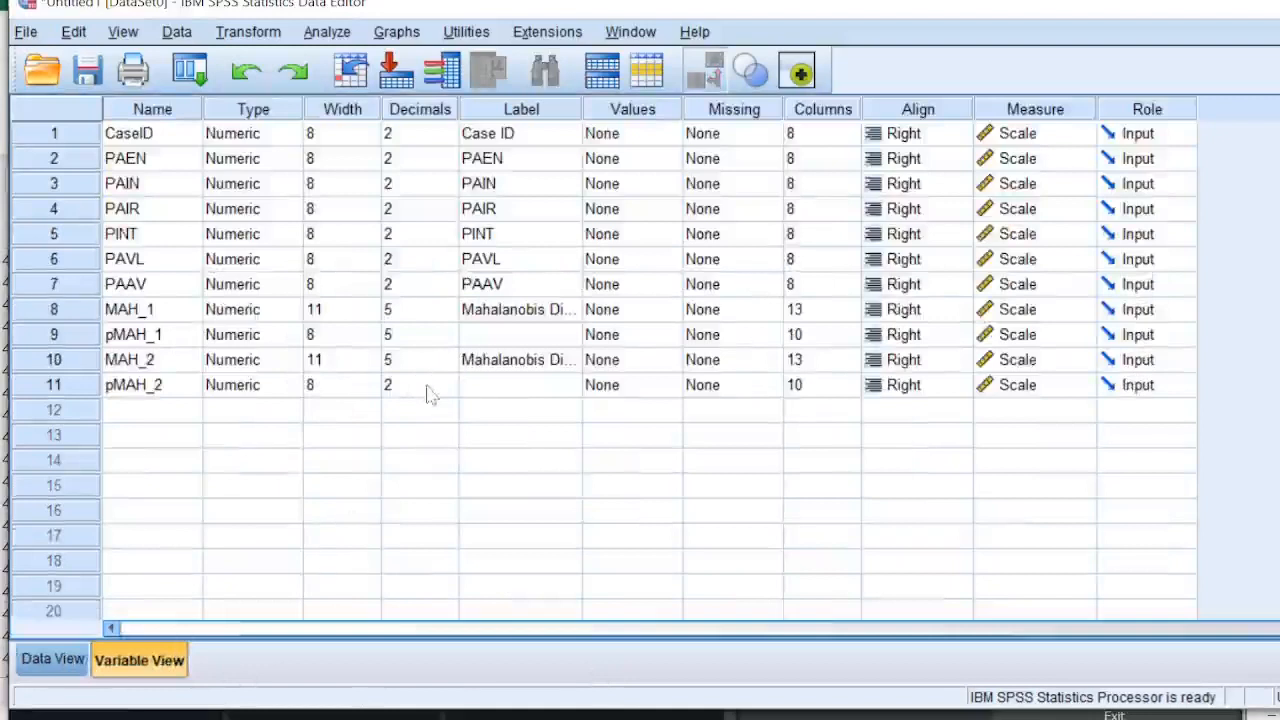
pyautogui.click(410, 385)
pyautogui.write('5')
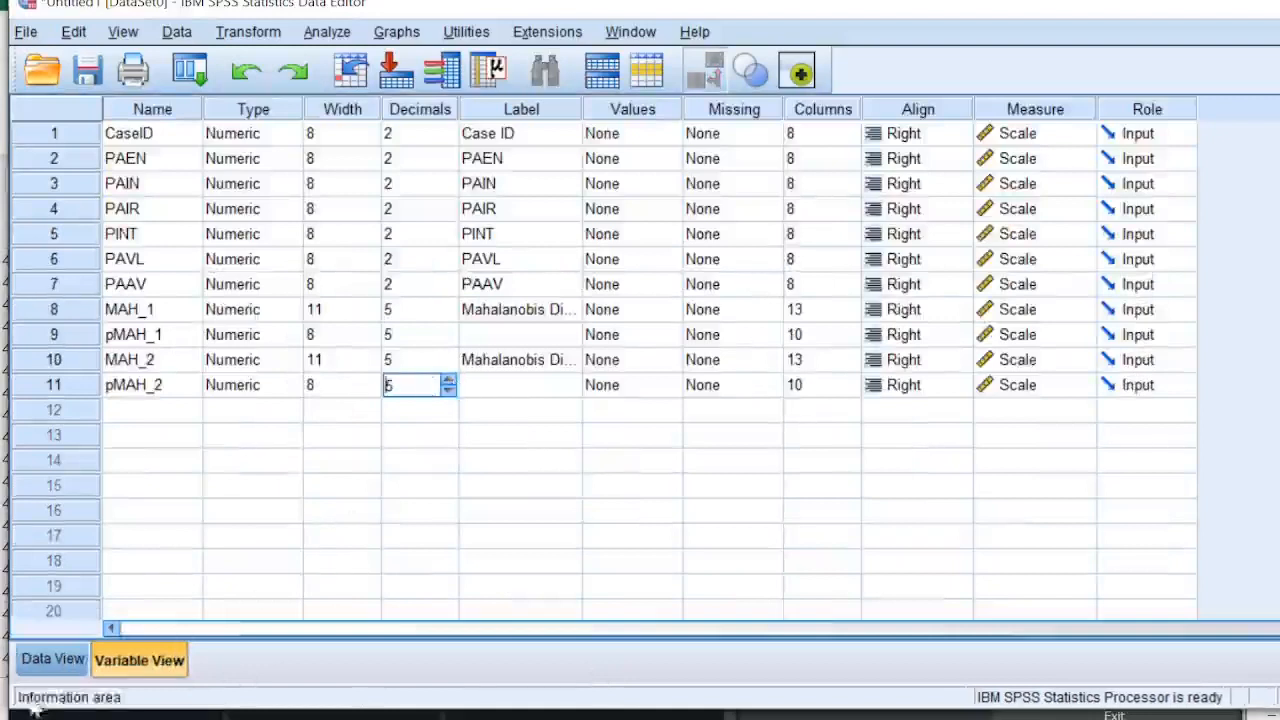
pyautogui.click(53, 659)
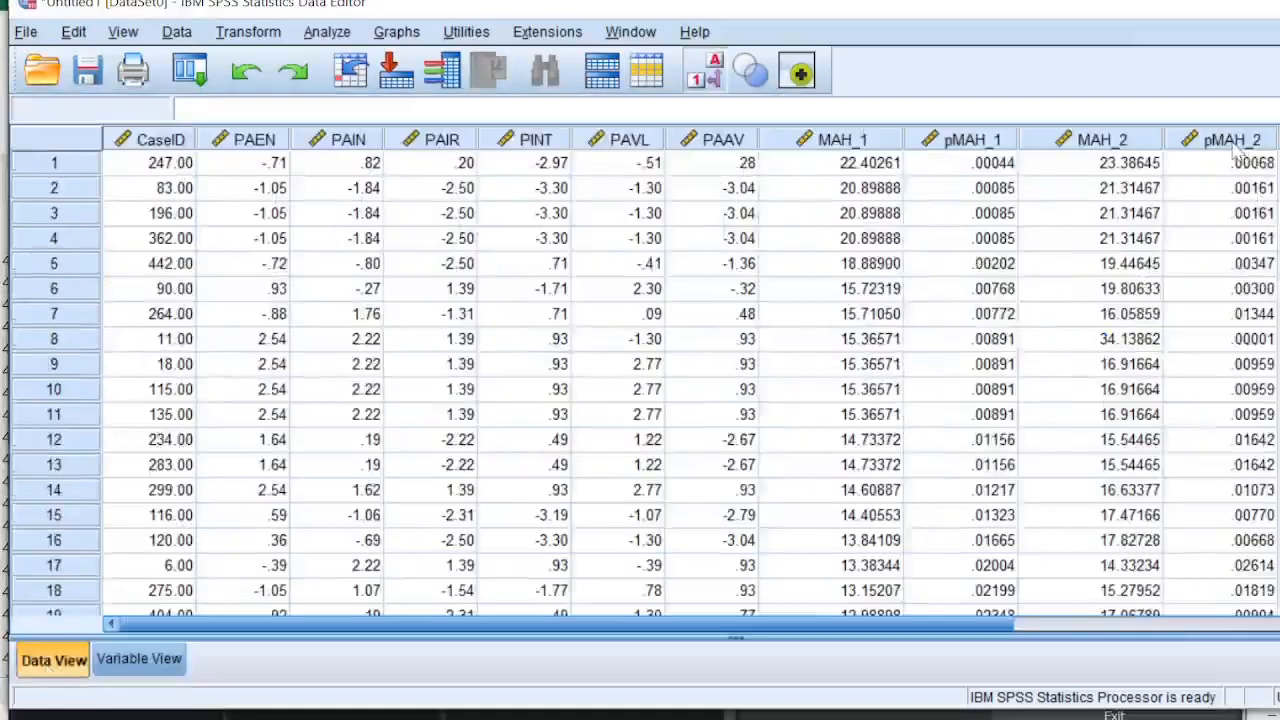
# Sort ascending by pMAH_2, review the lowest probabilities, and select the top six cases
pyautogui.rightClick(1232, 138)
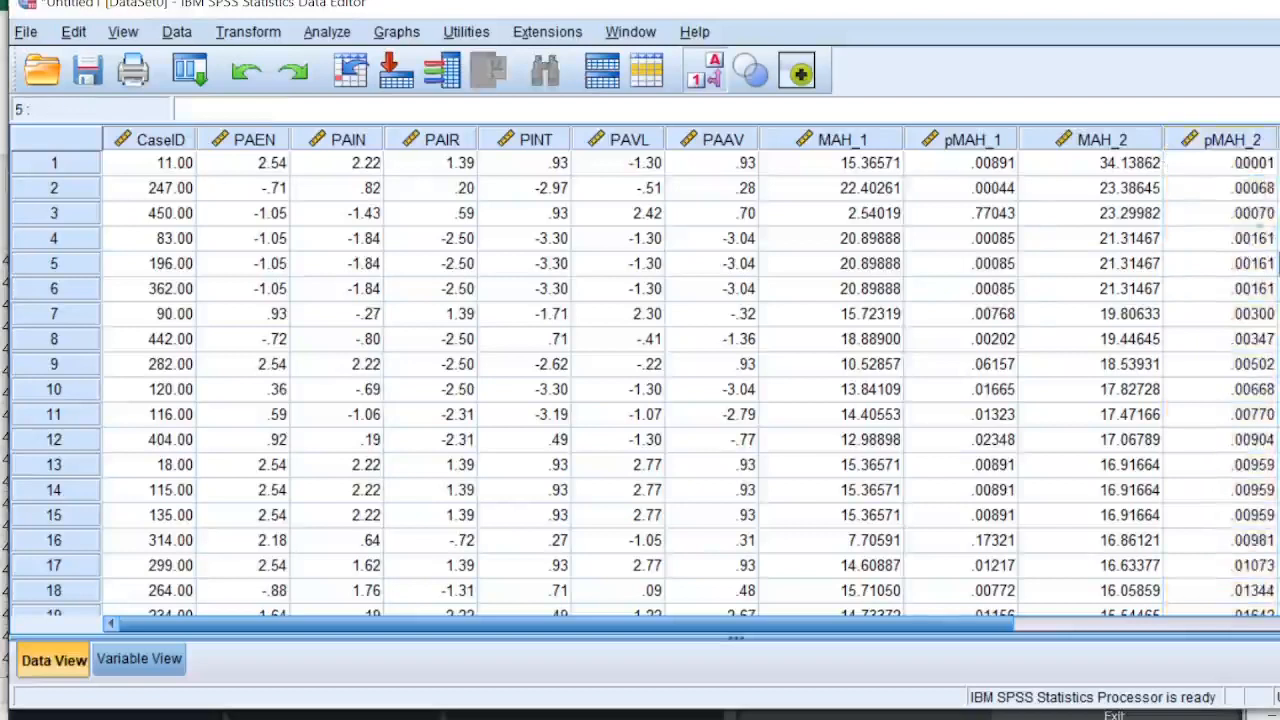
pyautogui.click(1230, 162)
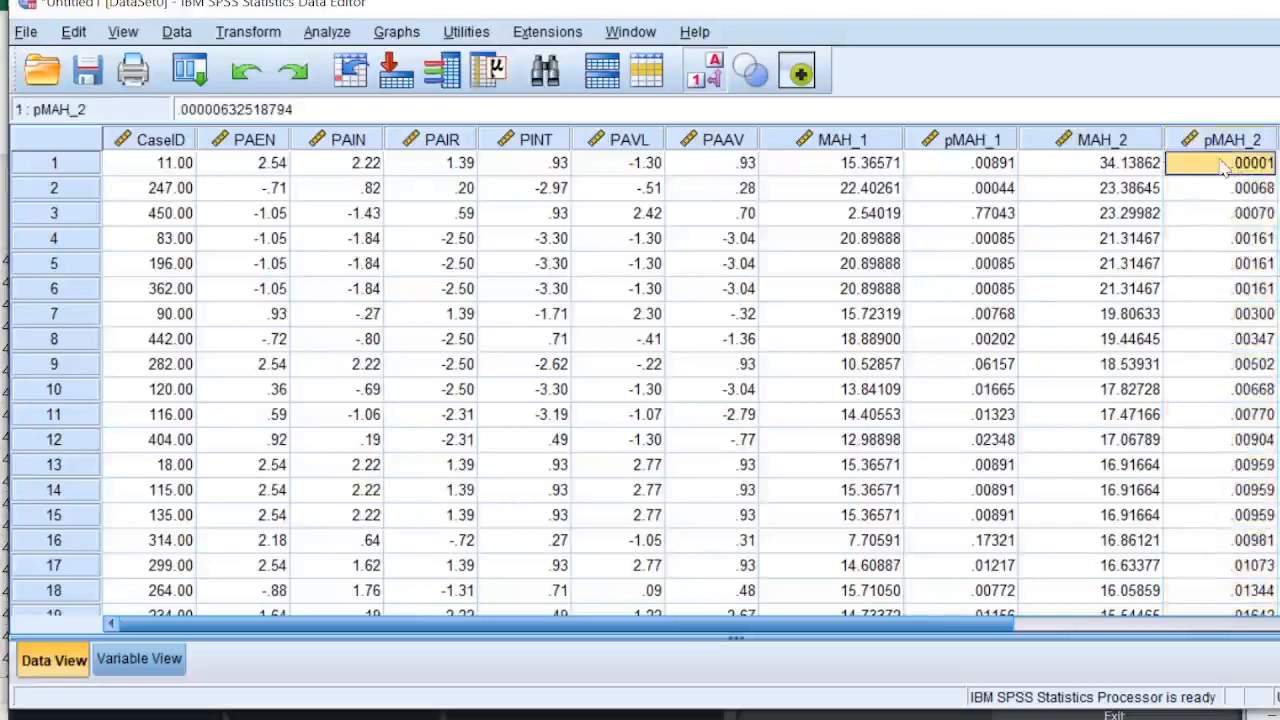
pyautogui.click(1230, 213)
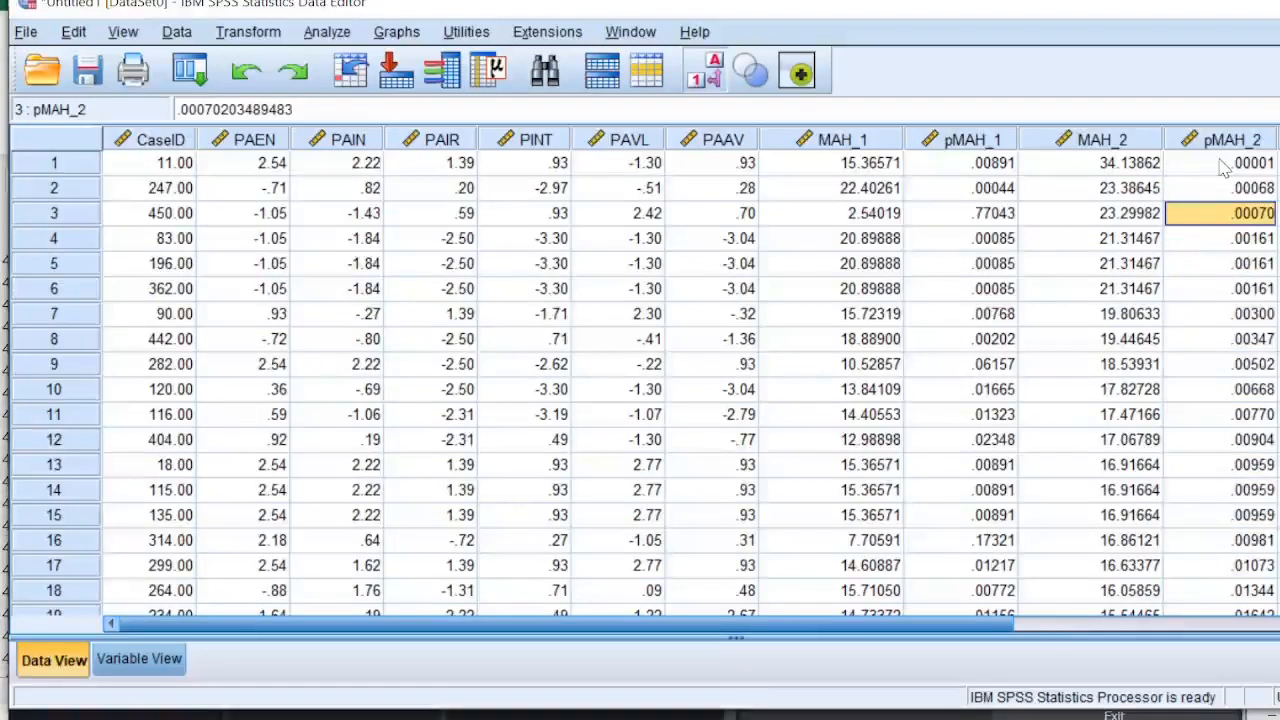
pyautogui.click(1230, 238)
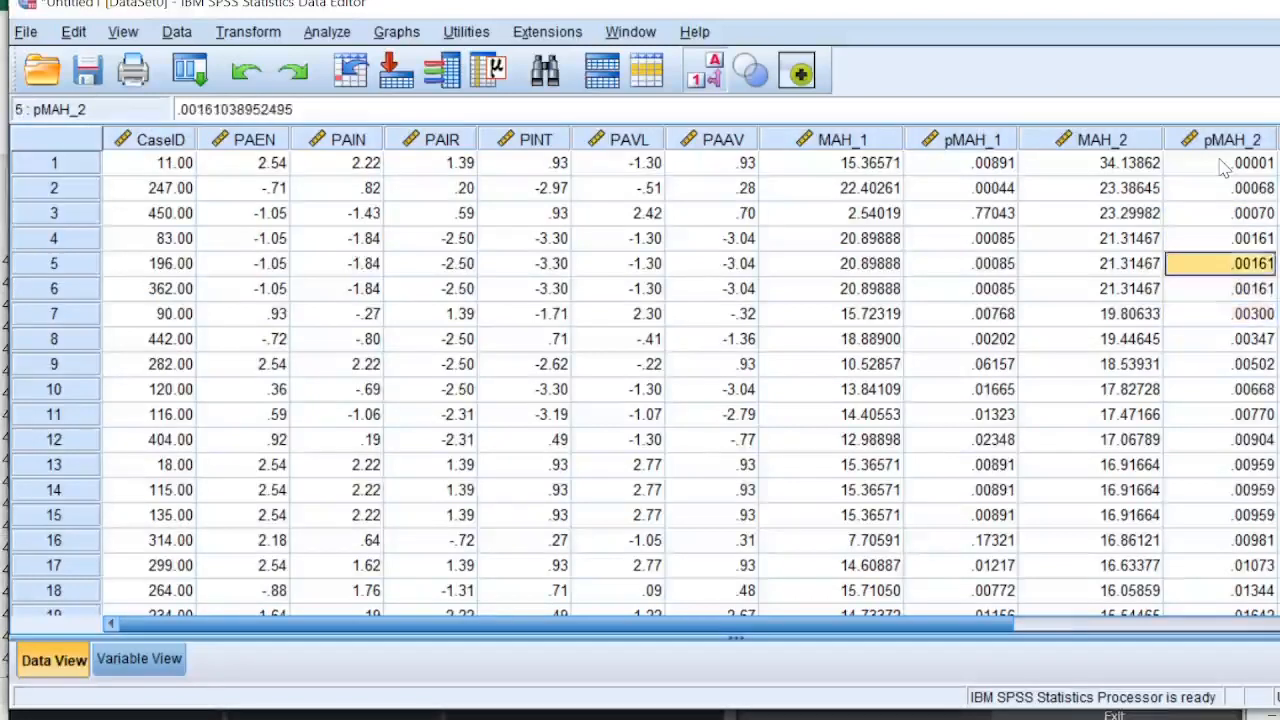
pyautogui.click(1235, 288)
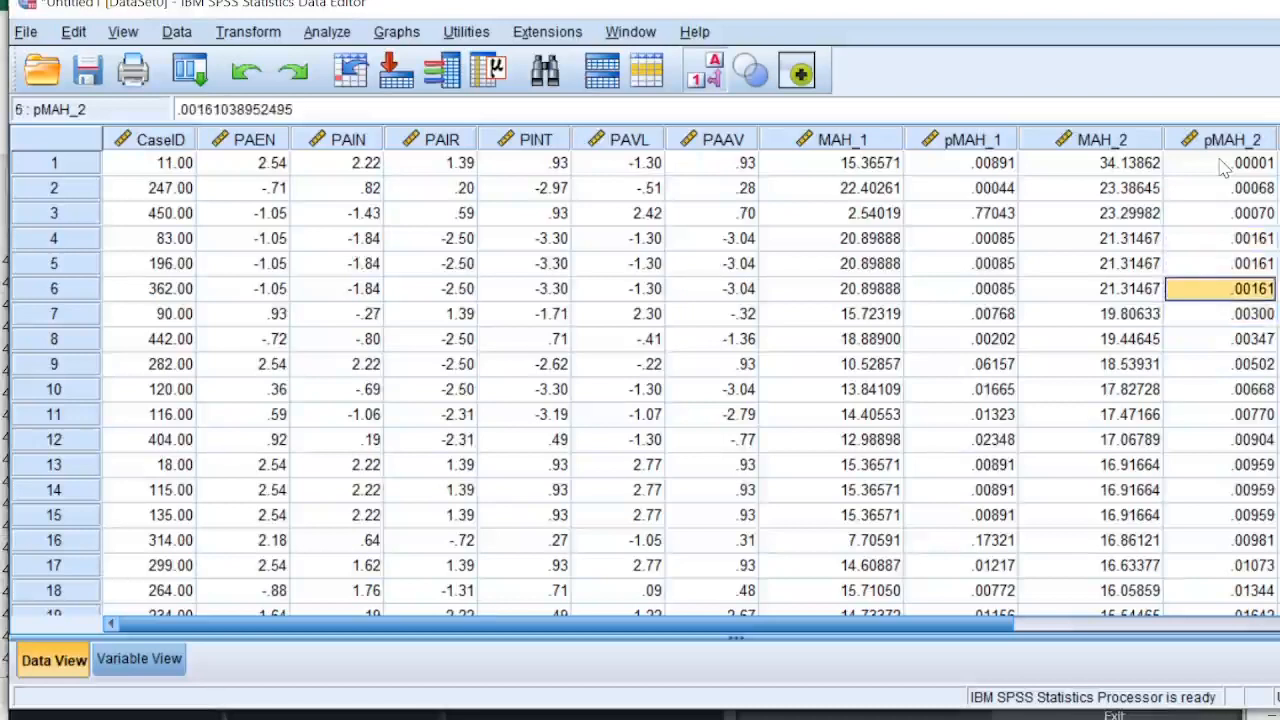
pyautogui.click(1228, 263)
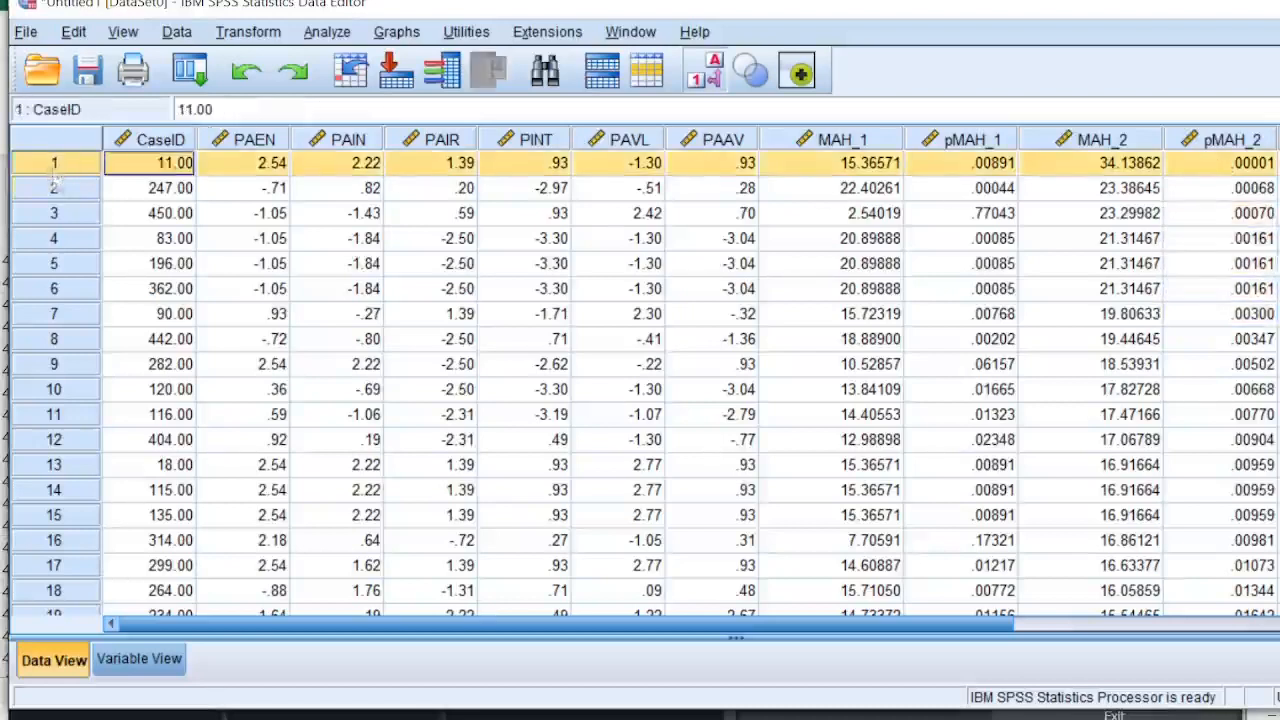
pyautogui.click(55, 288)
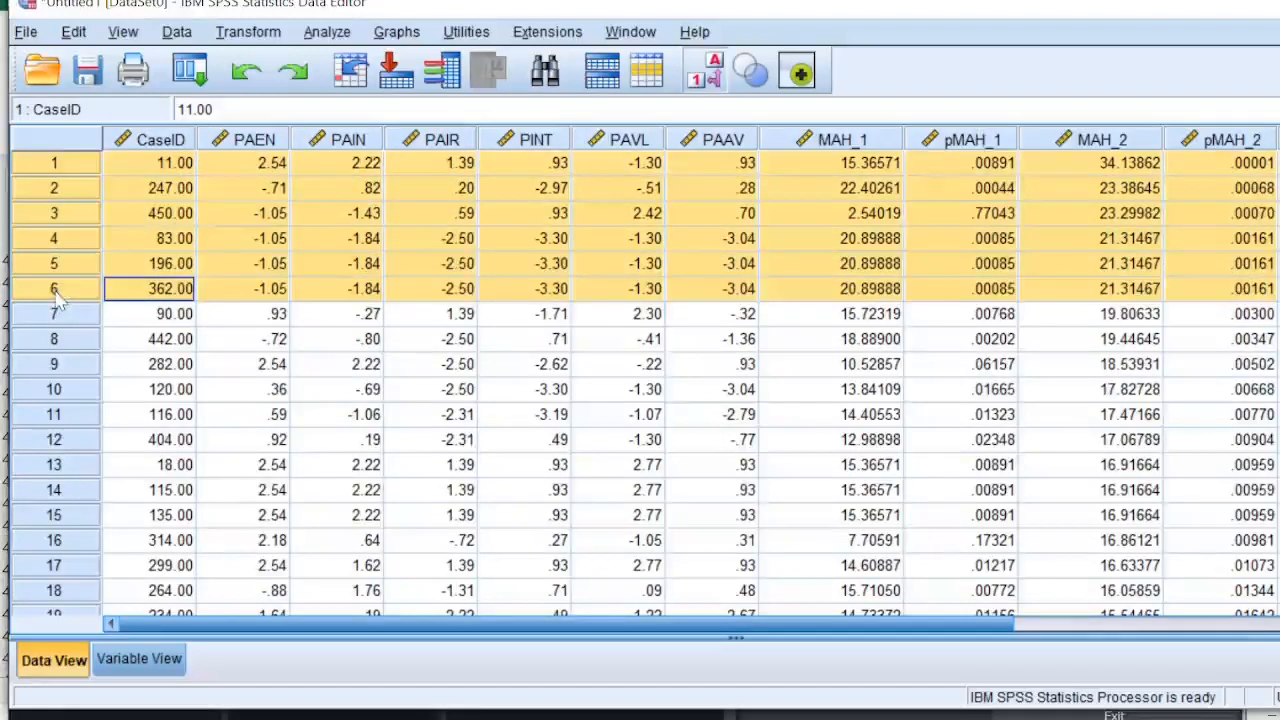
pyautogui.moveTo(62, 300)
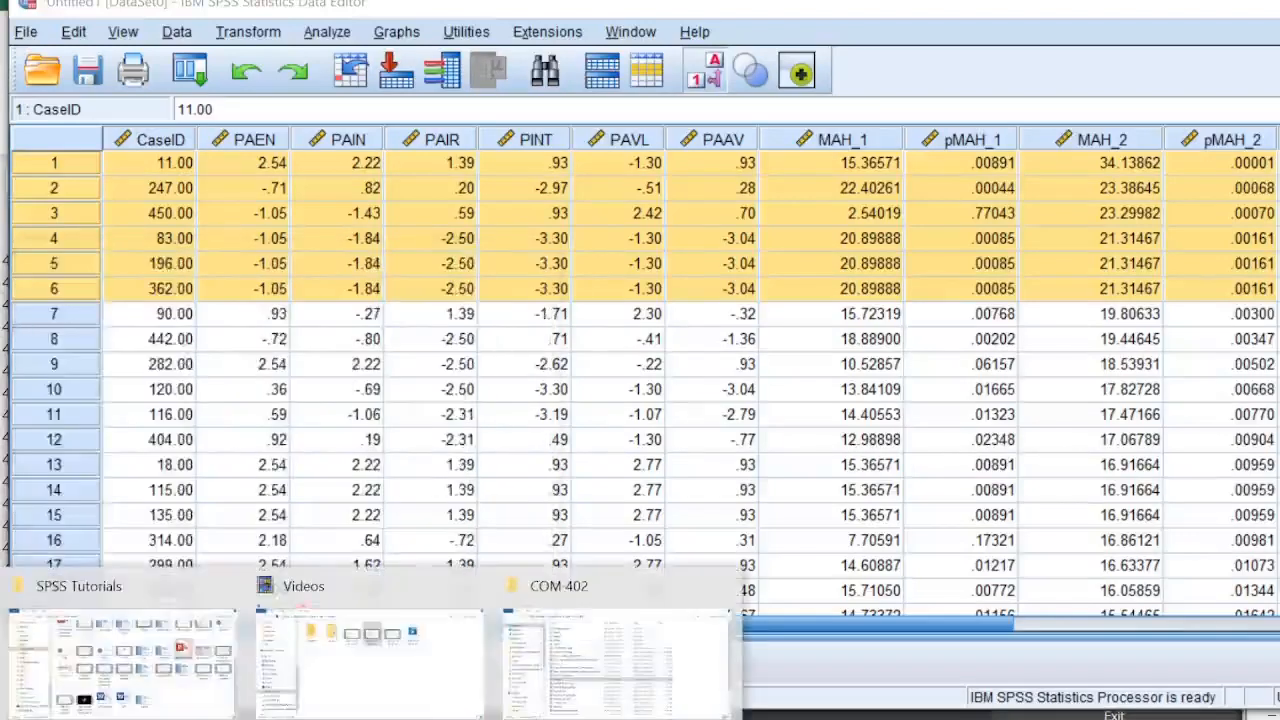
pyautogui.moveTo(315, 660)
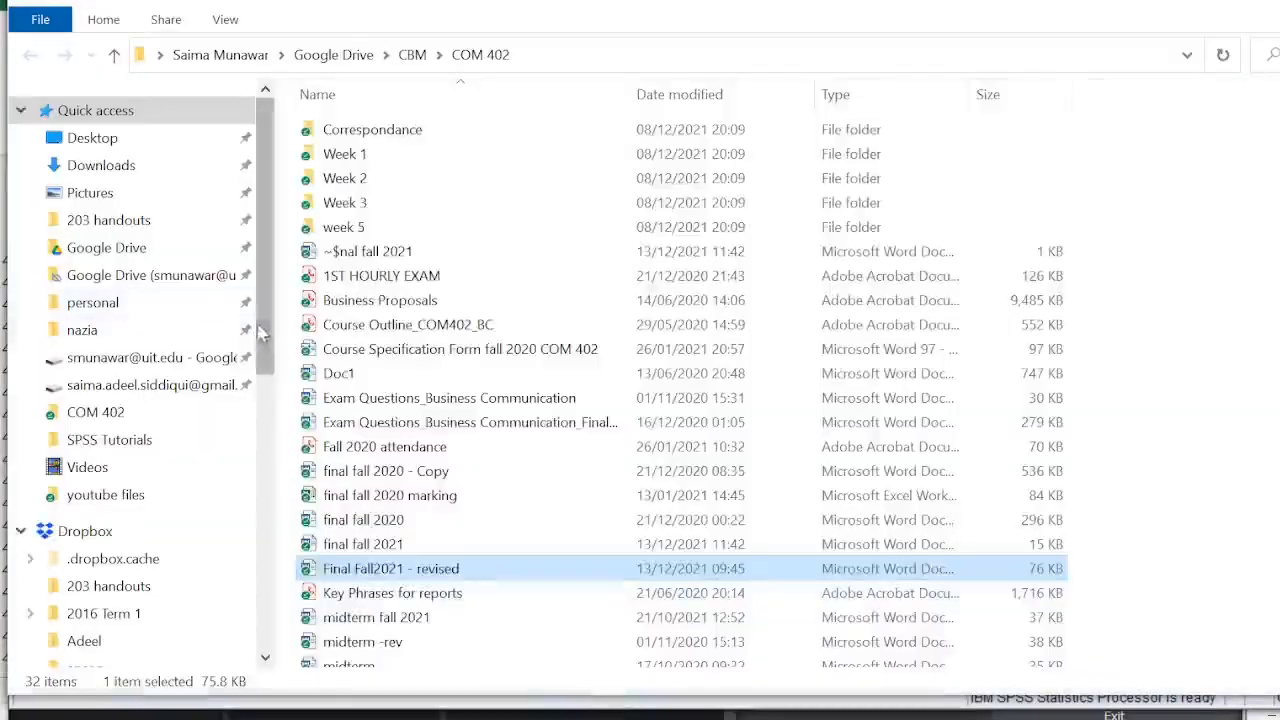
pyautogui.moveTo(105, 247)
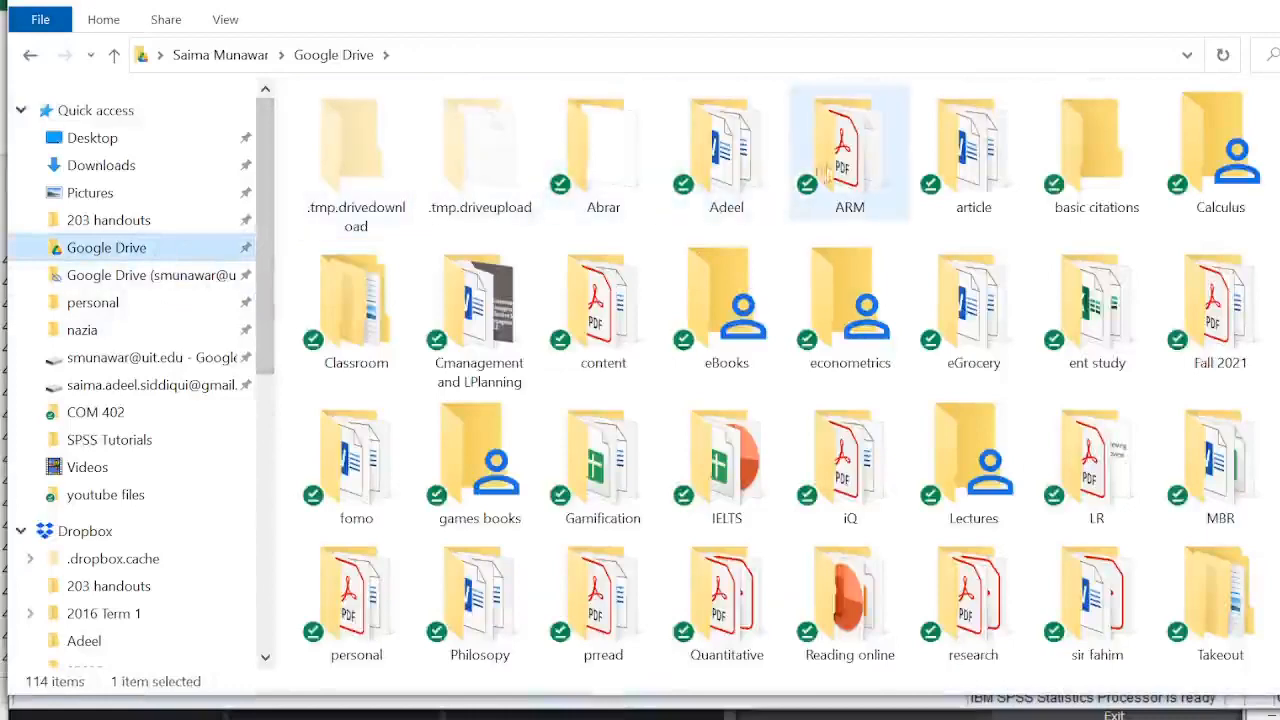
# Open the 'Youtube pls data w outliers' CSV from Google Drive > ARM > youtube files
pyautogui.doubleClick(849, 150)
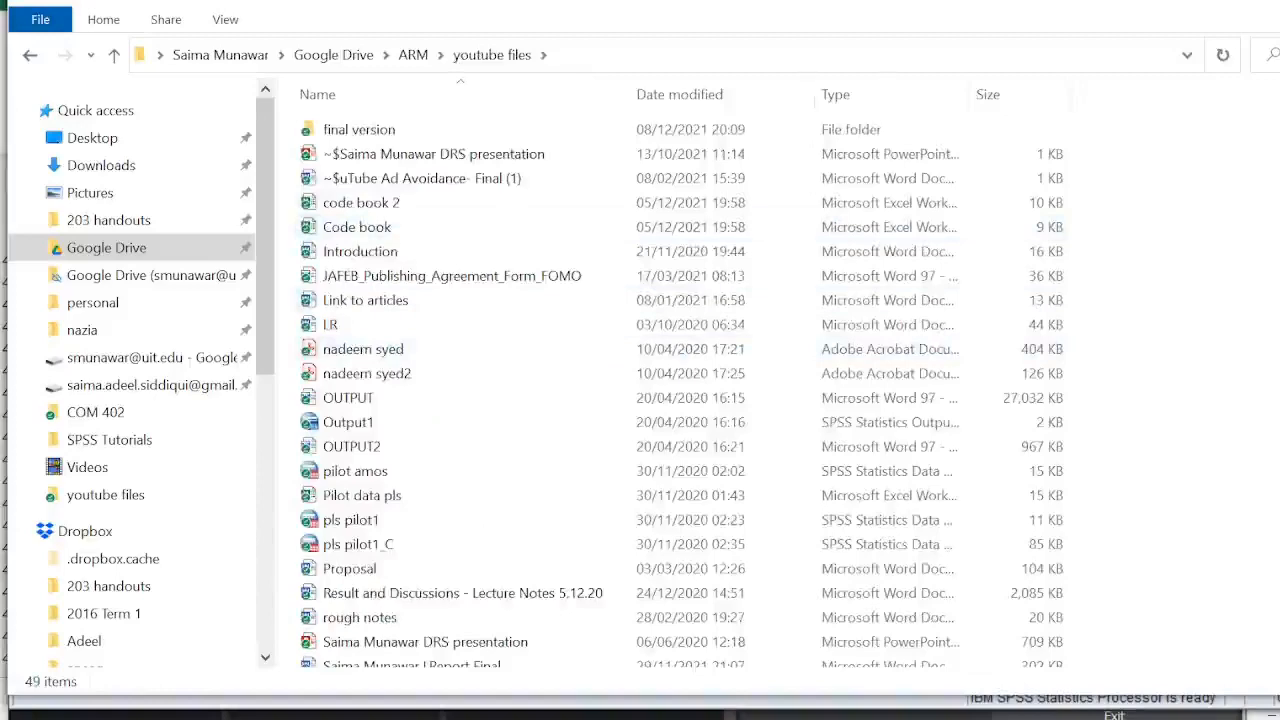
pyautogui.scroll(-3)
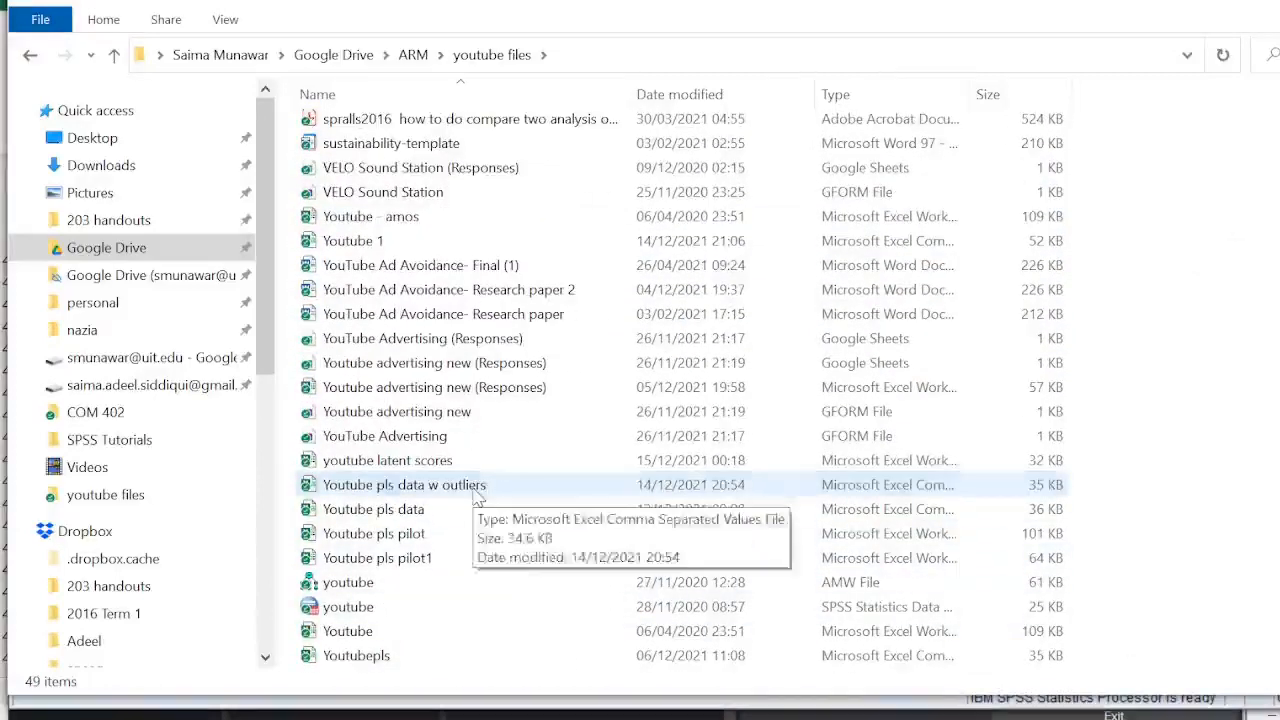
pyautogui.doubleClick(403, 484)
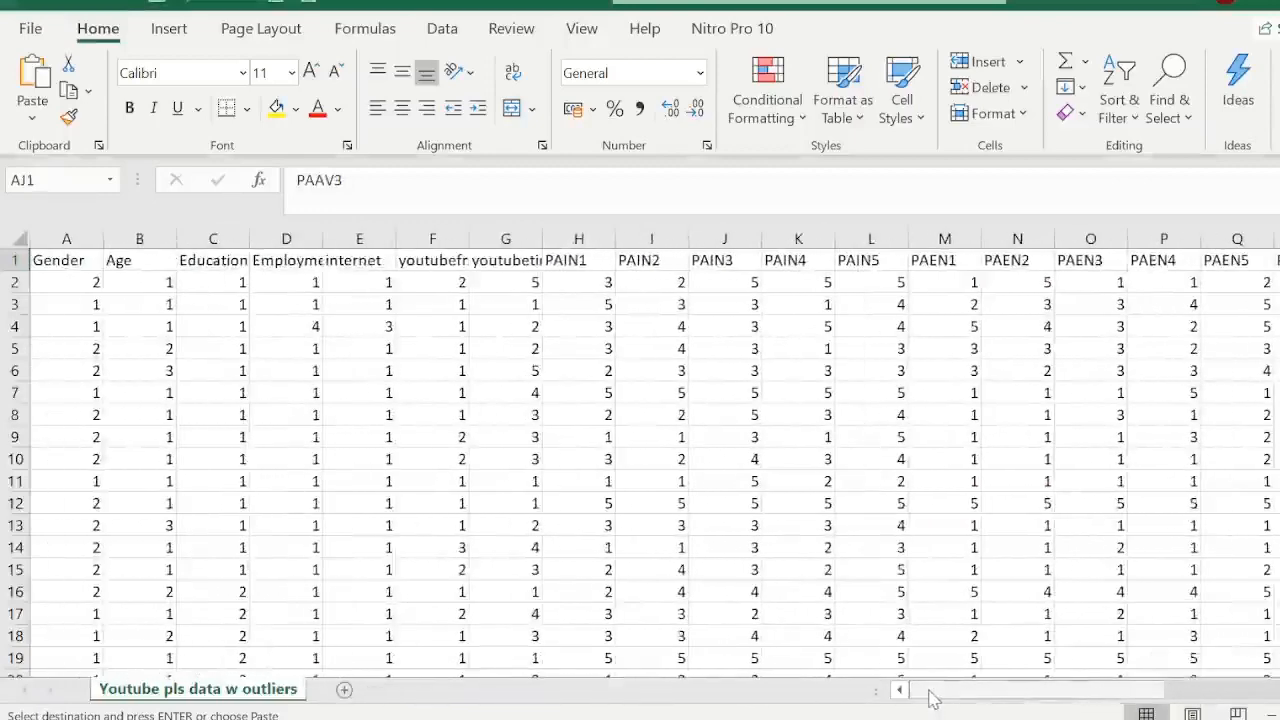
# Insert the Case ID column before Gender as the sheet's first column
pyautogui.click(66, 238)
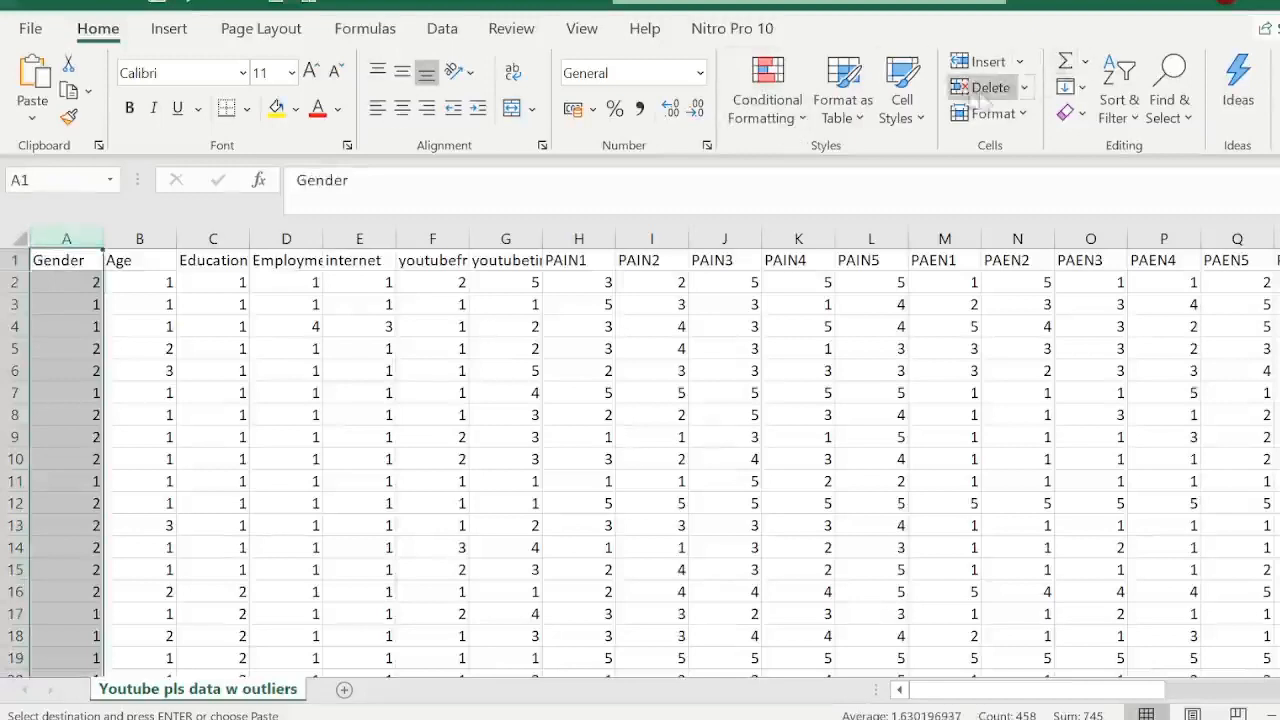
pyautogui.moveTo(981, 61)
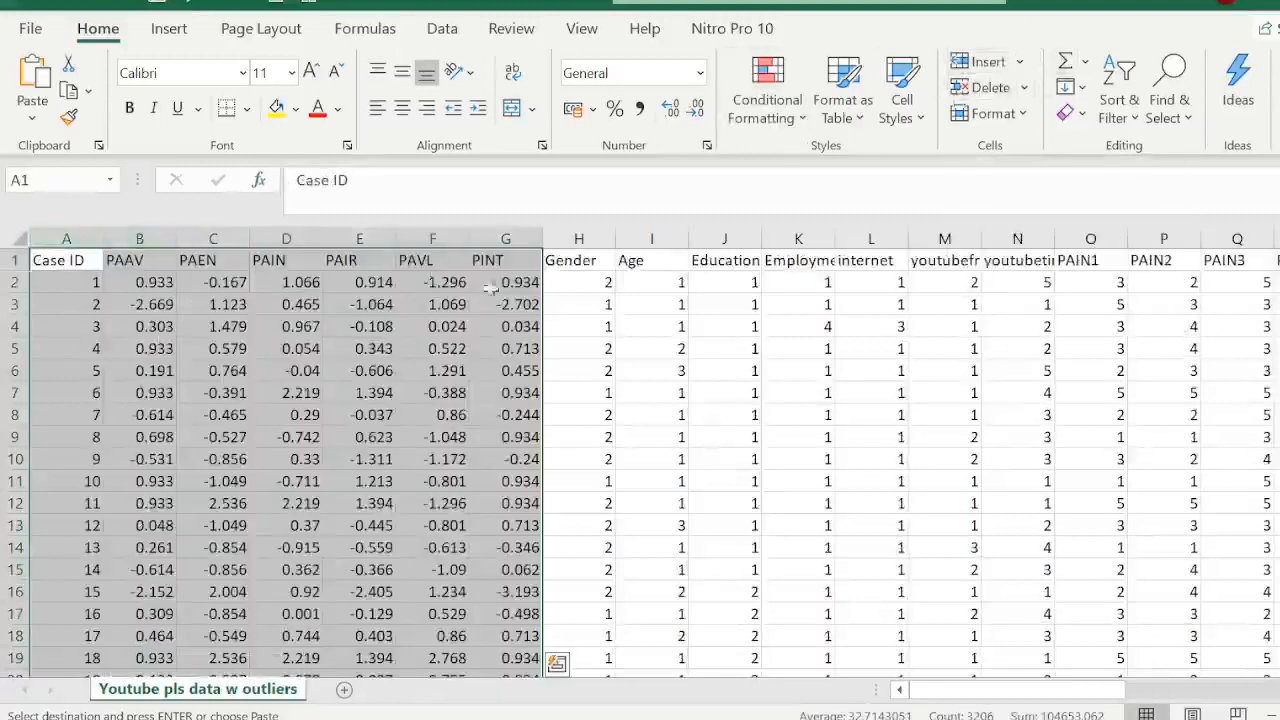
pyautogui.click(505, 304)
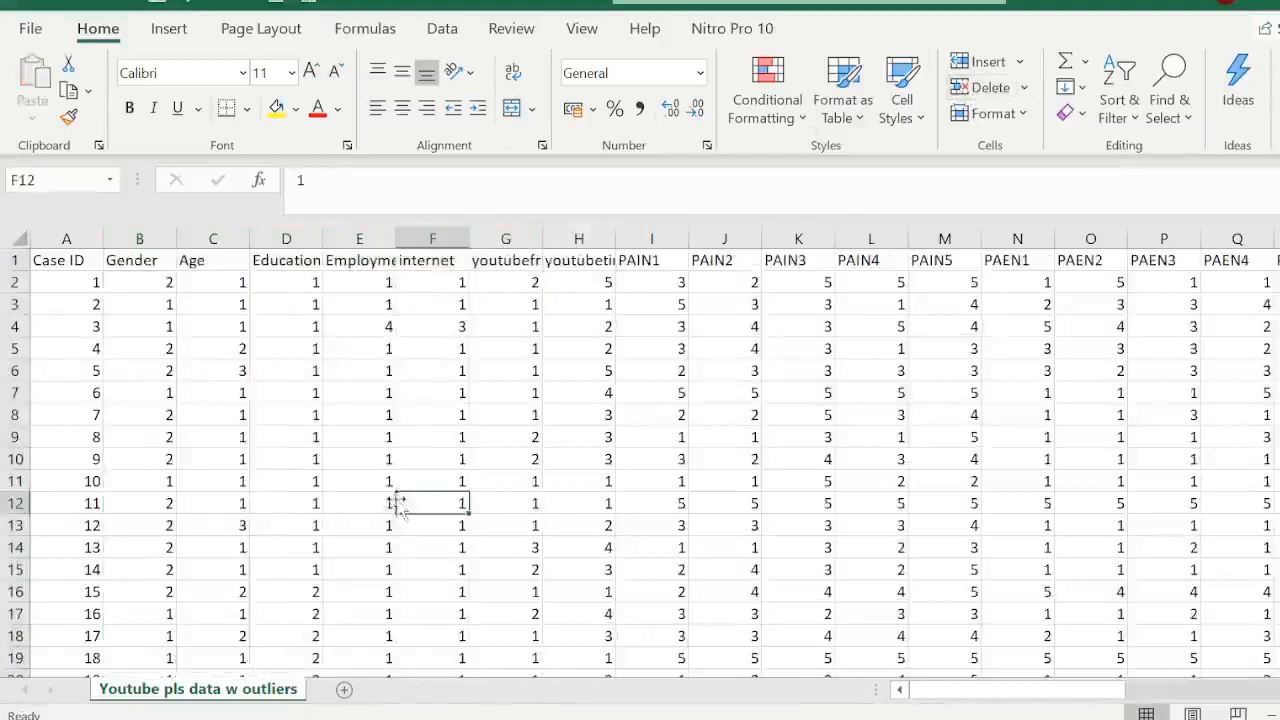
pyautogui.moveTo(398, 500)
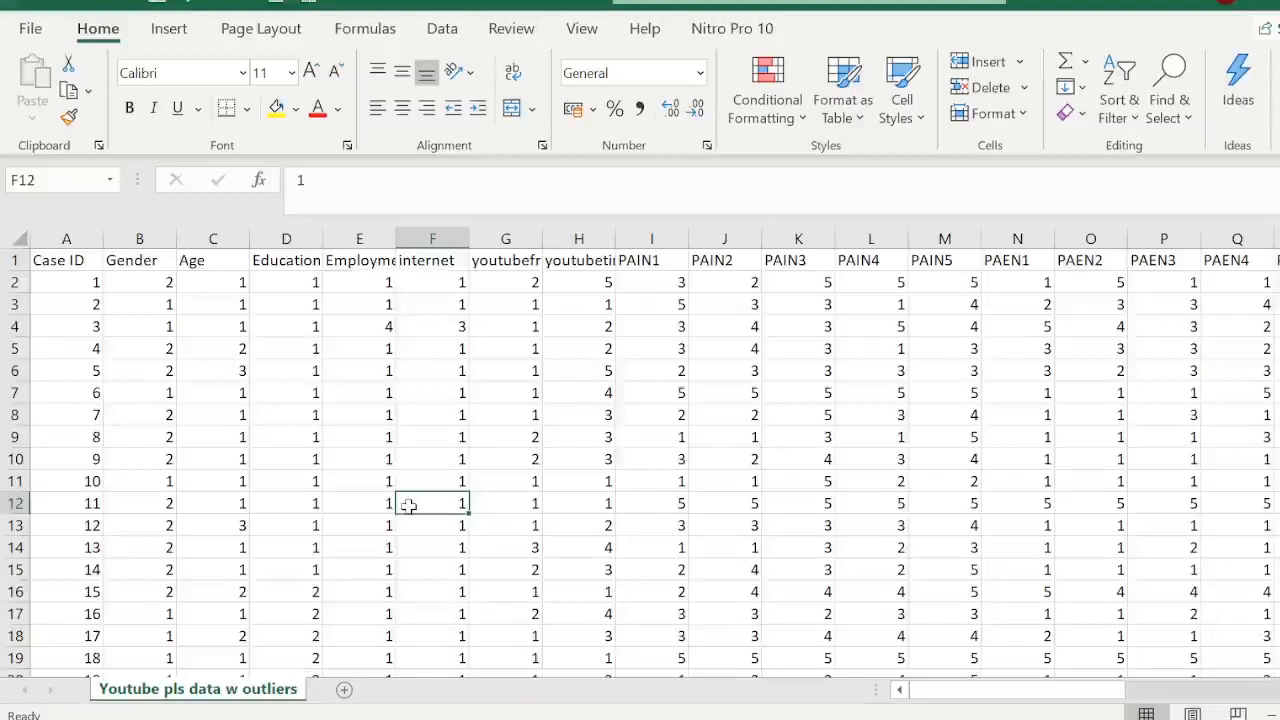
pyautogui.moveTo(83, 347)
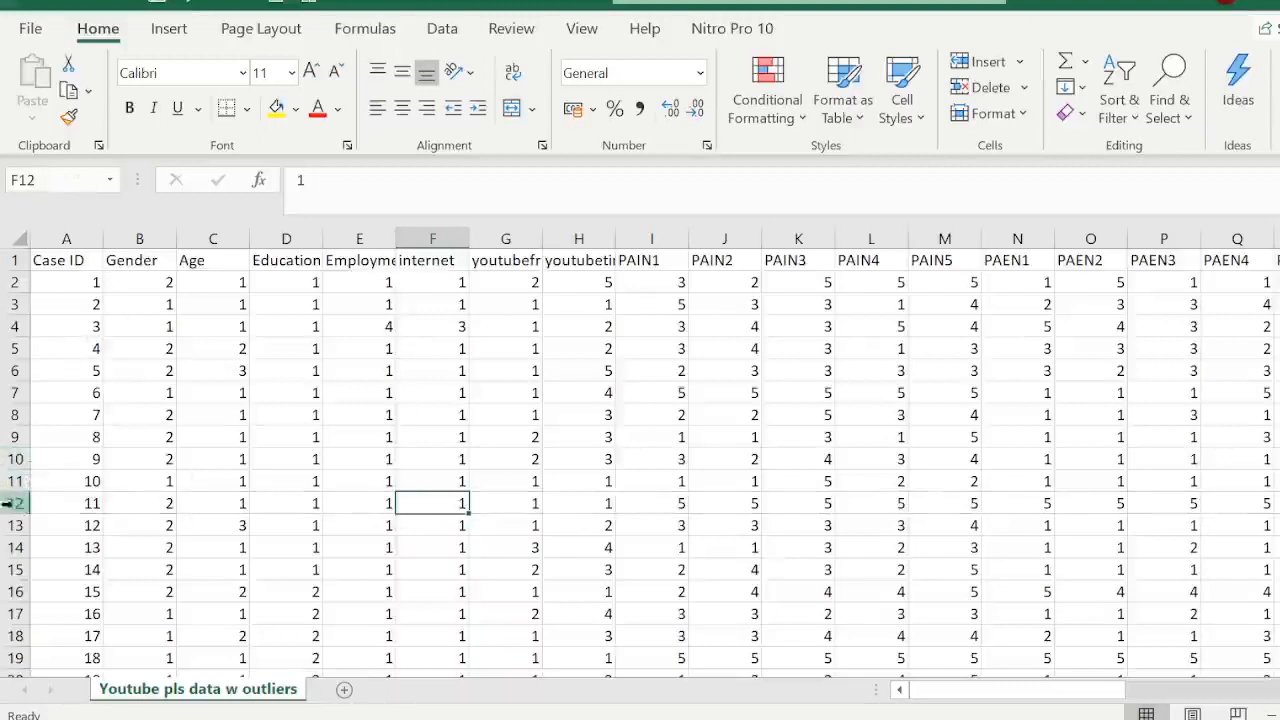
# Delete the rows for outlier cases 11 and 83 from the sheet
pyautogui.click(15, 503)
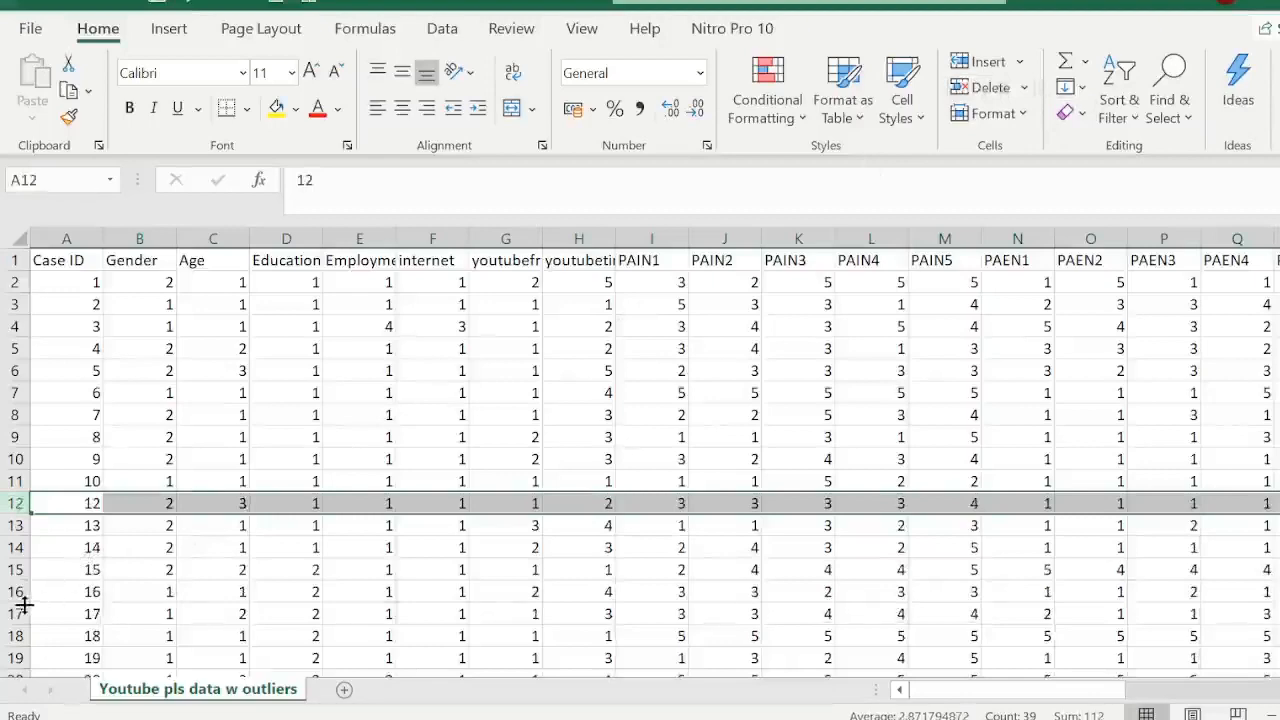
pyautogui.click(66, 635)
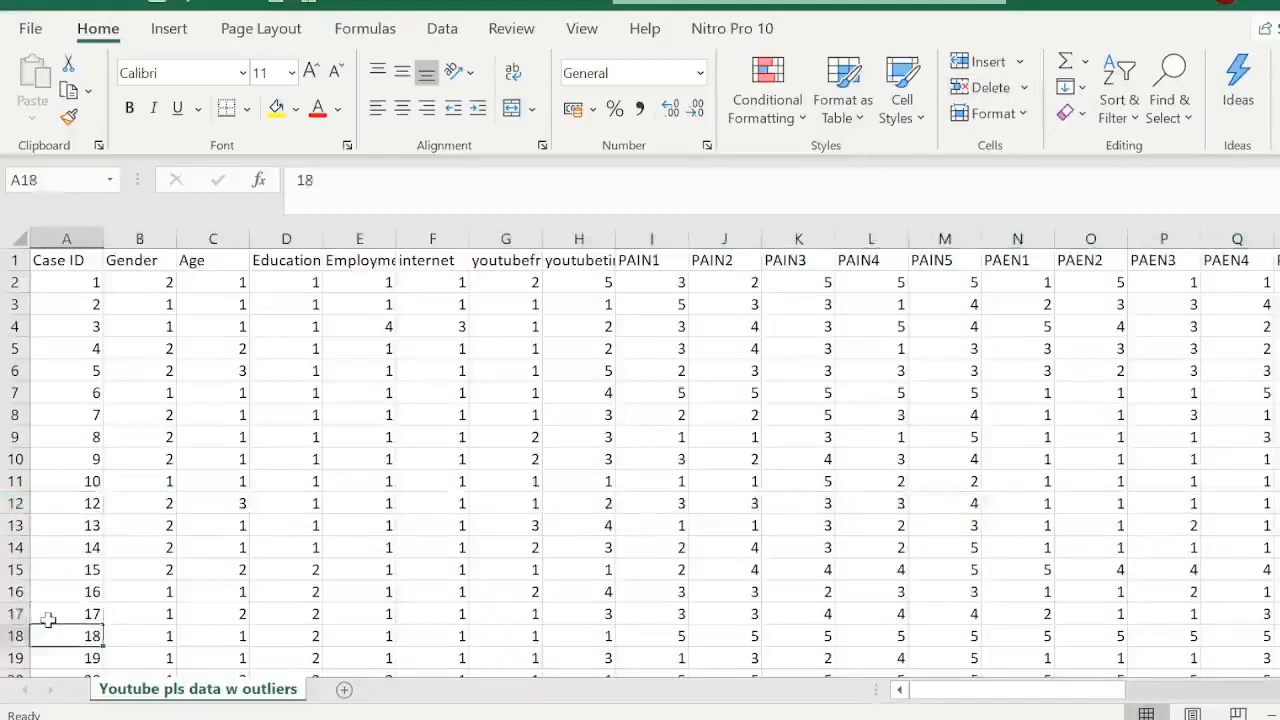
pyautogui.scroll(-3)
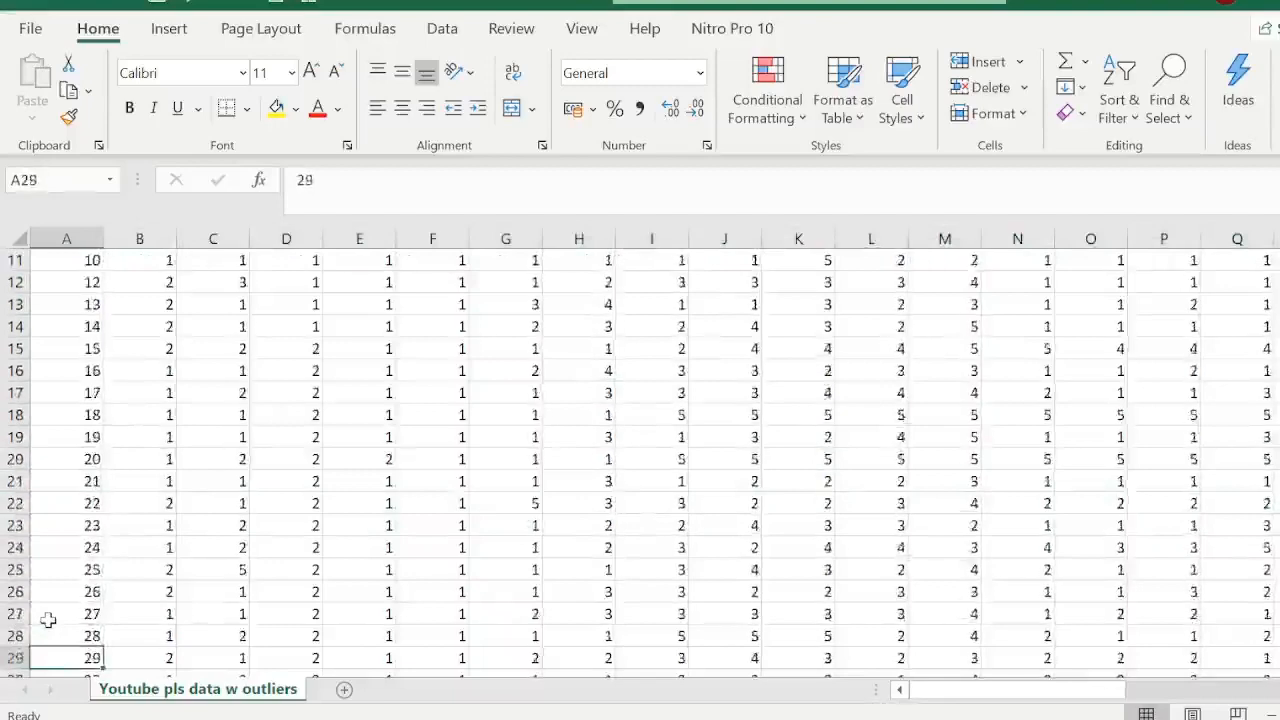
pyautogui.scroll(-3)
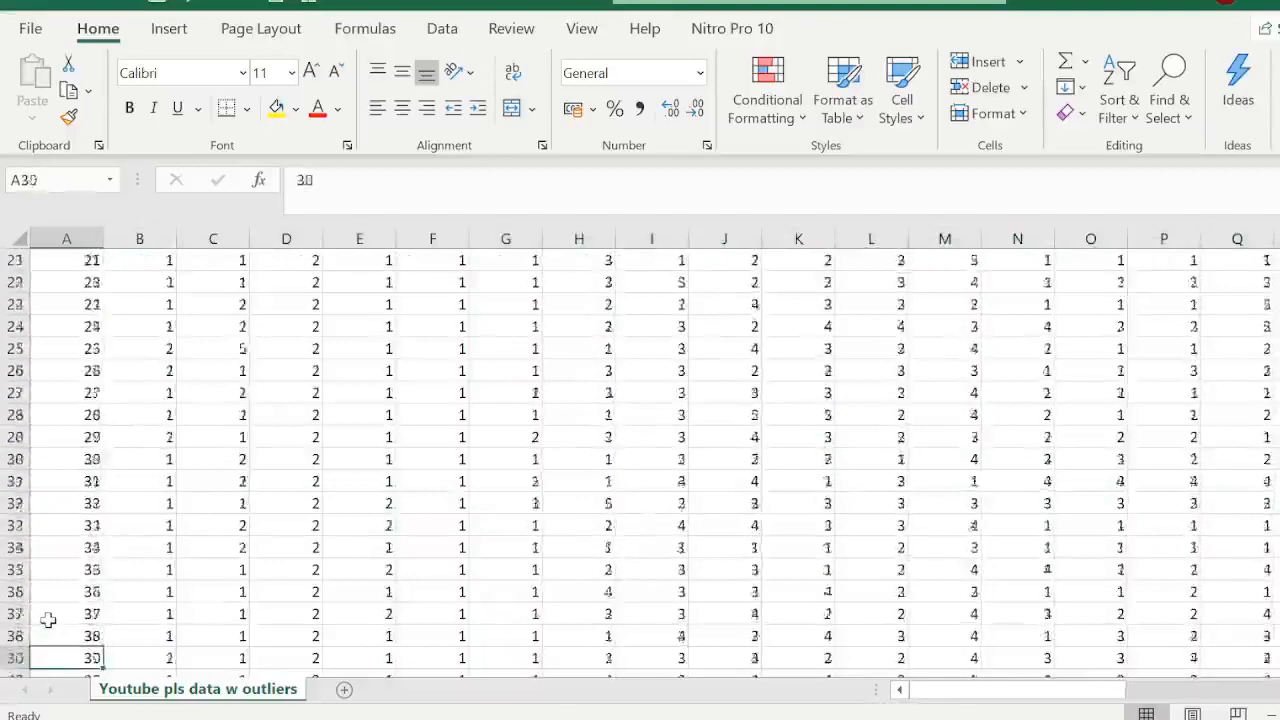
pyautogui.scroll(-3)
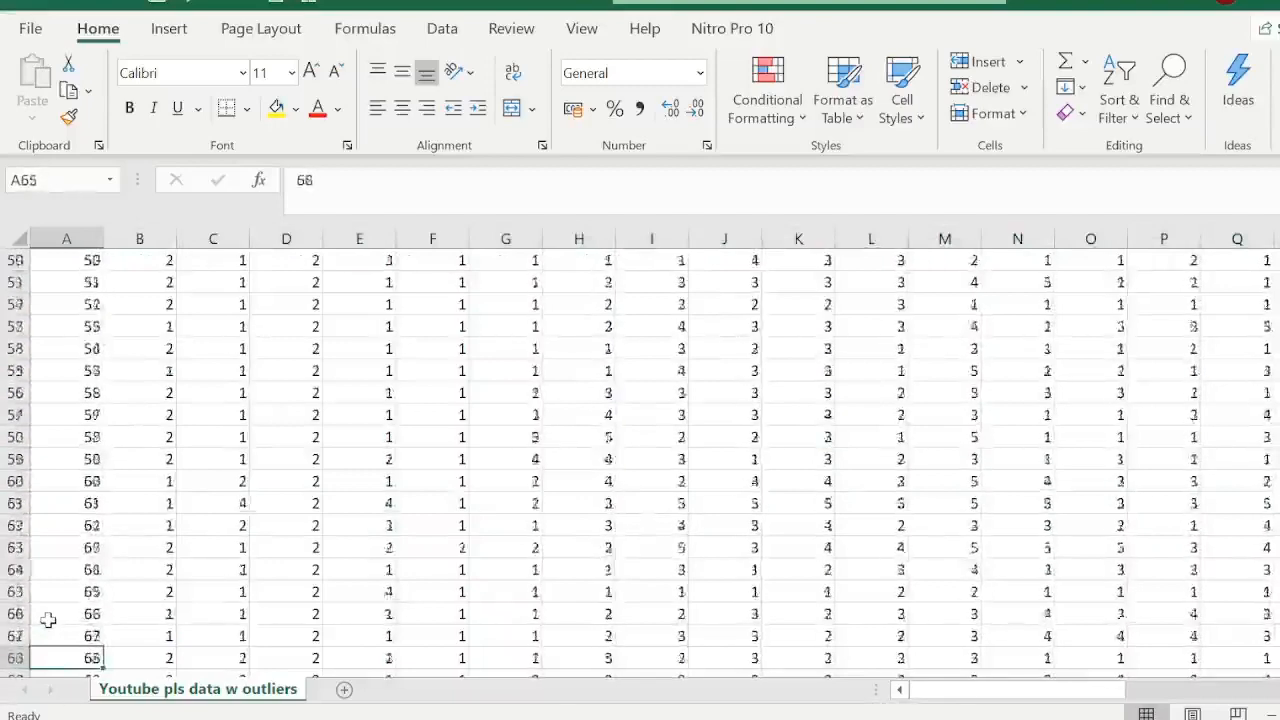
pyautogui.scroll(-3)
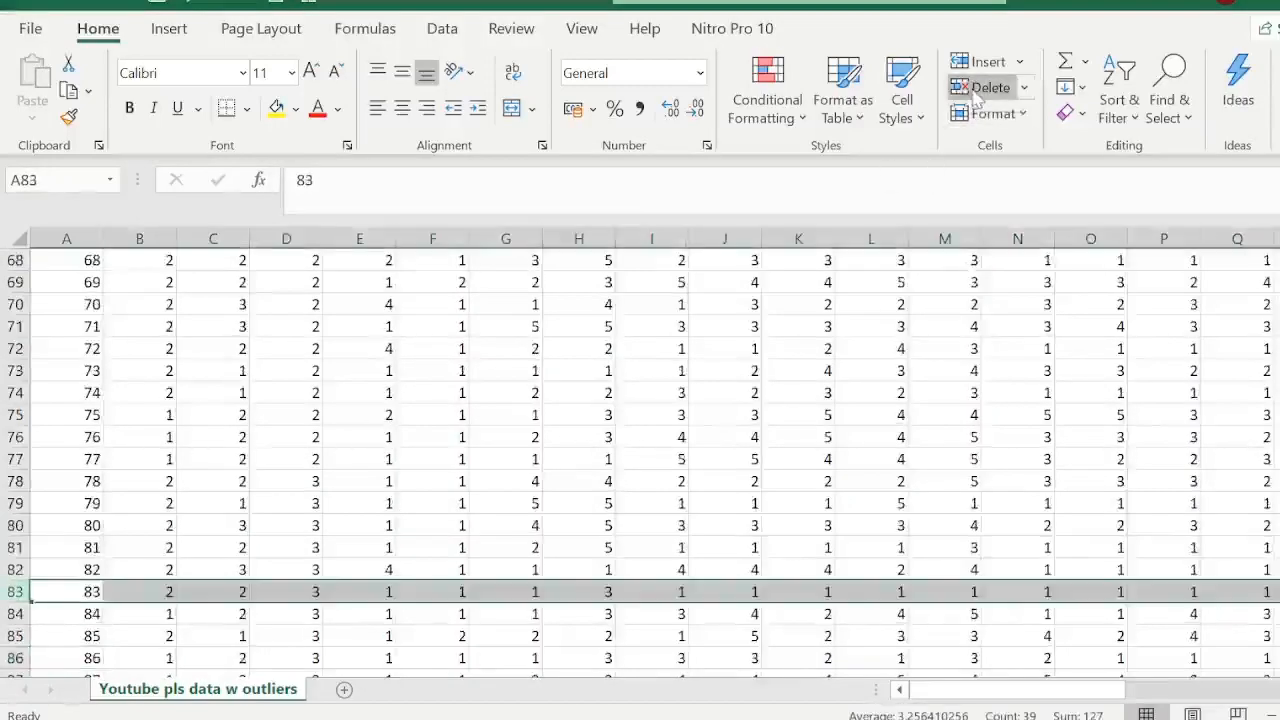
pyautogui.click(989, 87)
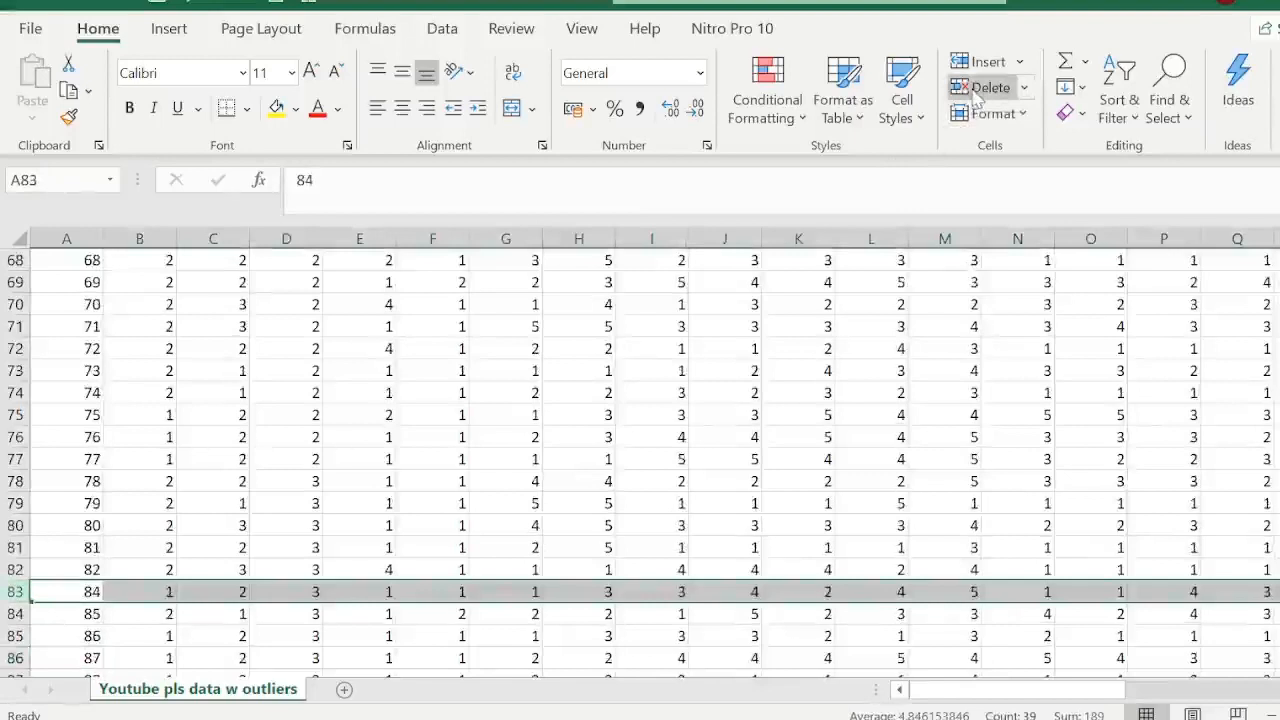